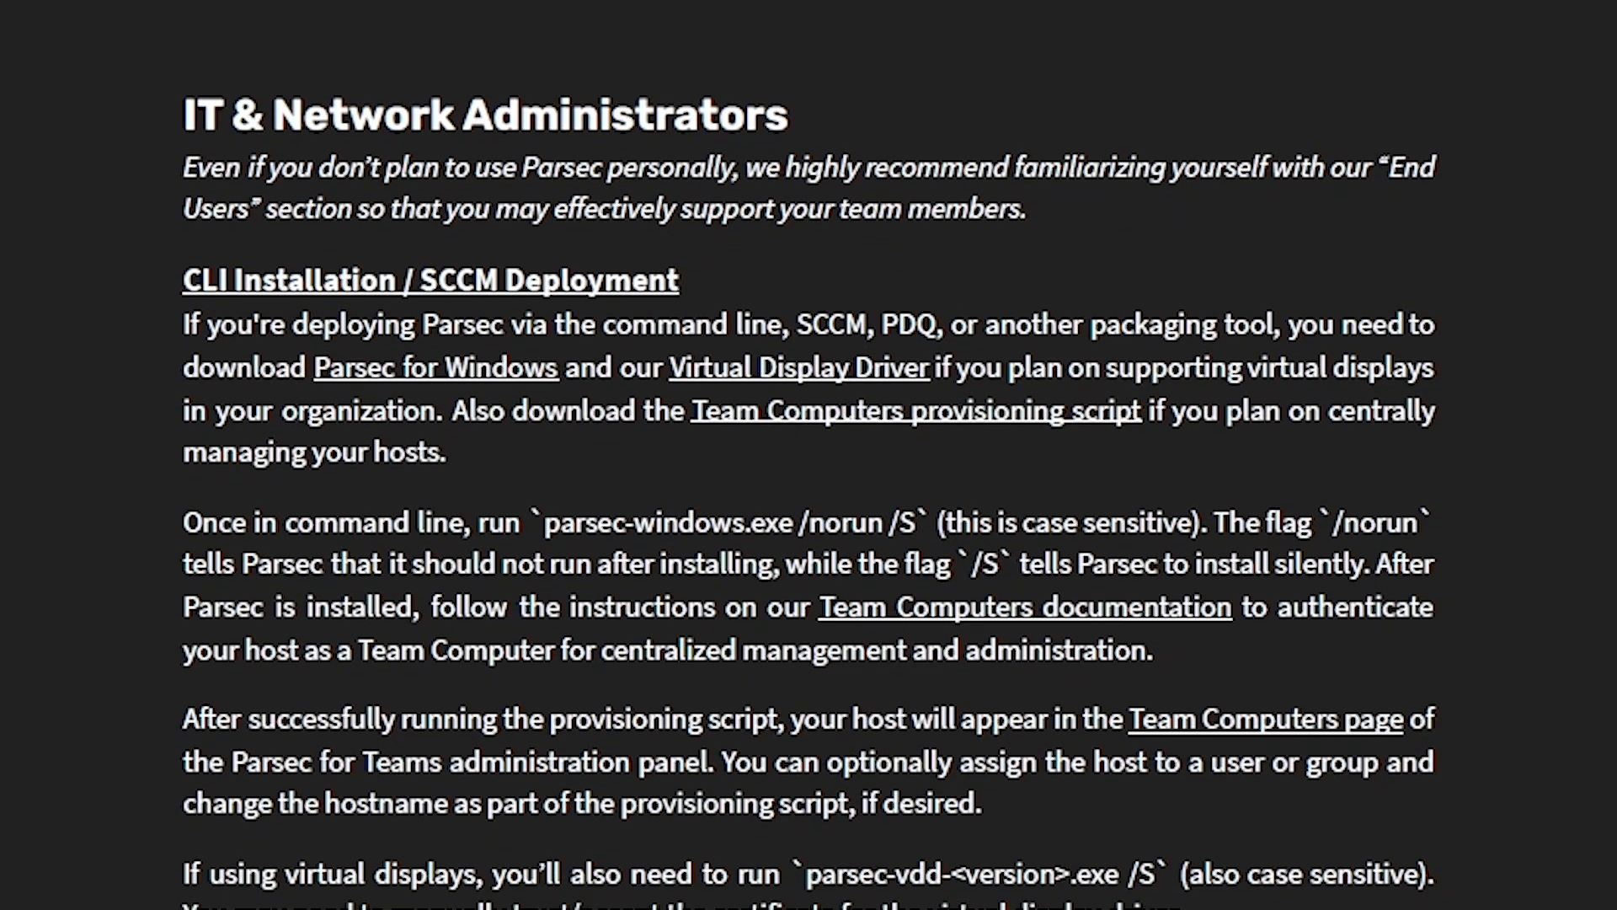
Step: Set Assign To to User and pick the team member who receives the computer
{"action": "scroll", "scroll_direction": "down", "scroll_amount": 3}
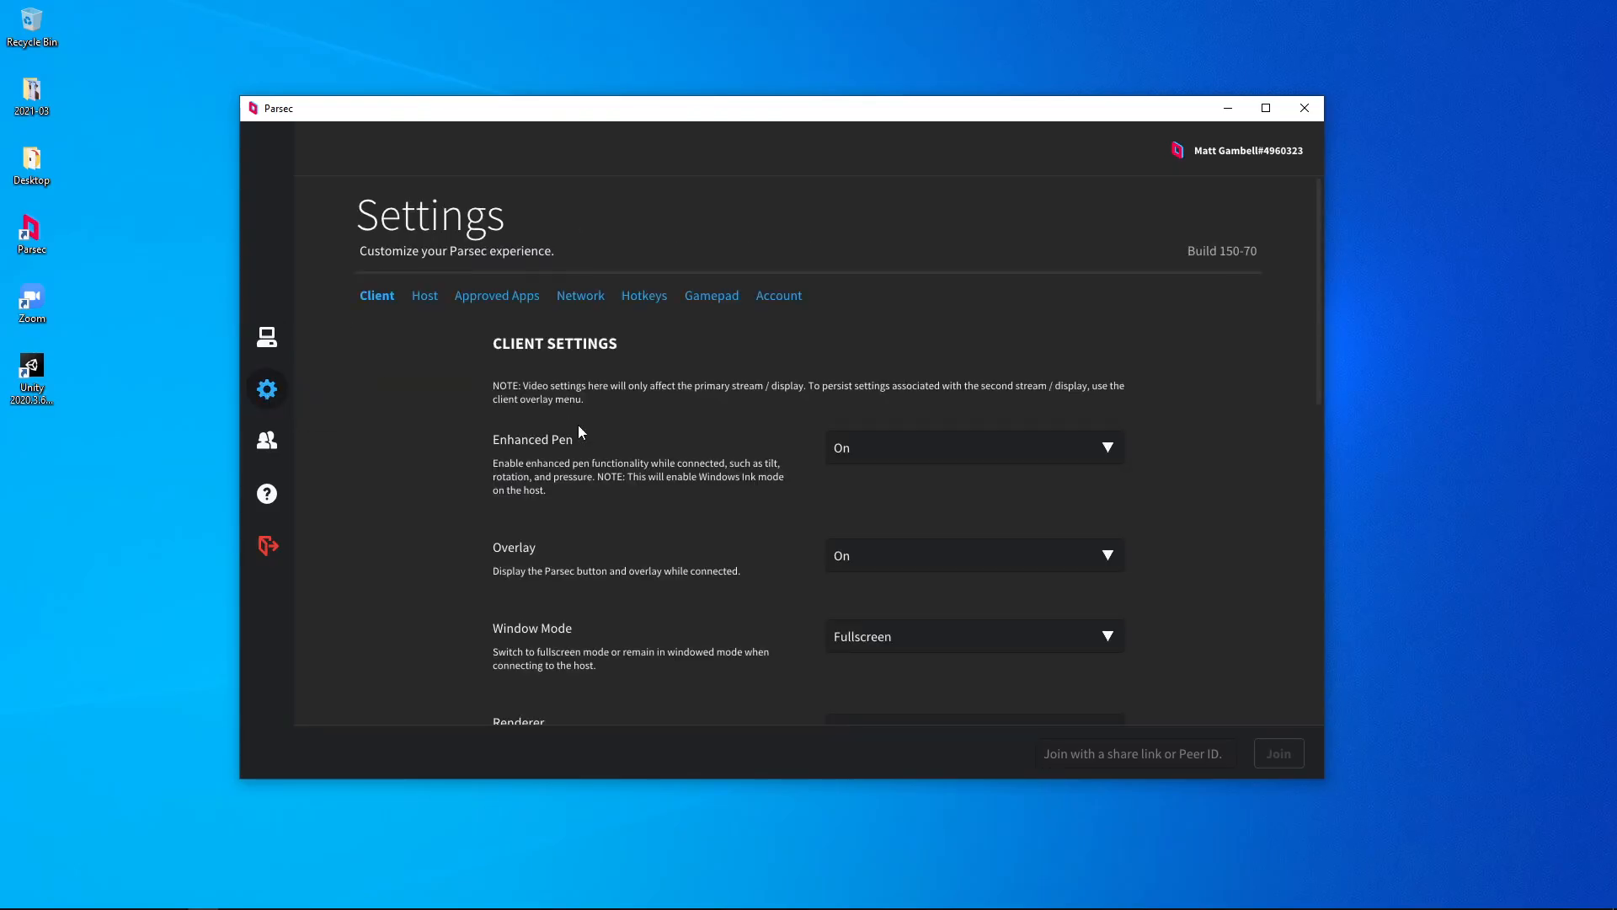
{"action": "scroll", "scroll_direction": "down", "scroll_amount": 3}
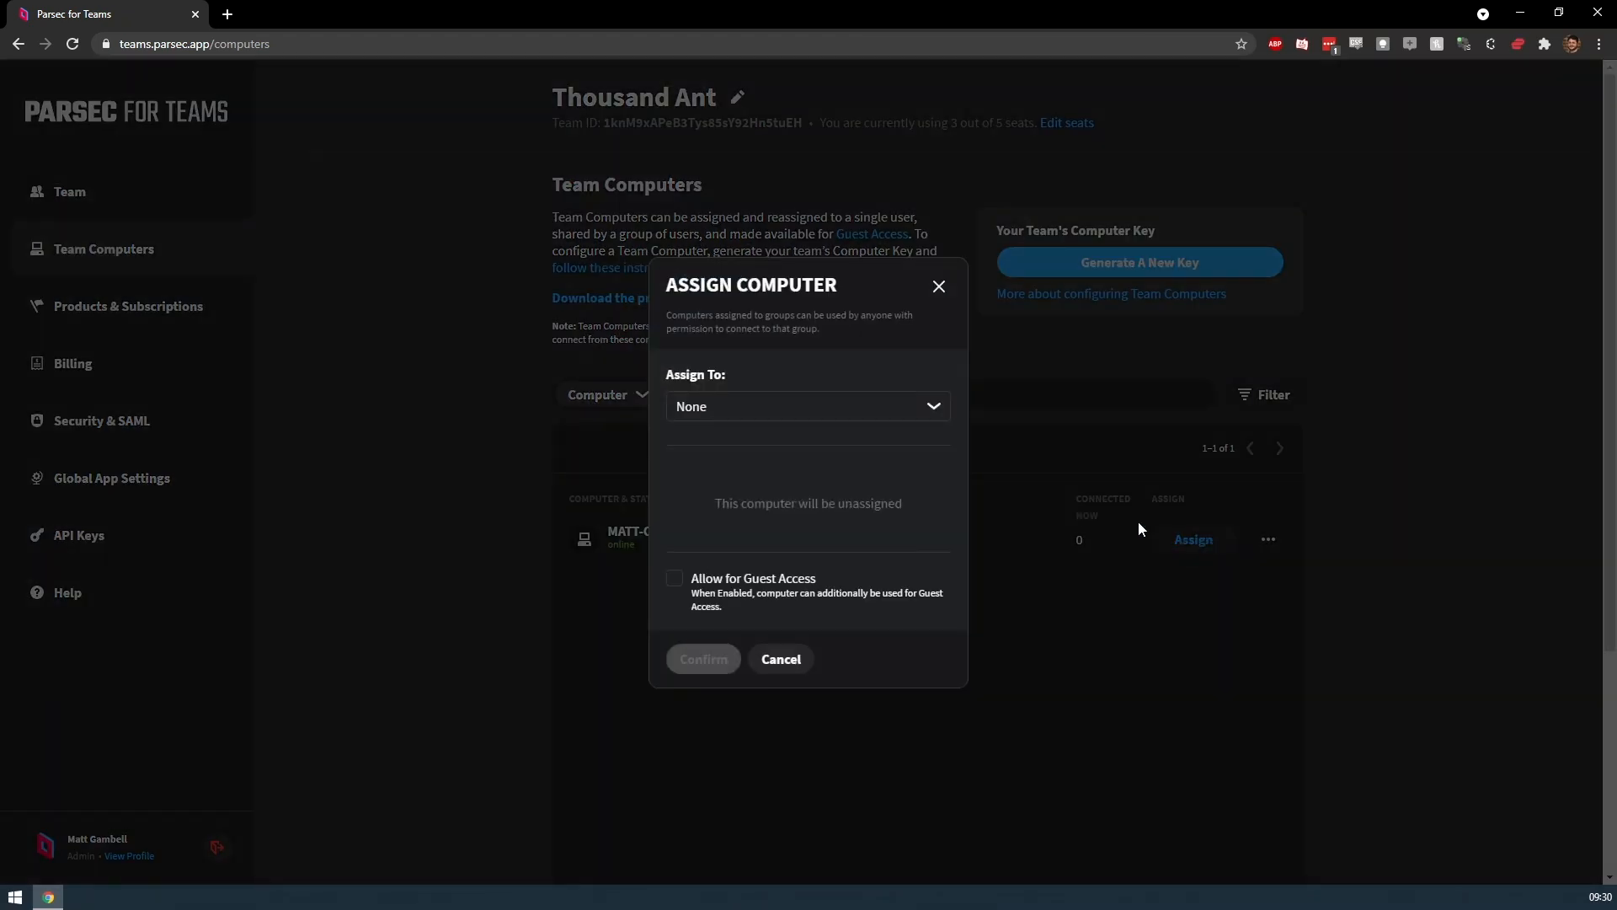
{"action": "left_click", "coordinate": [807, 406]}
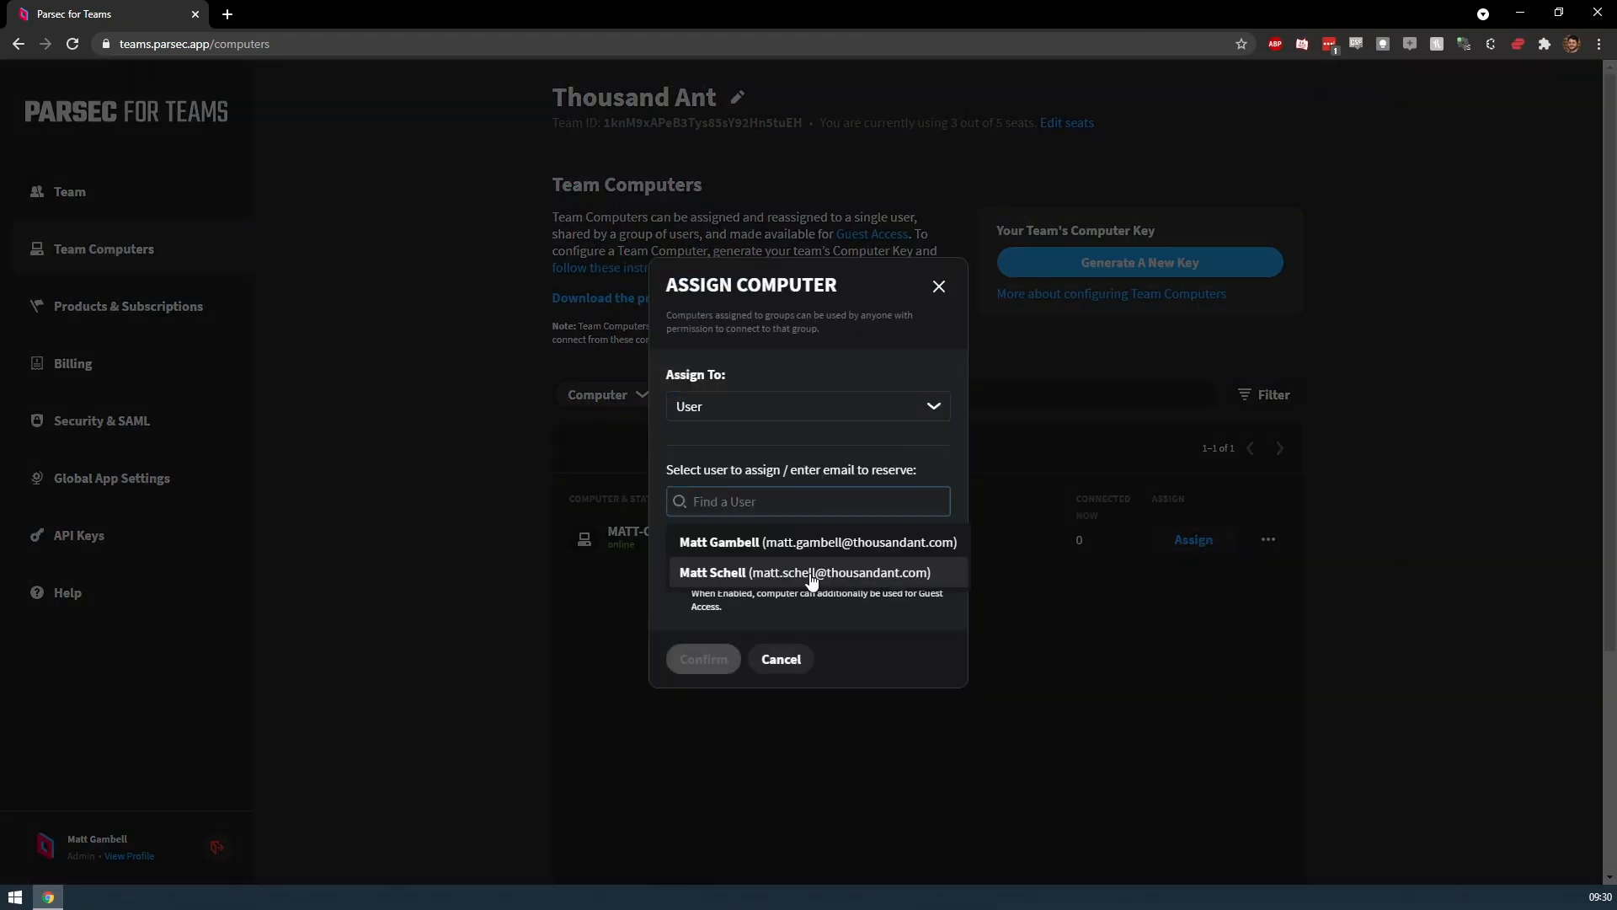
{"action": "left_click", "coordinate": [811, 573]}
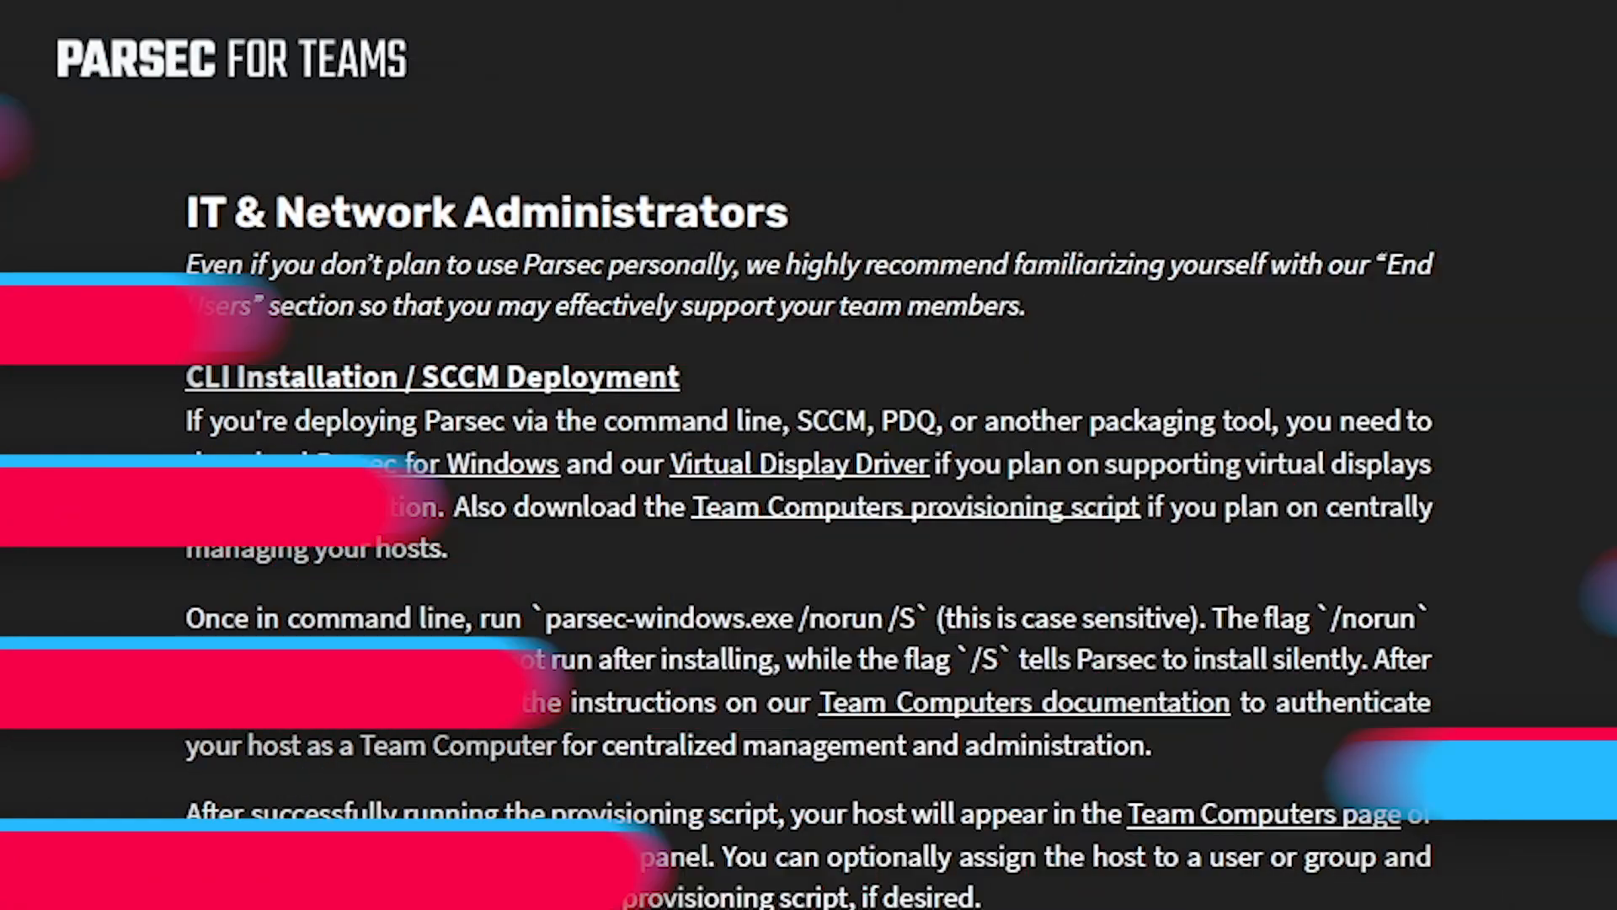
{"action": "scroll", "scroll_direction": "up", "scroll_amount": 3}
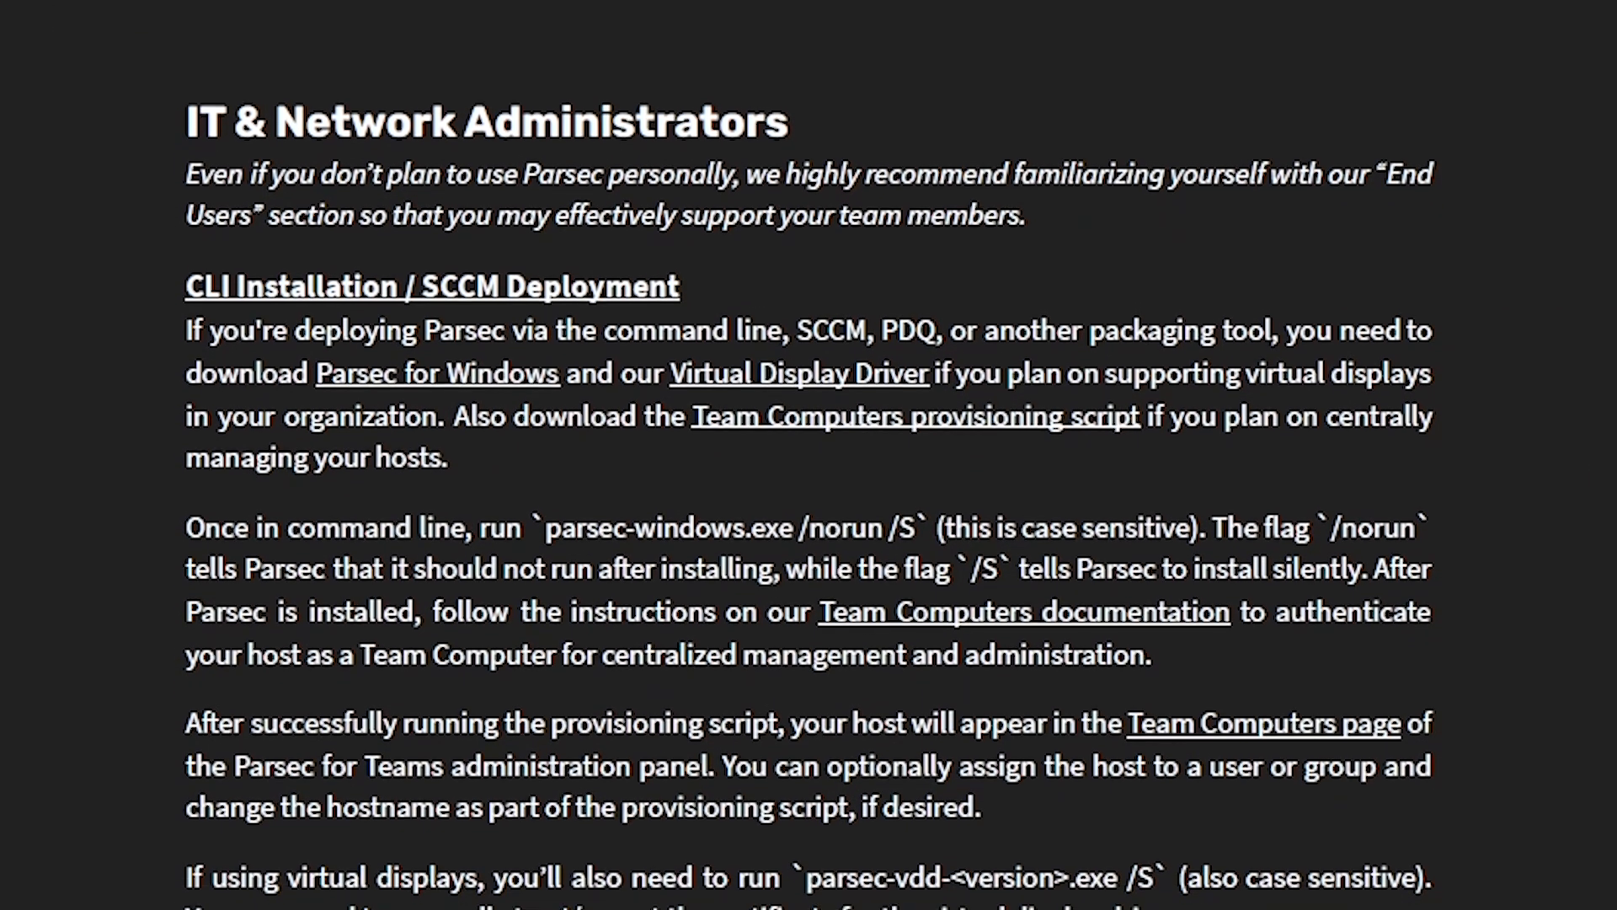
{"action": "scroll", "scroll_direction": "down", "scroll_amount": 3}
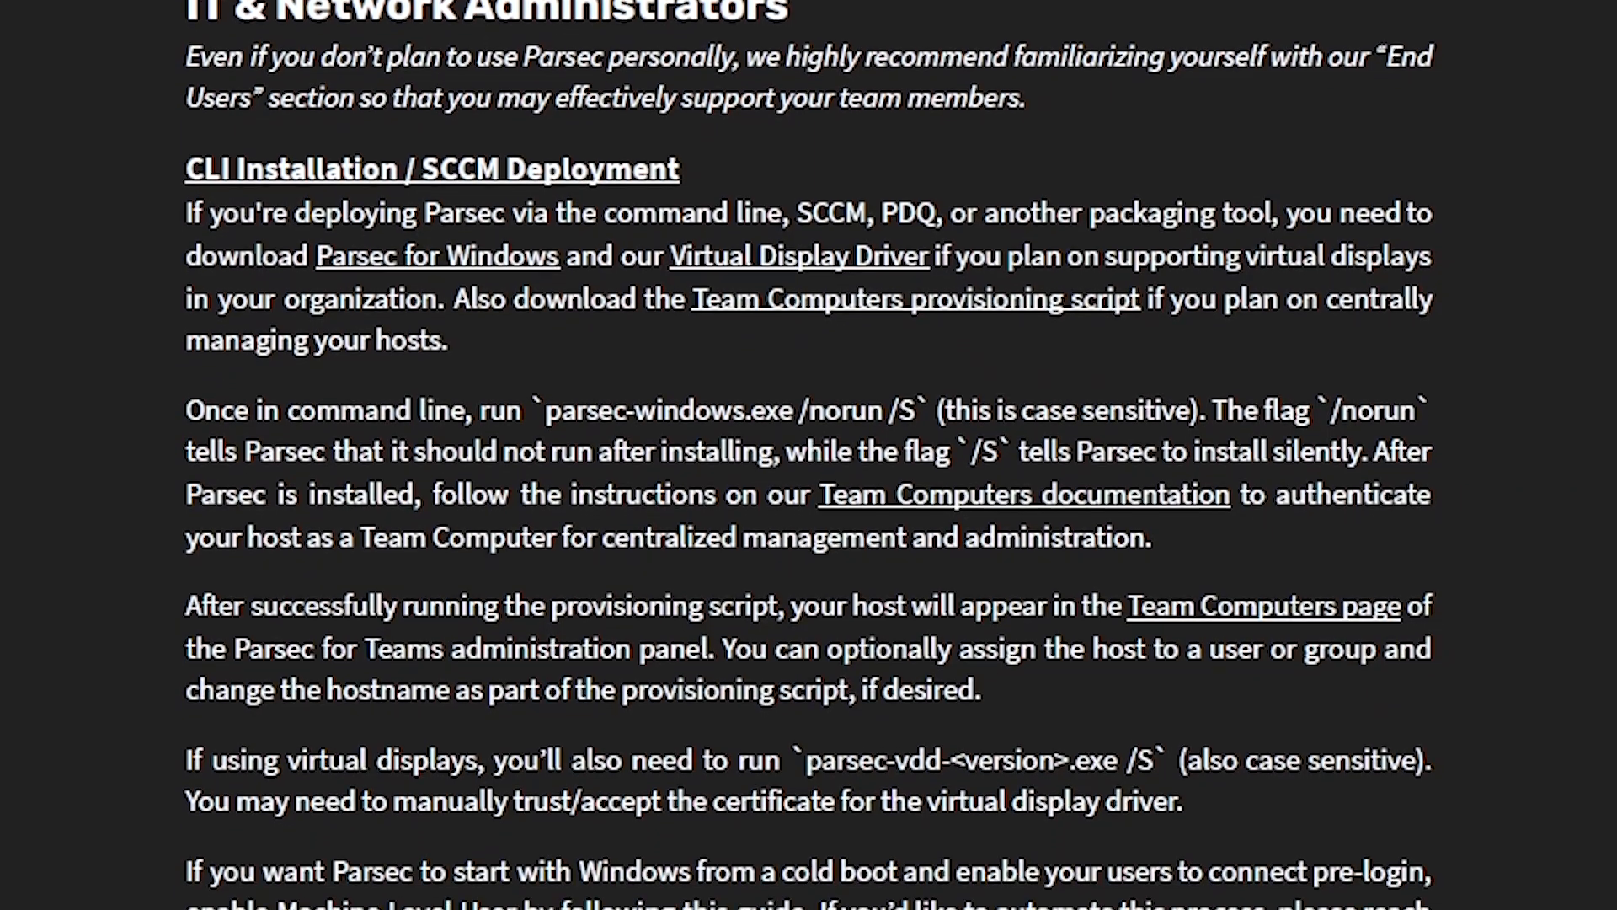
{"action": "scroll", "scroll_direction": "down", "scroll_amount": 3}
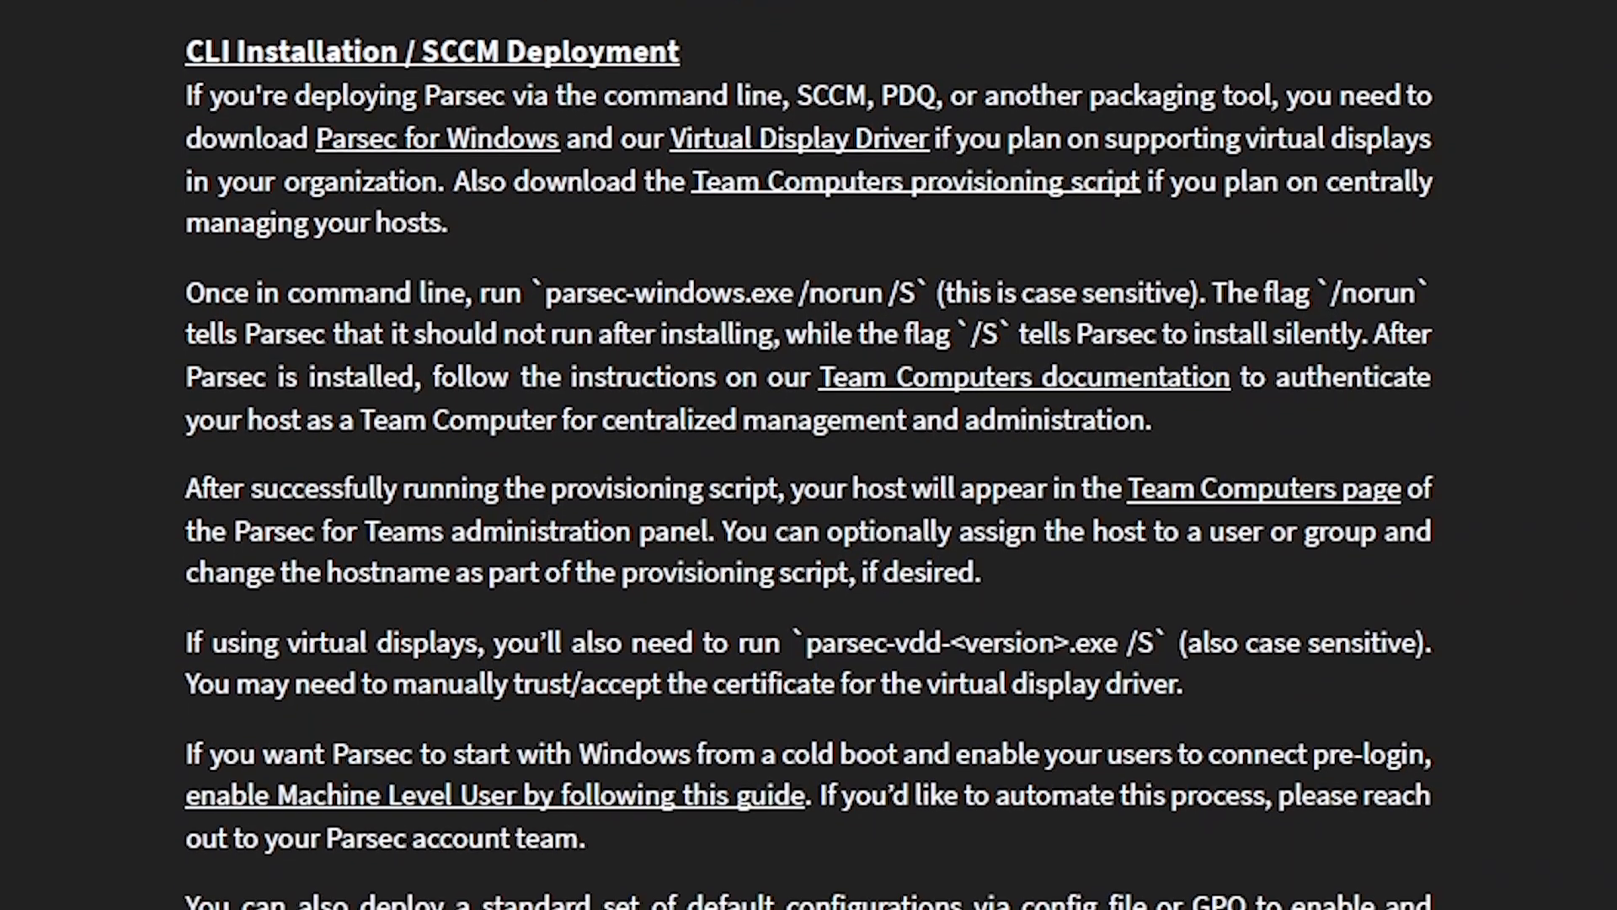
{"action": "scroll", "scroll_direction": "down", "scroll_amount": 3}
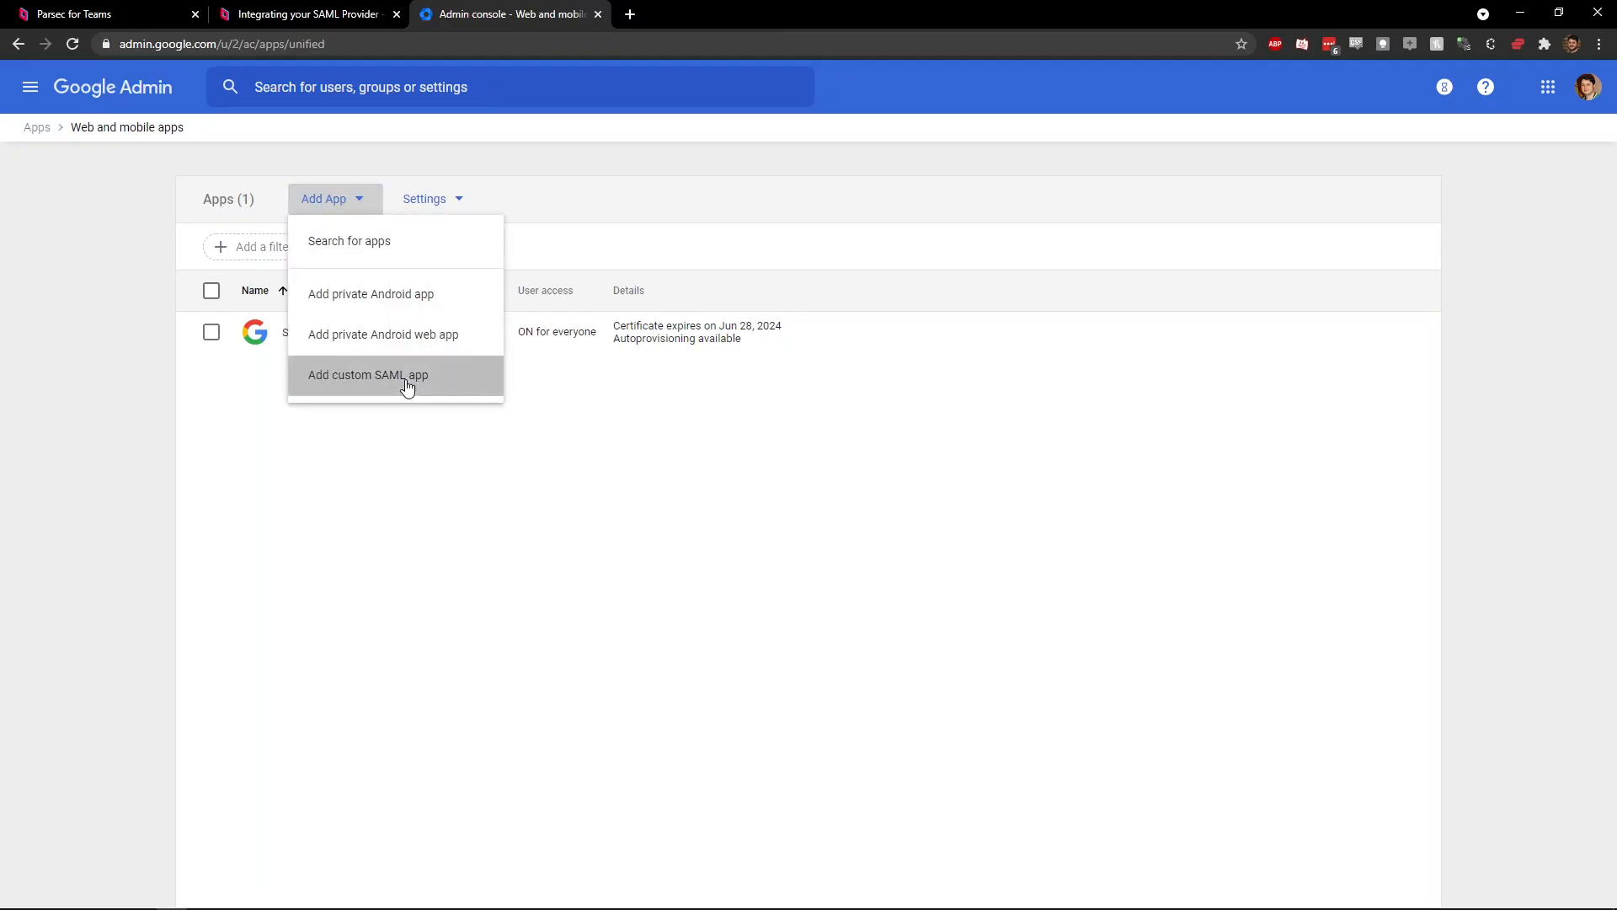
Step: Start a custom SAML app named Parsec and copy in Parsec's ACS URL and Entity ID
{"action": "left_click", "coordinate": [367, 374]}
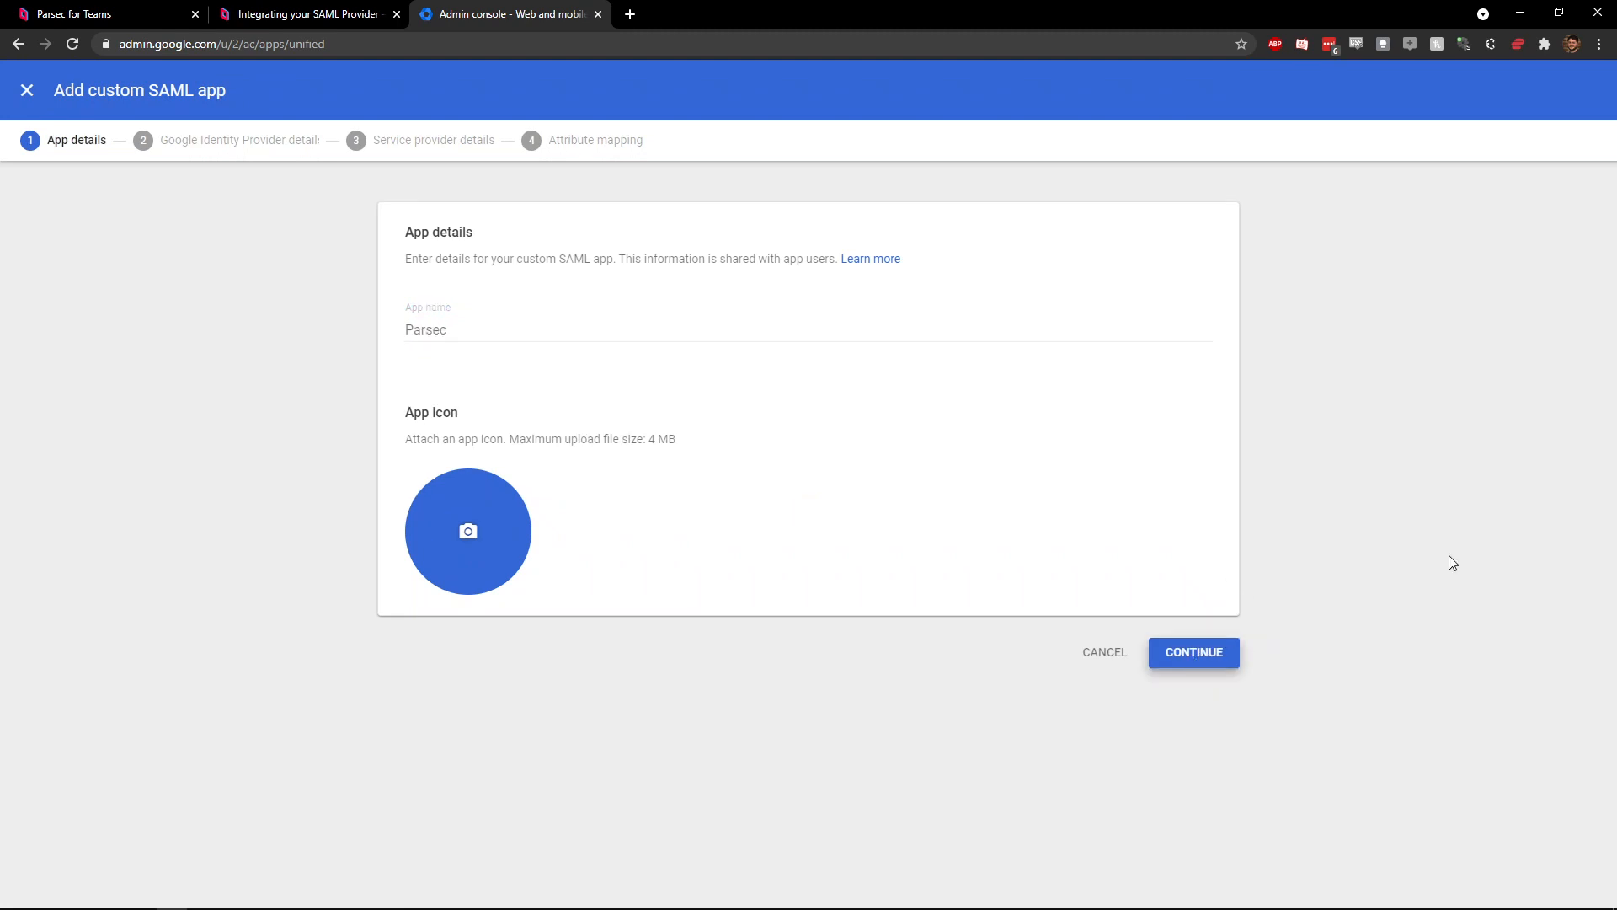
{"action": "left_click", "coordinate": [73, 14]}
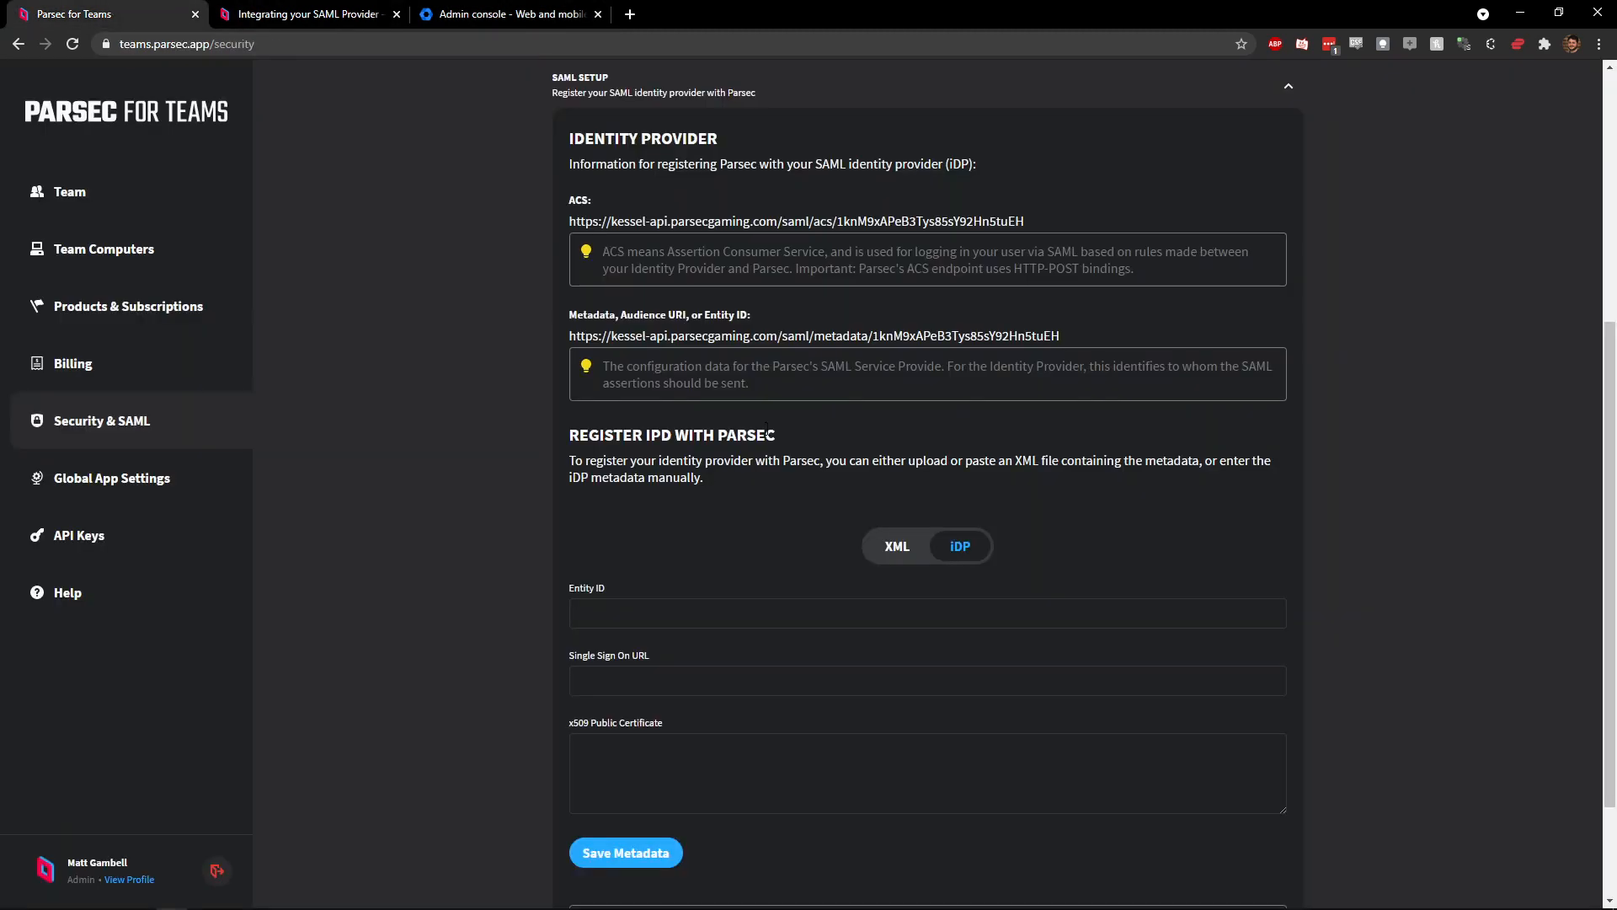
{"action": "left_click", "coordinate": [505, 13]}
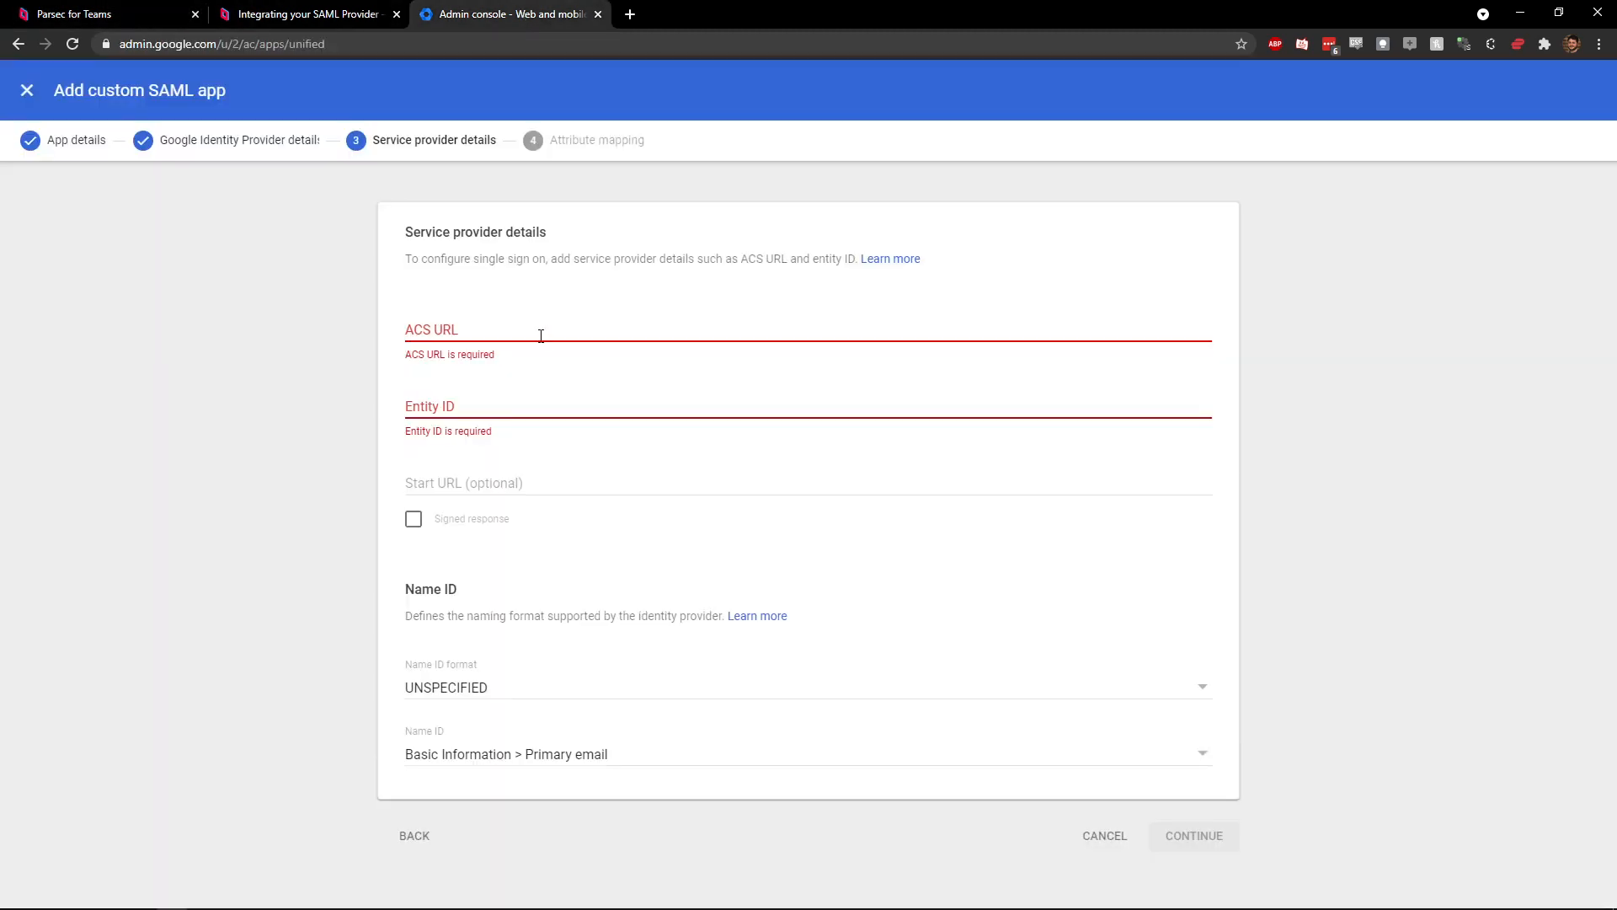
{"action": "left_click", "coordinate": [102, 14]}
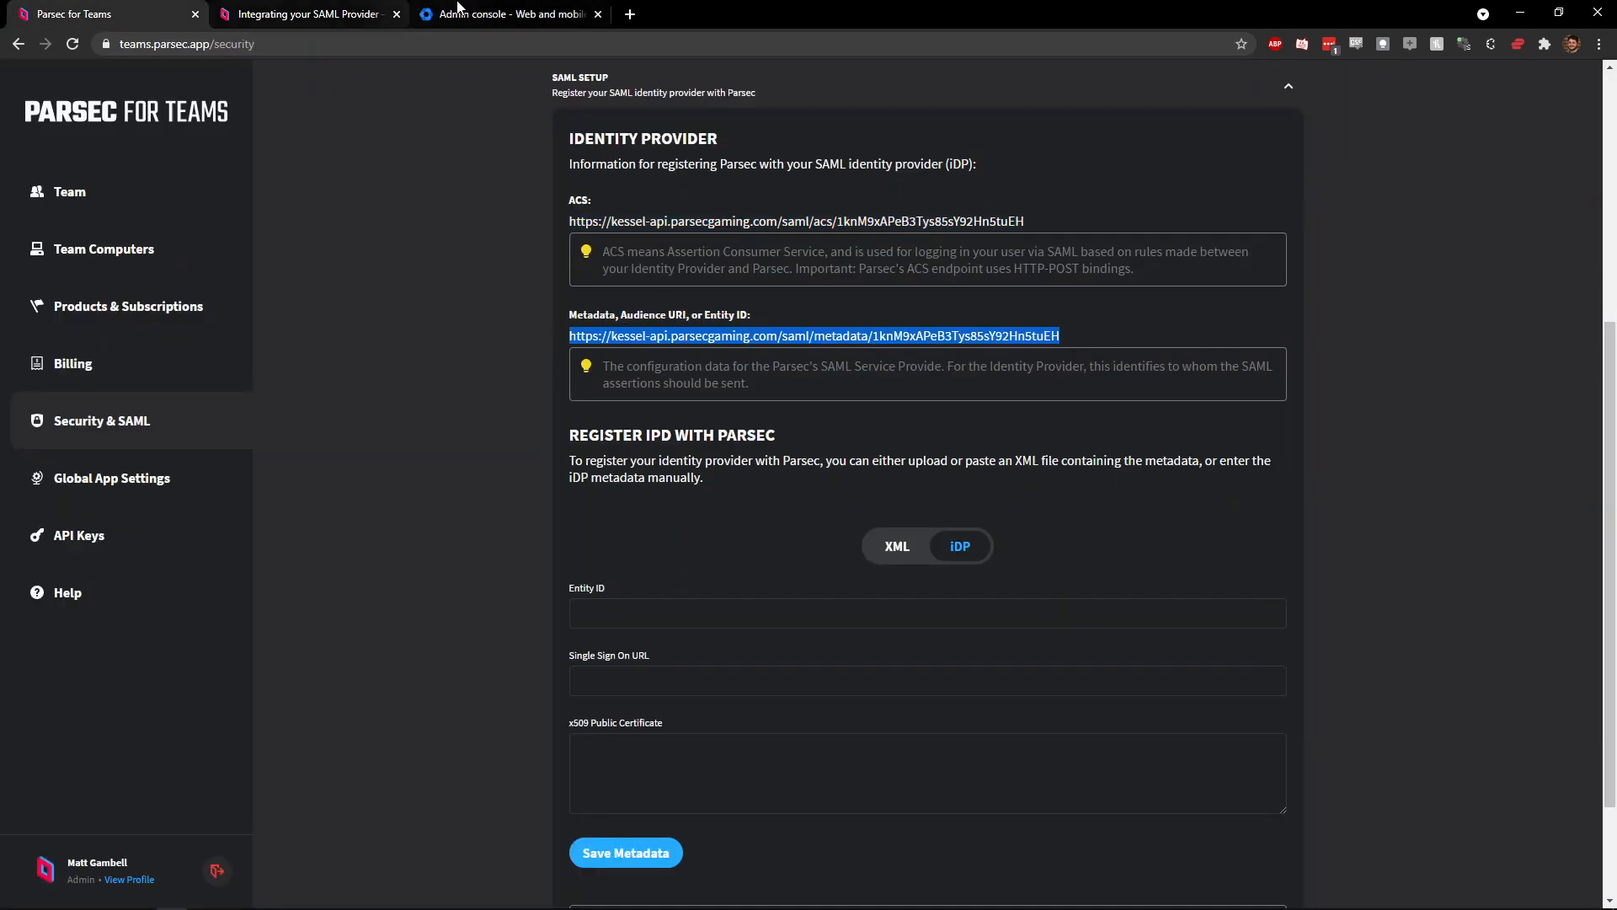
{"action": "left_click", "coordinate": [505, 14]}
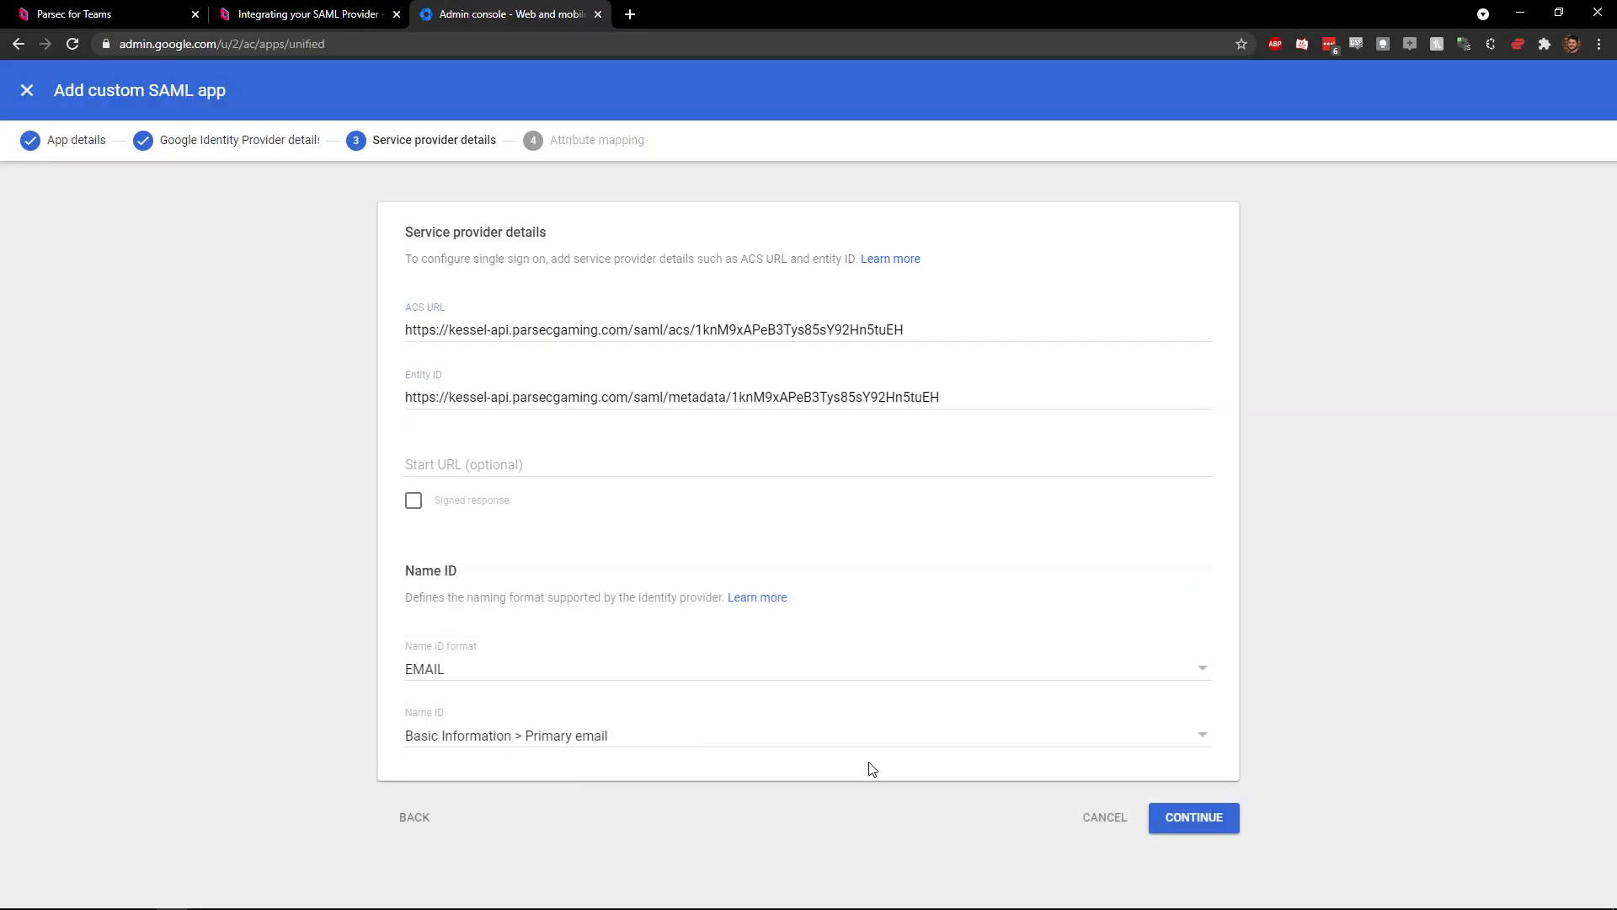
Step: Finish the Parsec SAML app and register Google's IdP SSO URL in Parsec's identity provider form
{"action": "left_click", "coordinate": [1192, 817]}
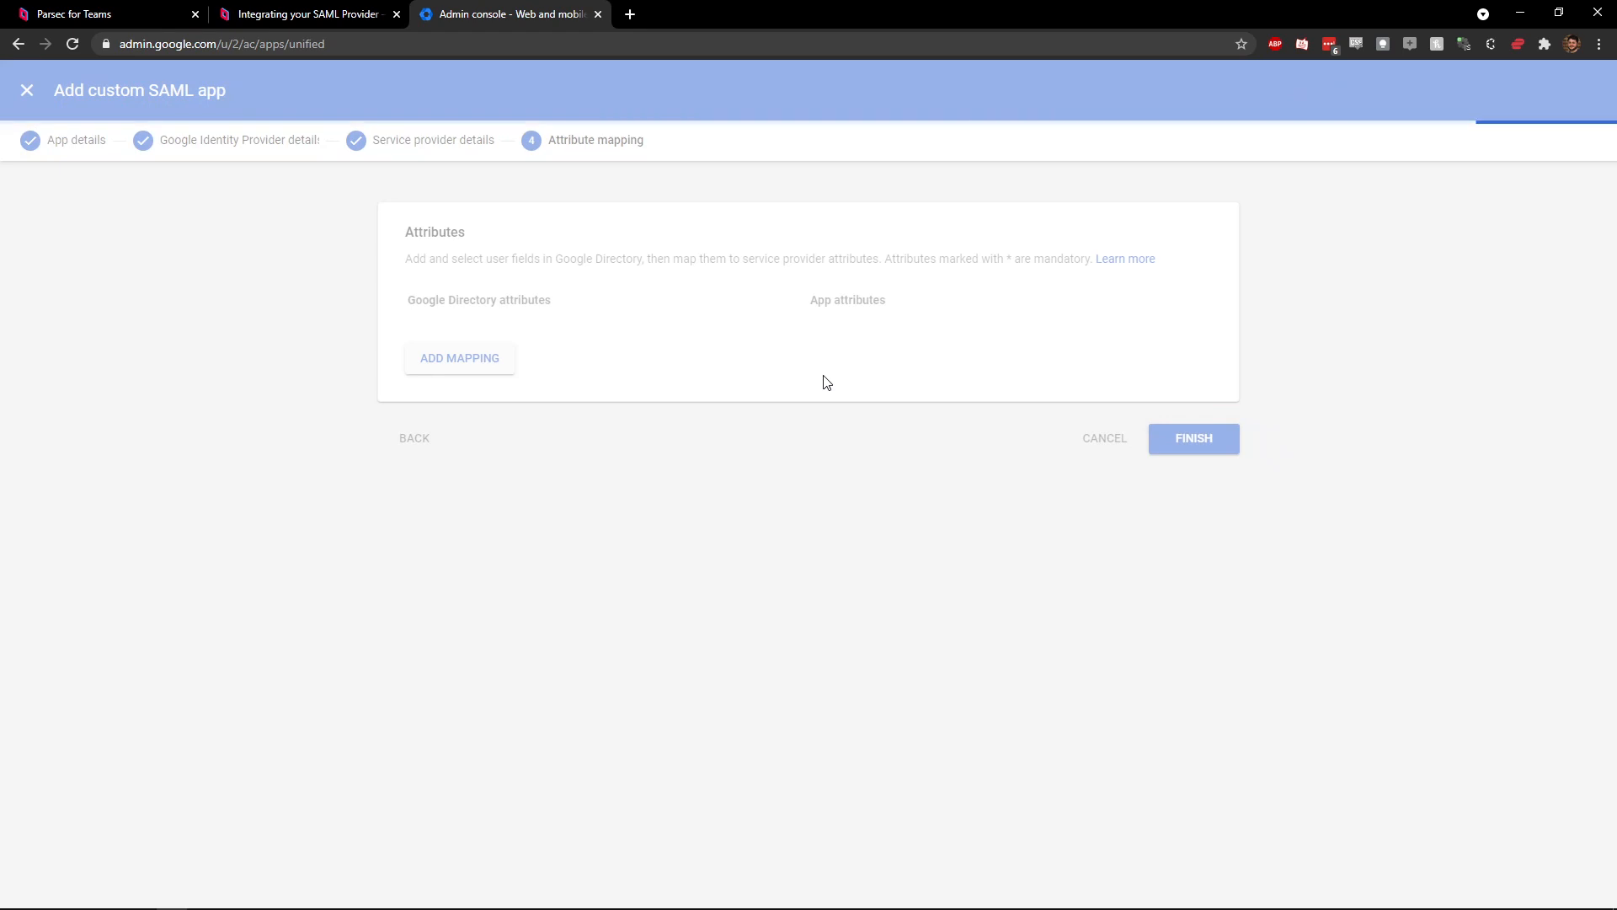
{"action": "left_click", "coordinate": [1192, 438]}
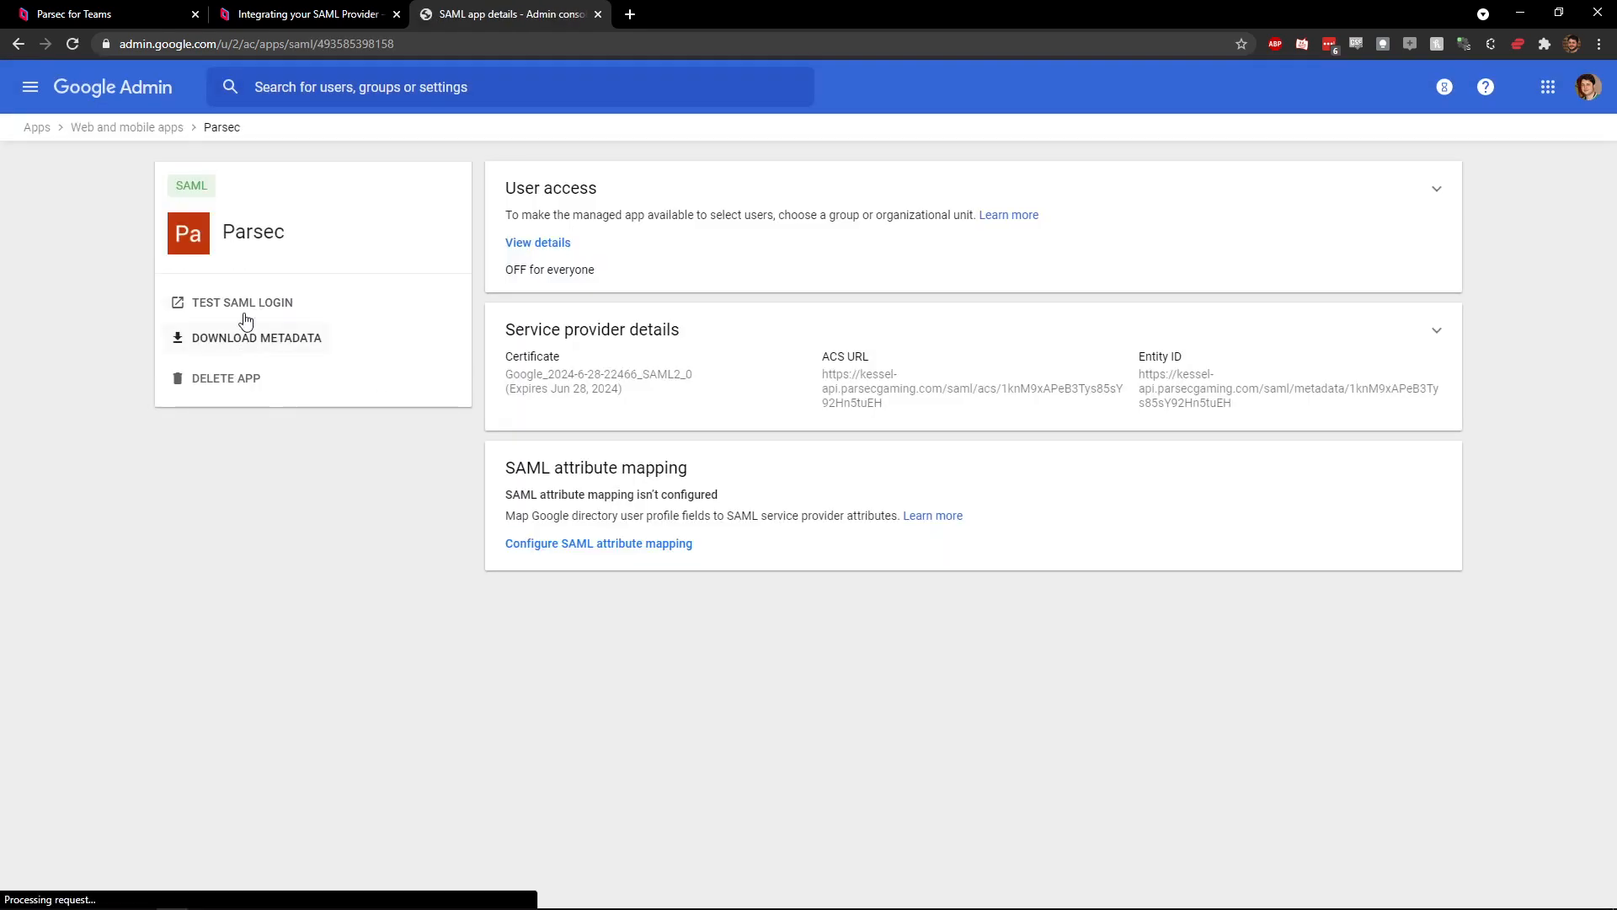
{"action": "left_click", "coordinate": [73, 13]}
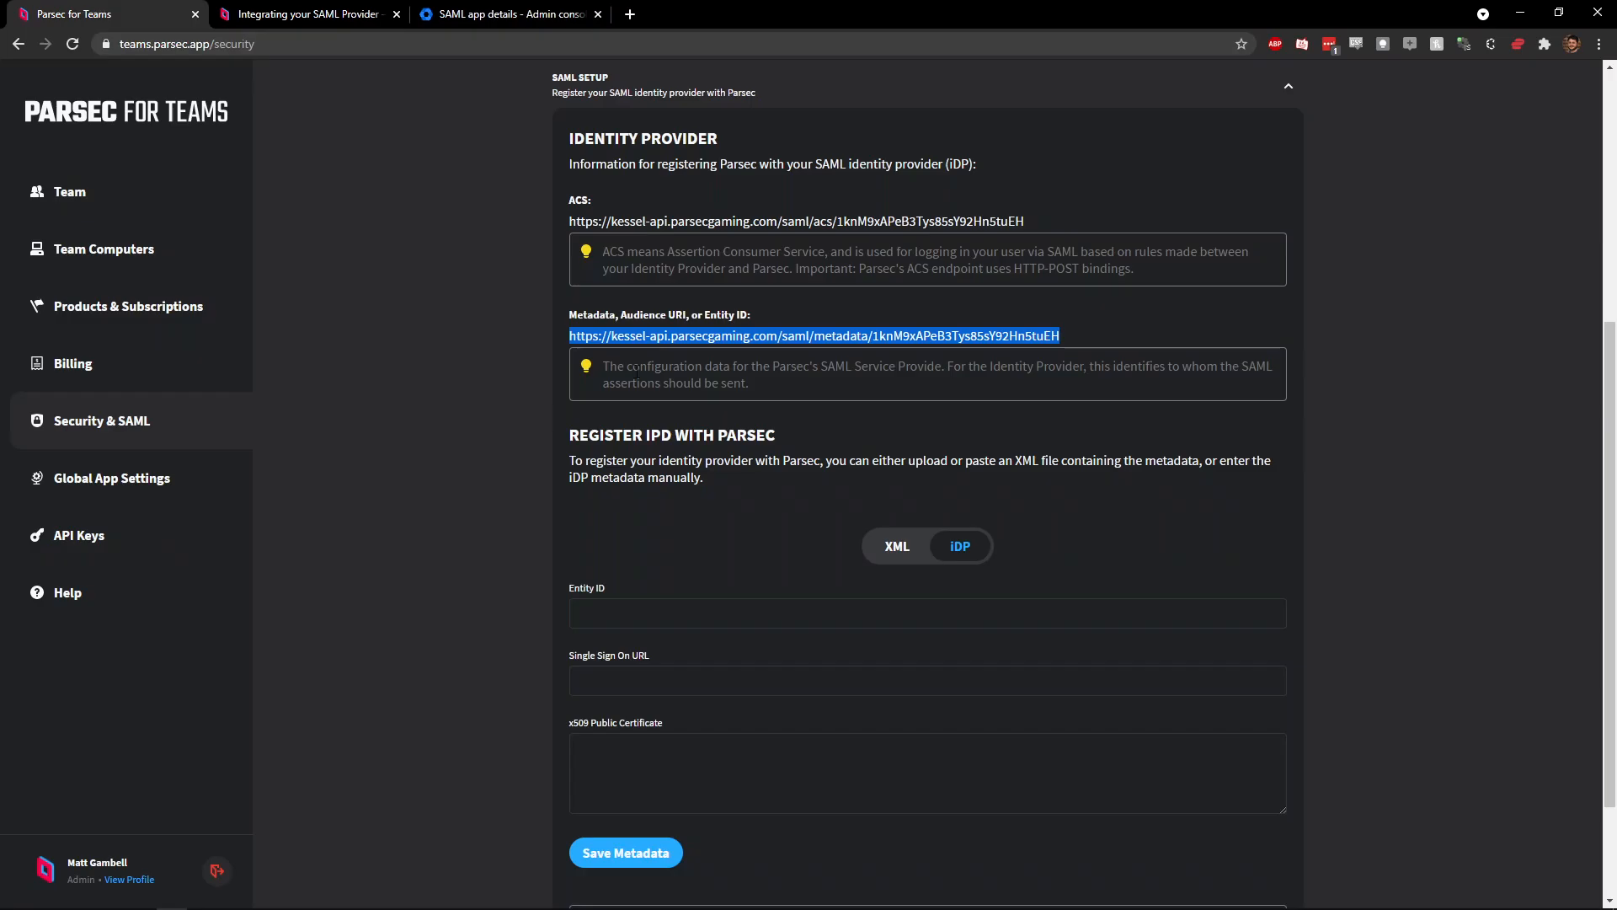
{"action": "type", "text": "https://accounts.google.com/o/saml2/idp?idpid=C00h7fz5d"}
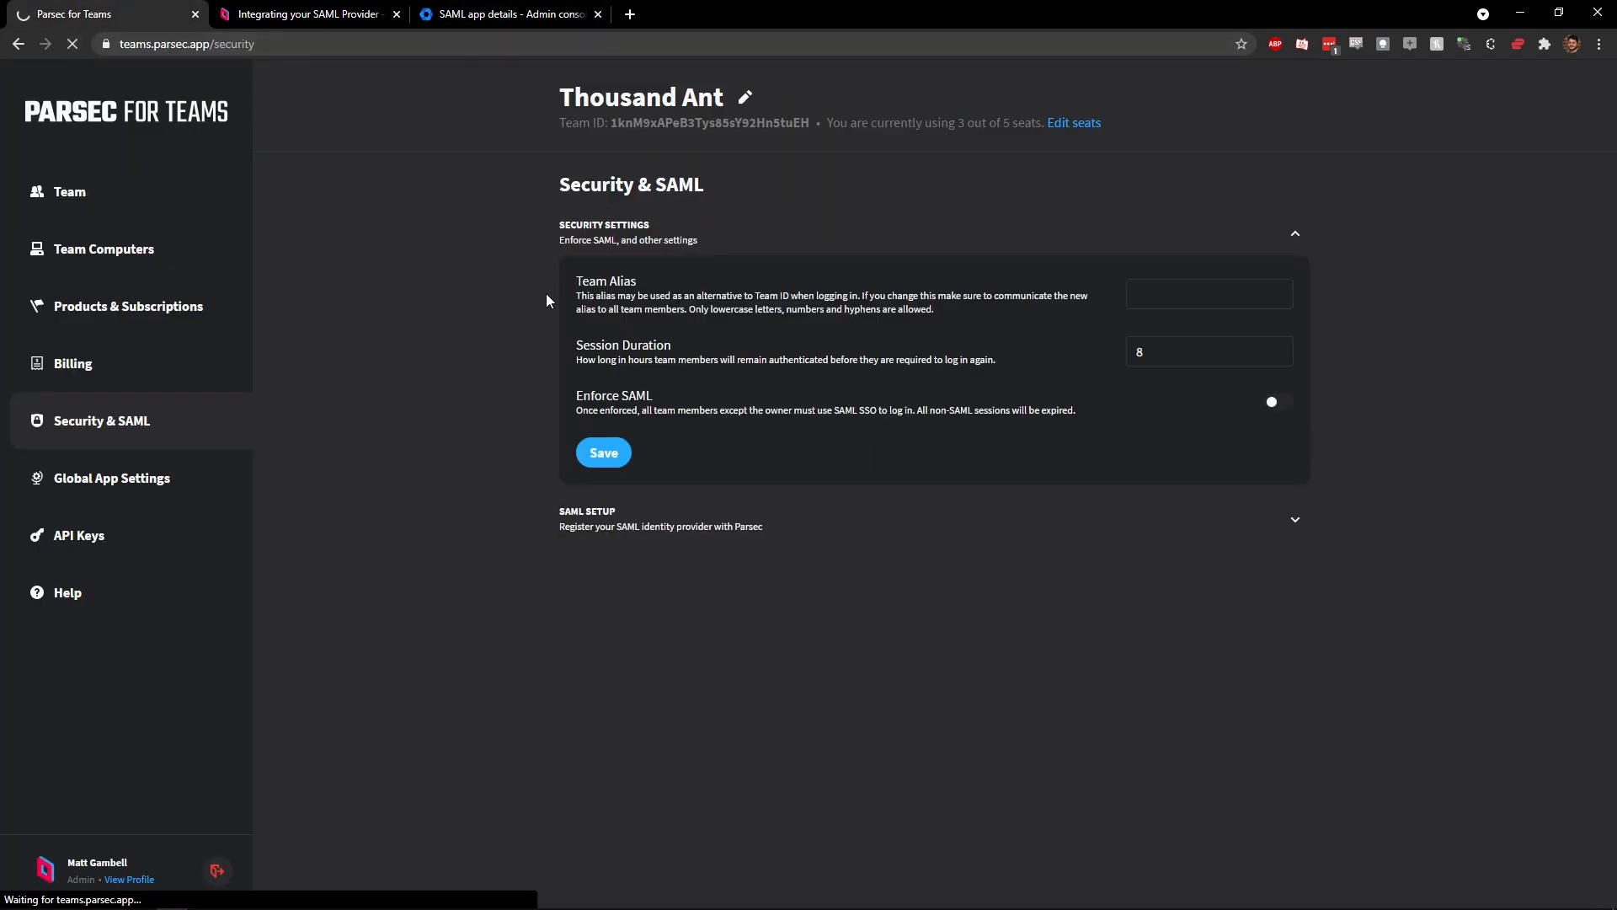
{"action": "left_click", "coordinate": [1292, 519]}
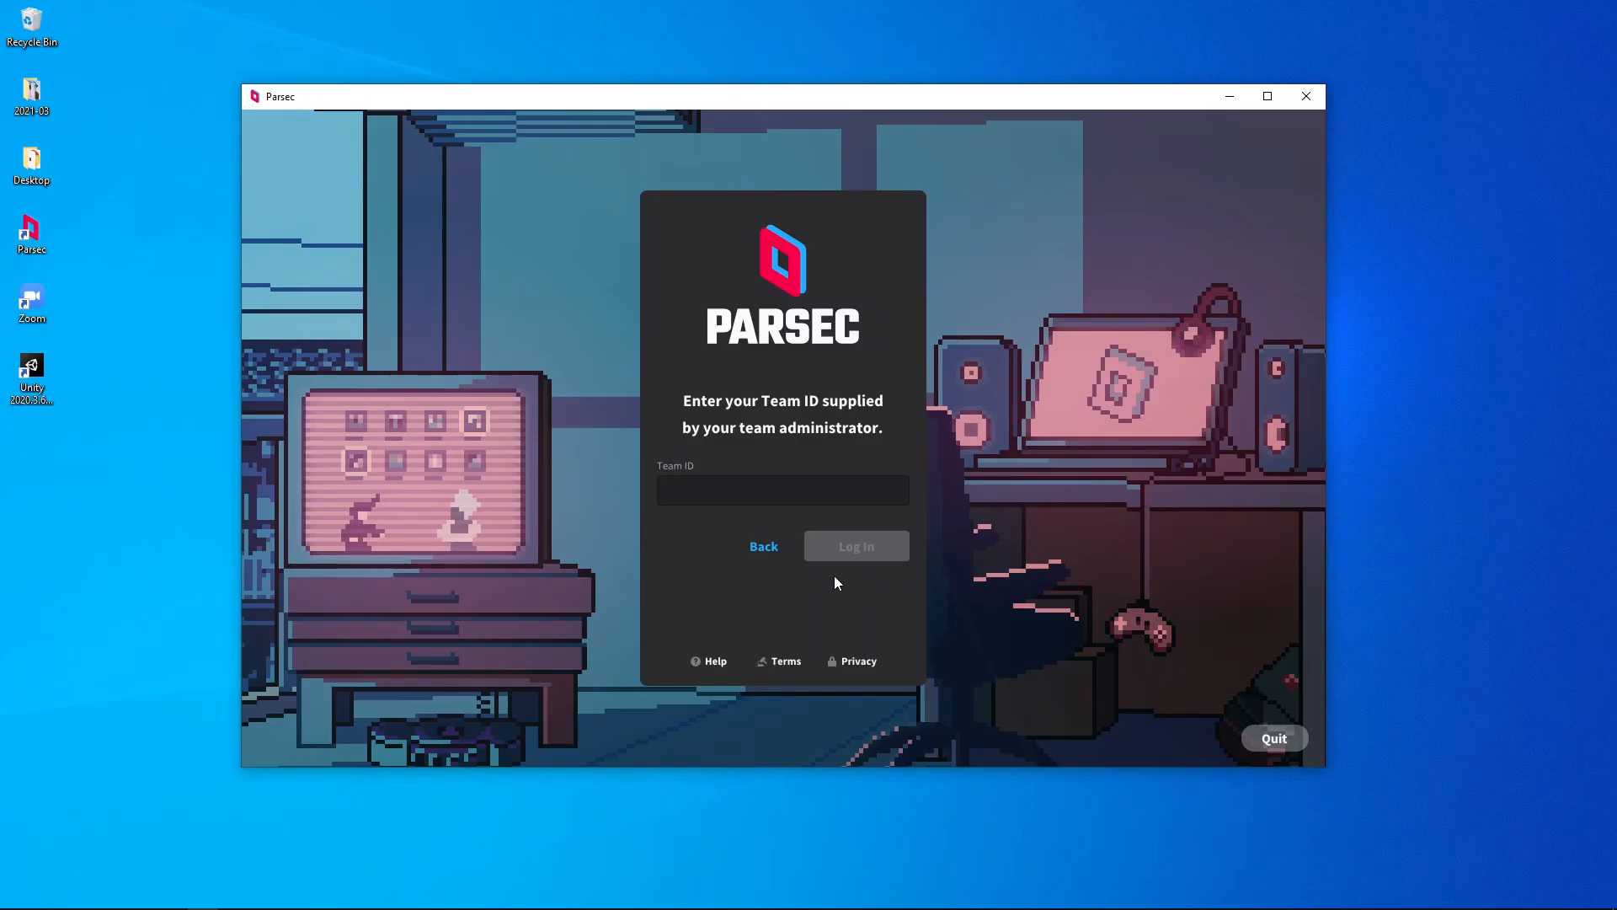
Step: Log in to Parsec with the team ID 'thousand'
{"action": "type", "text": "thousand"}
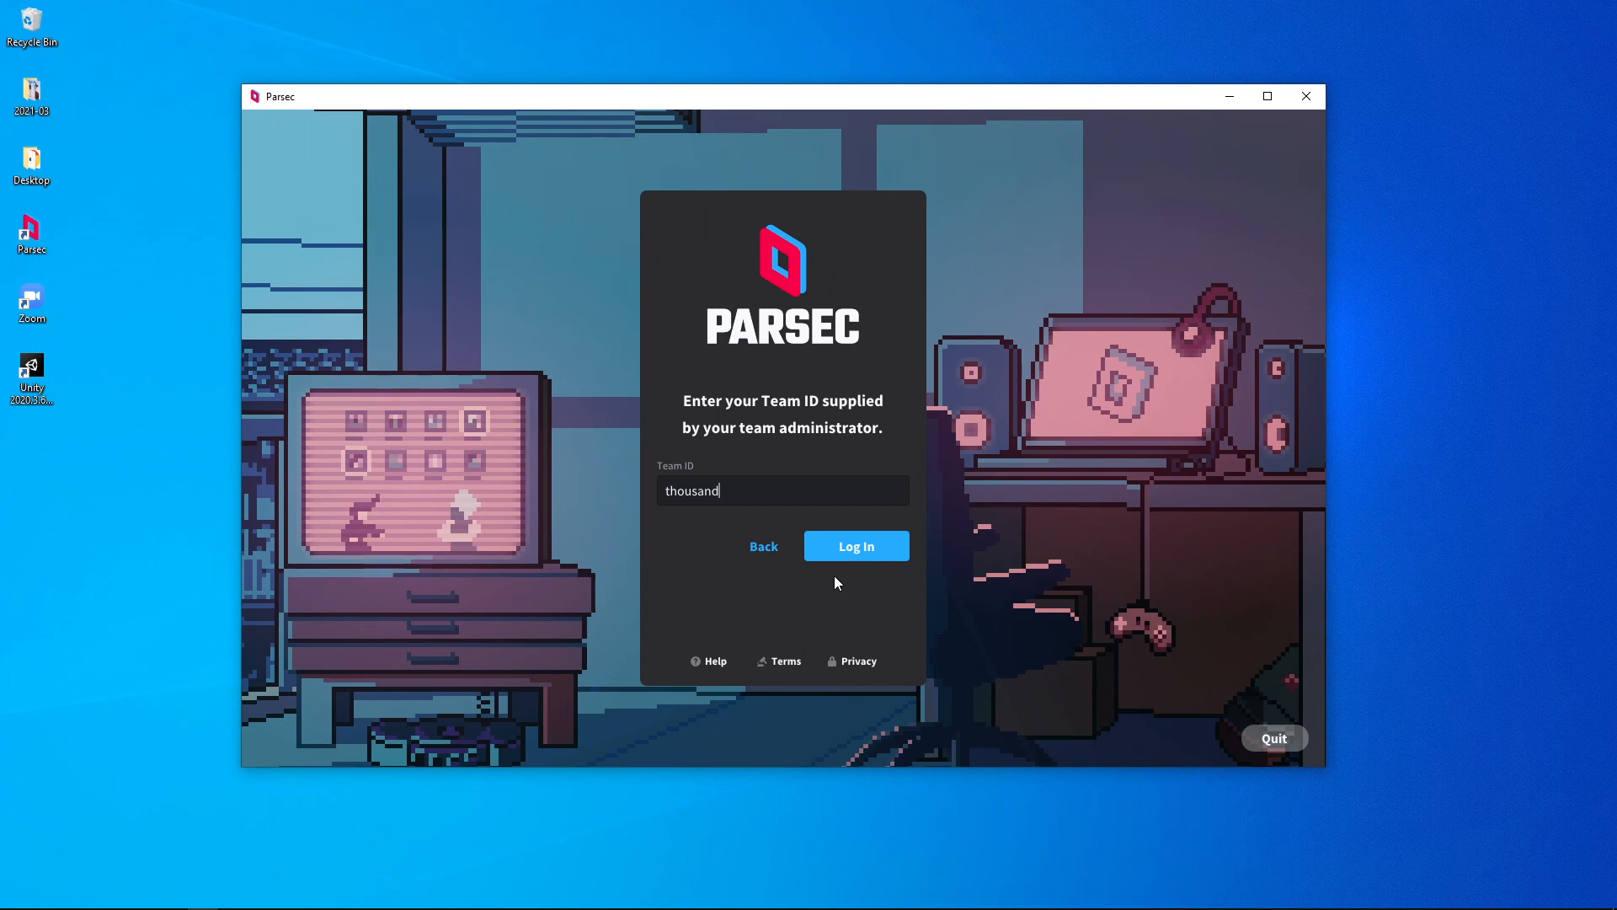
{"action": "left_click", "coordinate": [856, 546]}
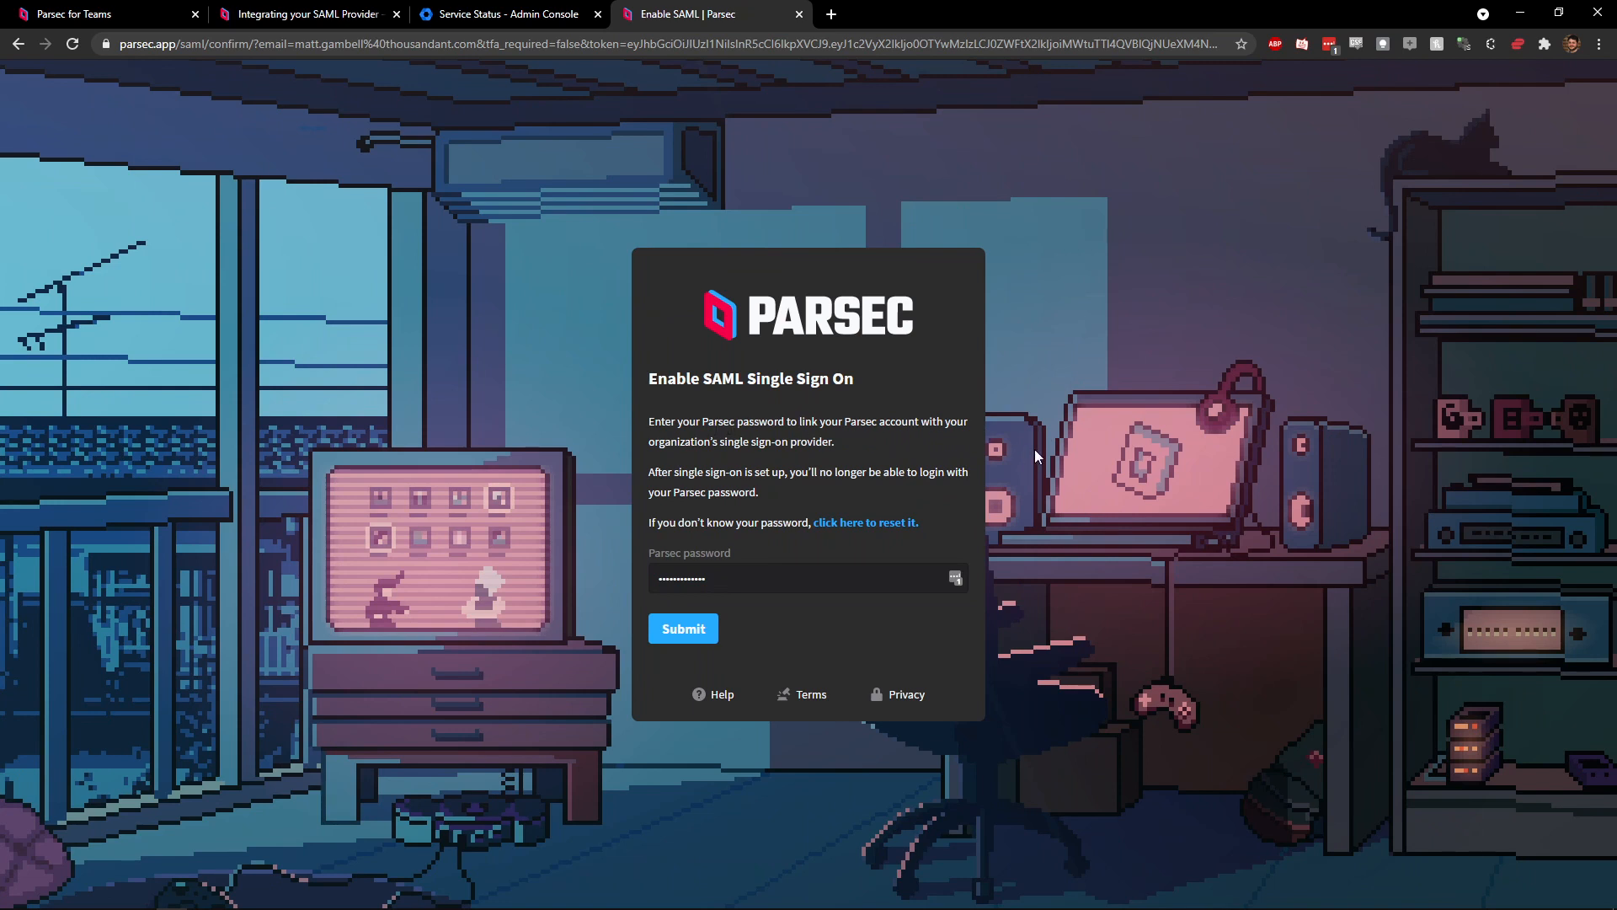
{"action": "mouse_move", "coordinate": [899, 603]}
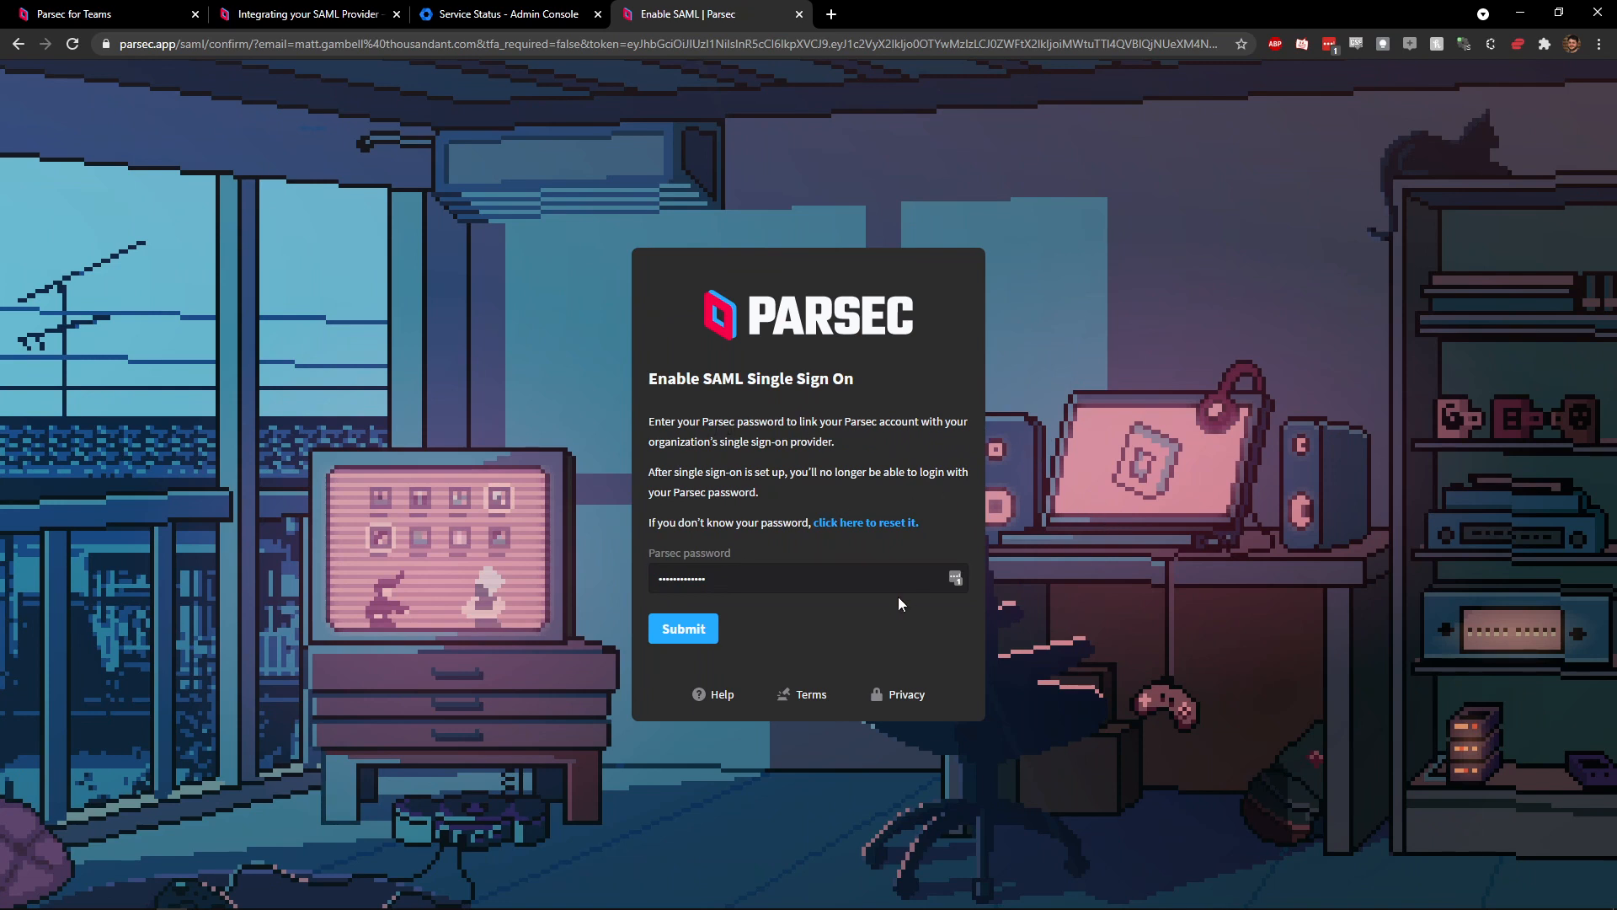
Step: Submit the Parsec password to enable SAML single sign-on, then reach the web account settings
{"action": "left_click", "coordinate": [682, 629]}
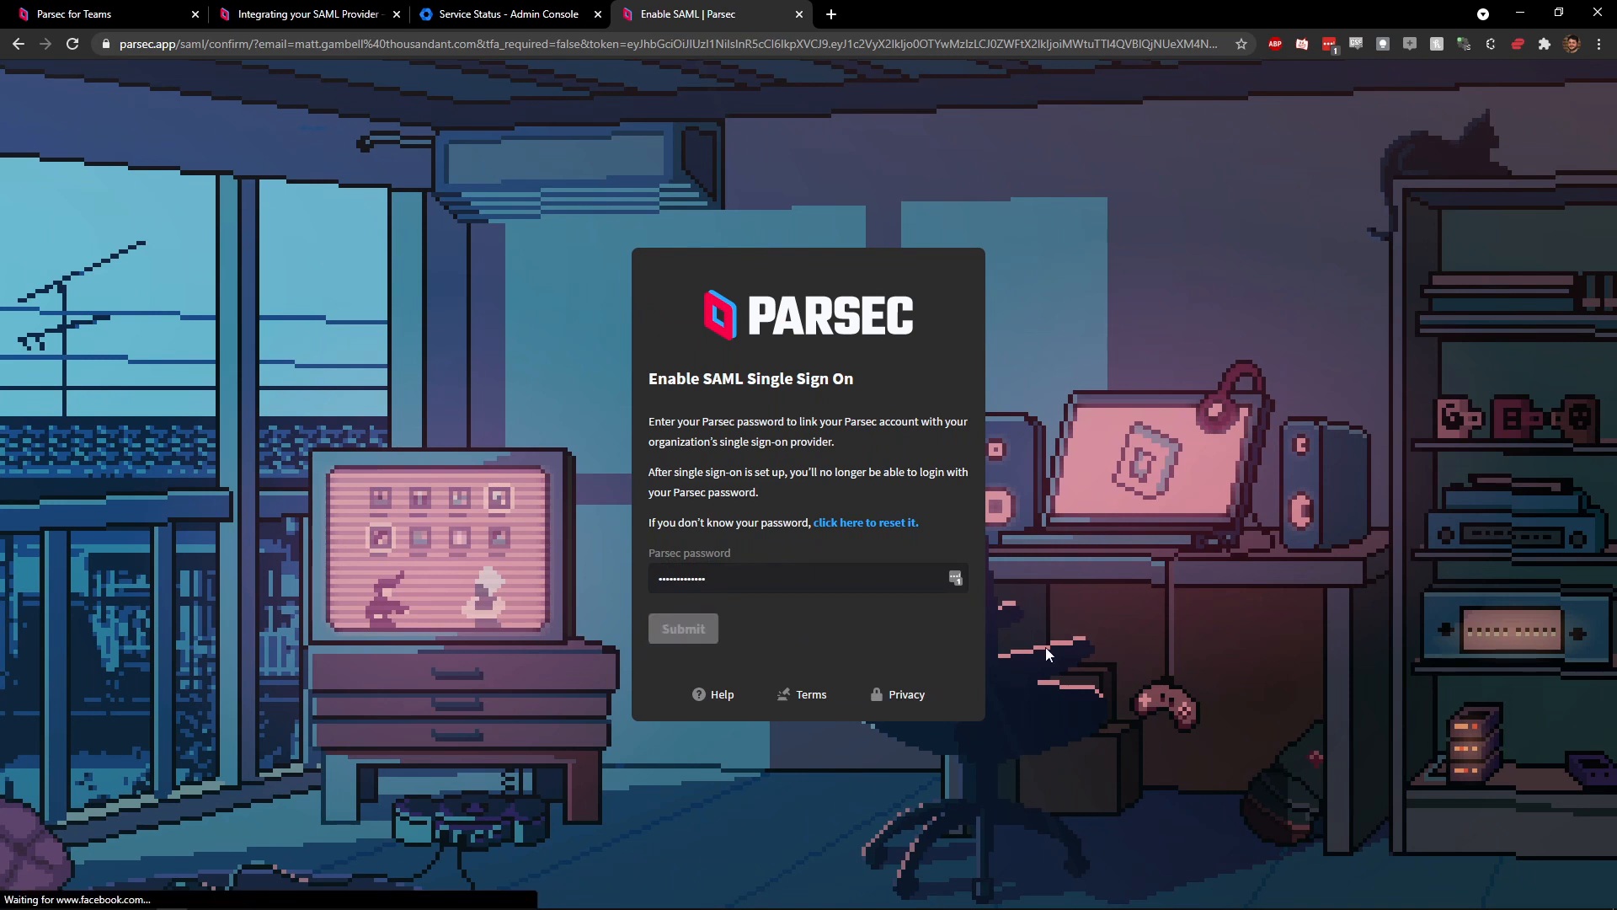
{"action": "left_click", "coordinate": [683, 628]}
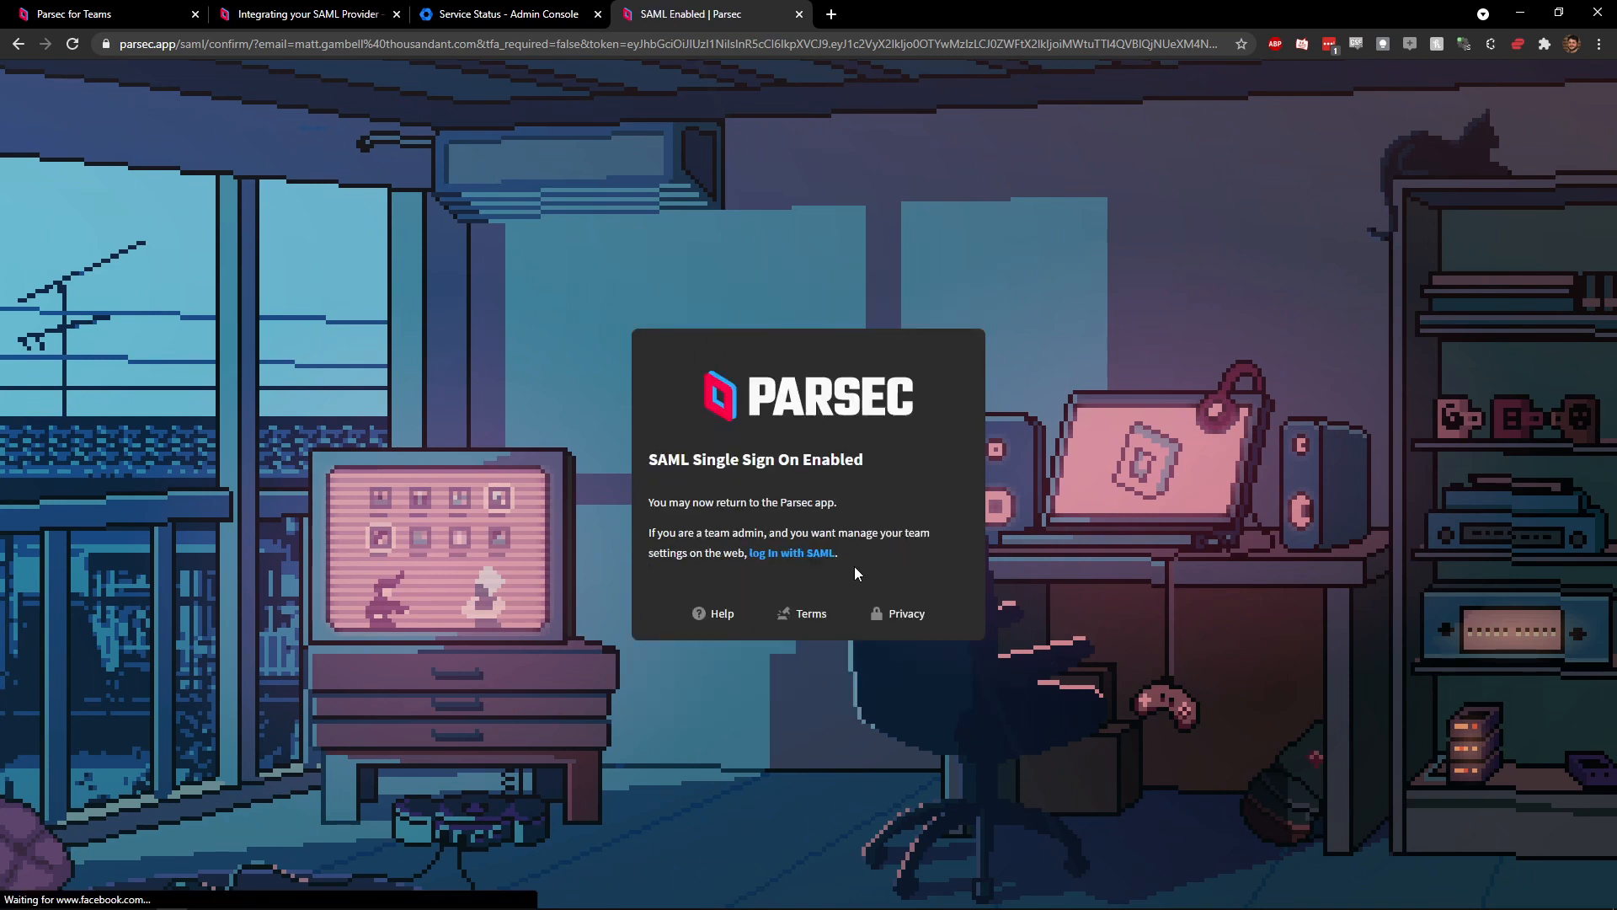
{"action": "left_click", "coordinate": [792, 552]}
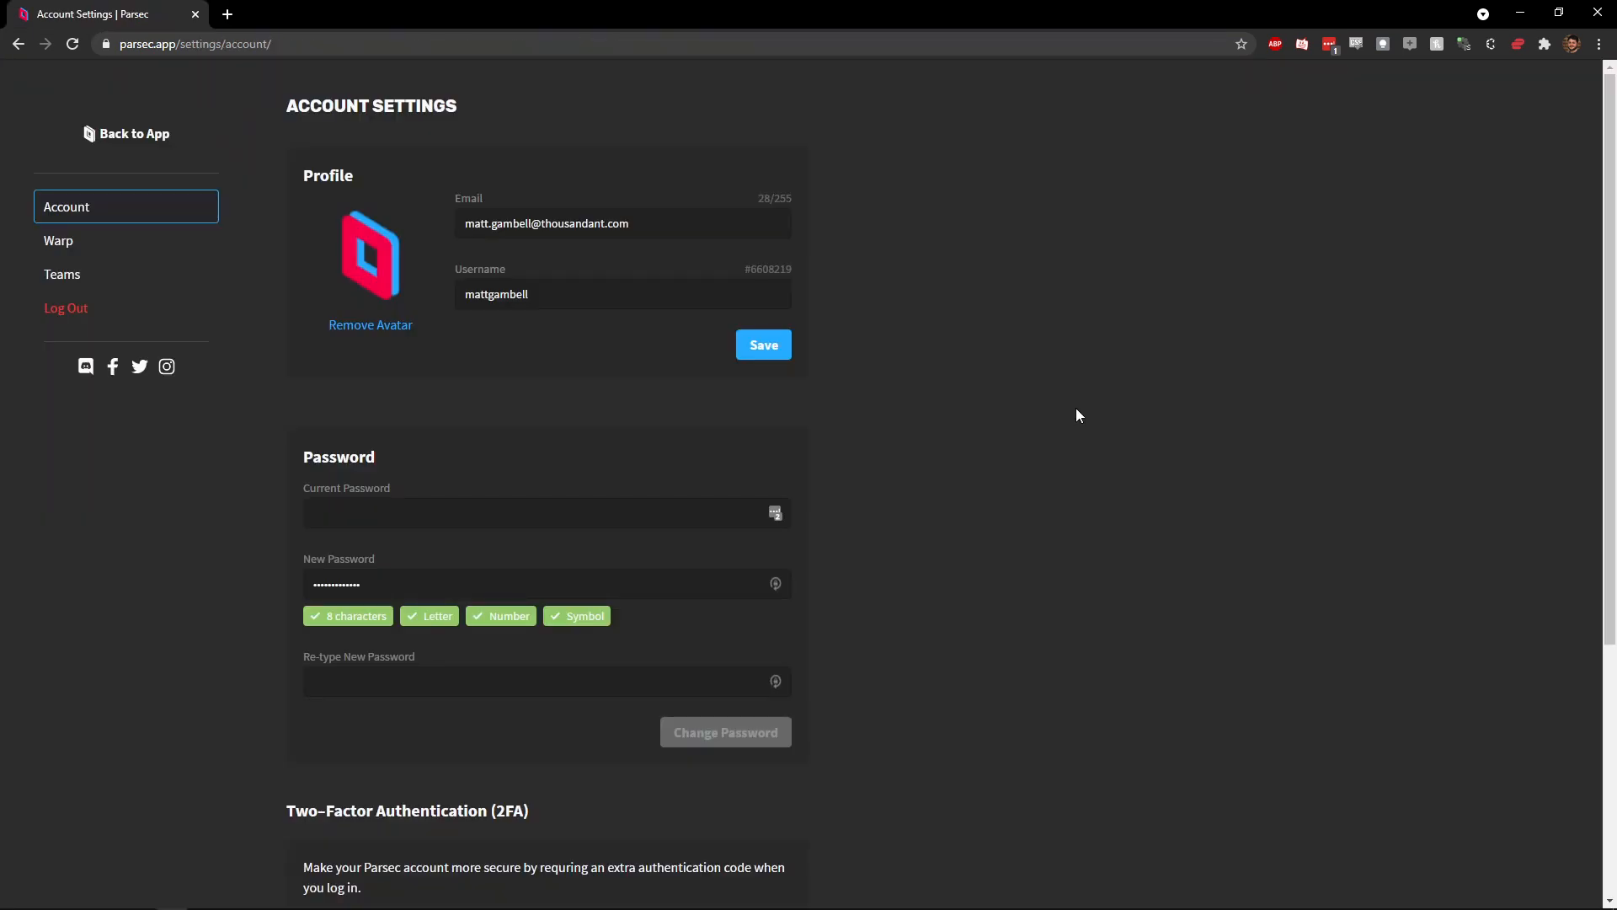
Step: Begin enabling two-factor authentication with the QR code, then return to Team Management
{"action": "scroll", "scroll_direction": "down", "scroll_amount": 3}
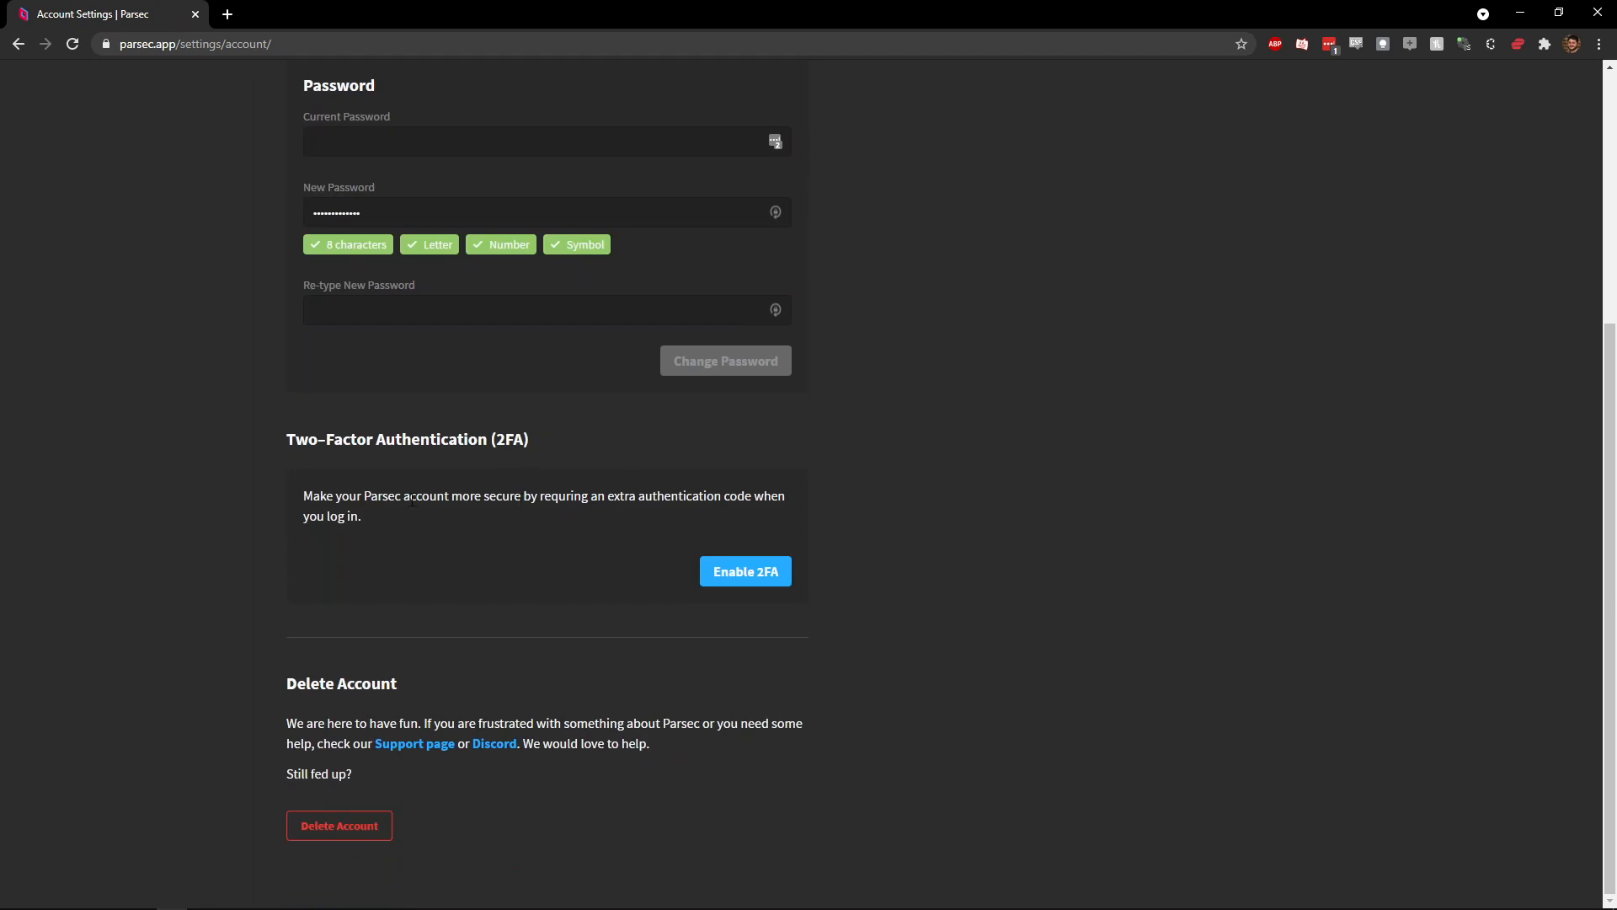
{"action": "mouse_move", "coordinate": [775, 526]}
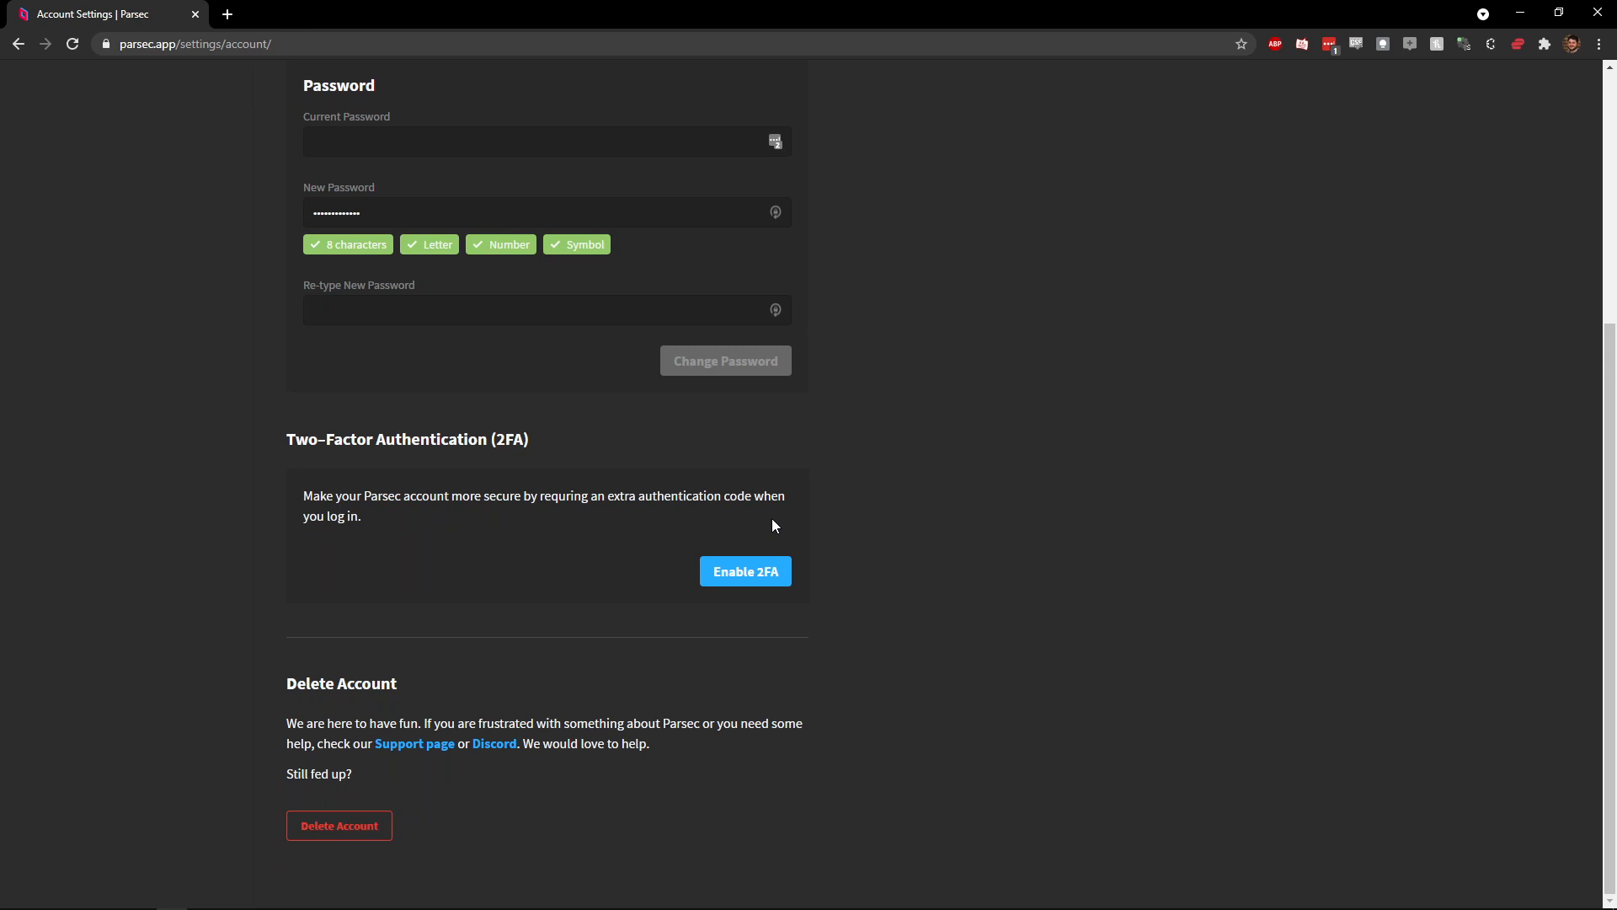
{"action": "left_click", "coordinate": [745, 571]}
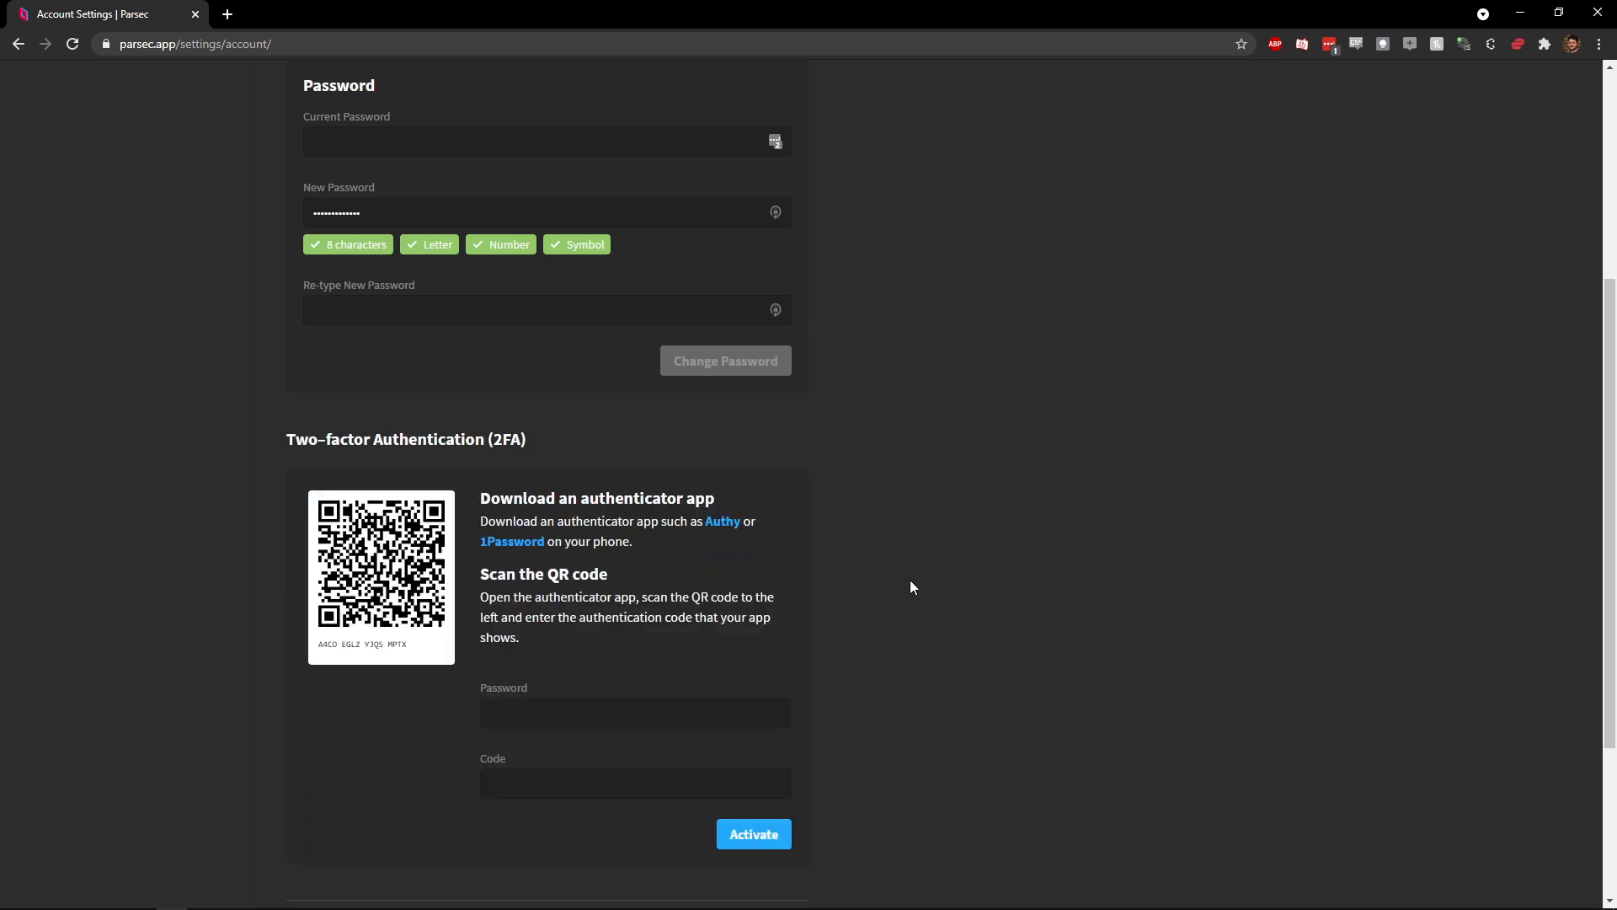
{"action": "left_click", "coordinate": [635, 711]}
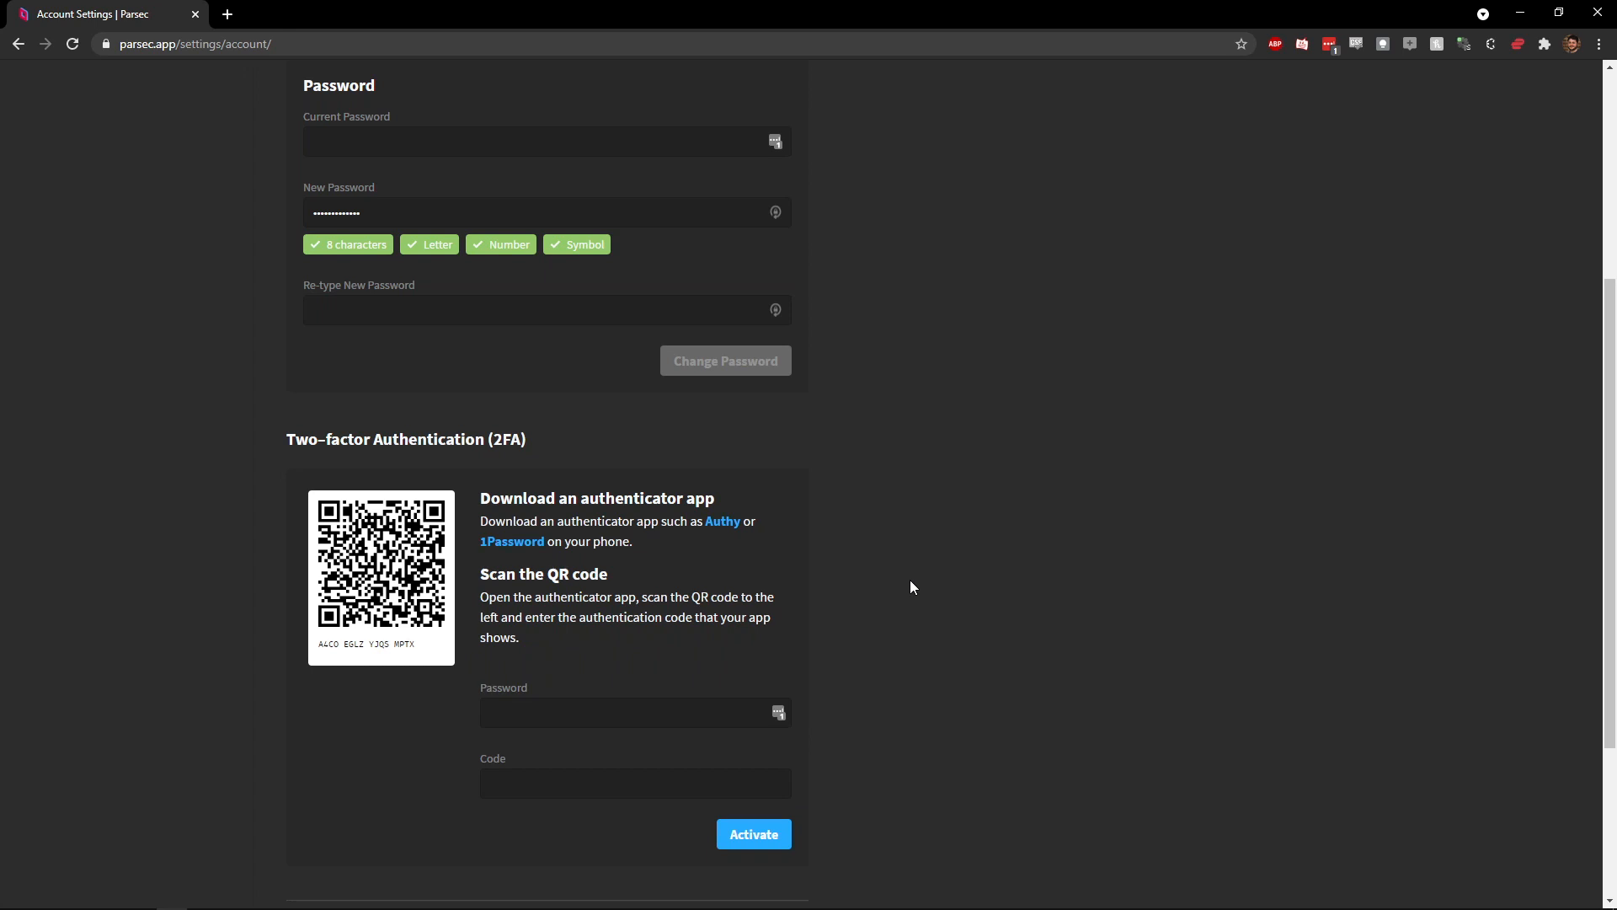
{"action": "left_click", "coordinate": [206, 44]}
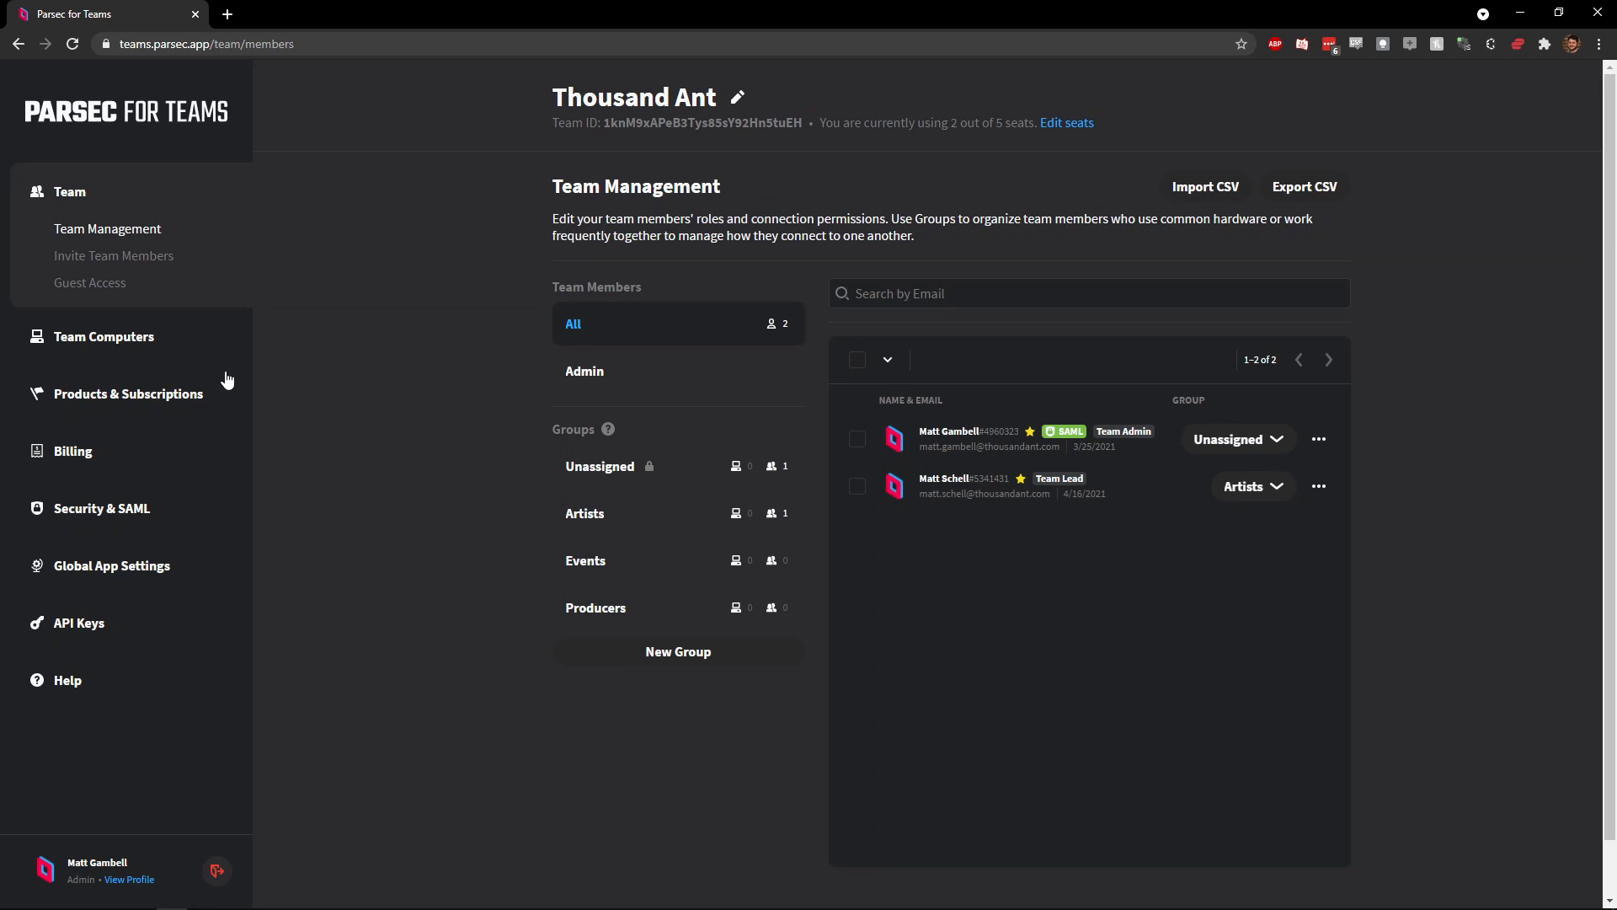
Step: Show the Global App Settings page down to its Feature Settings section
{"action": "left_click", "coordinate": [111, 493]}
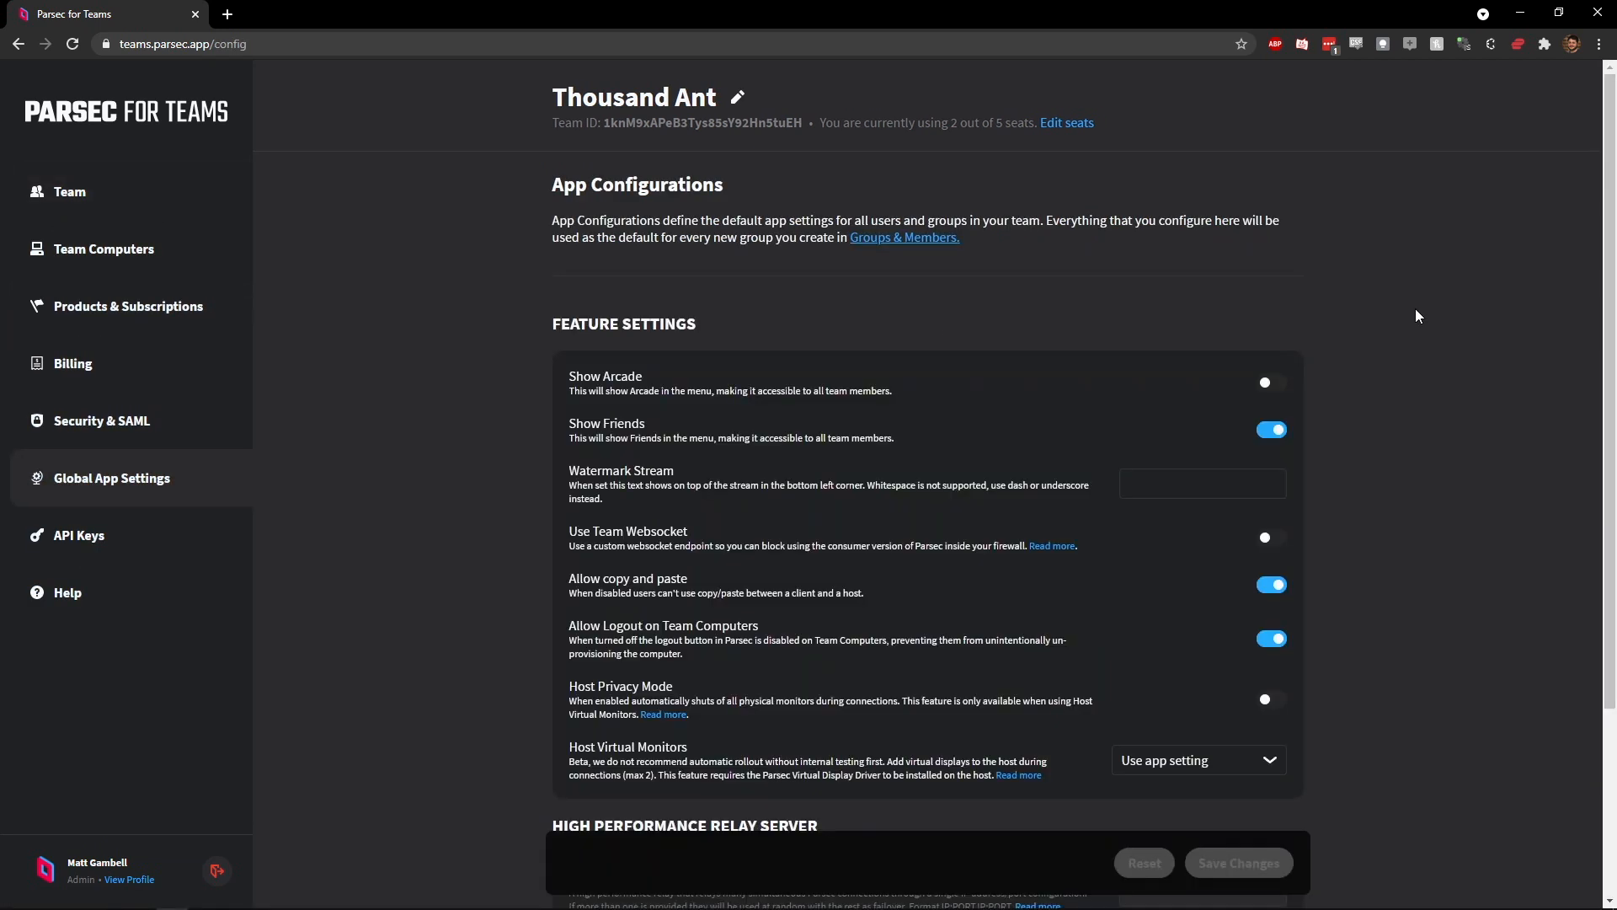
{"action": "scroll", "scroll_direction": "down", "scroll_amount": 3}
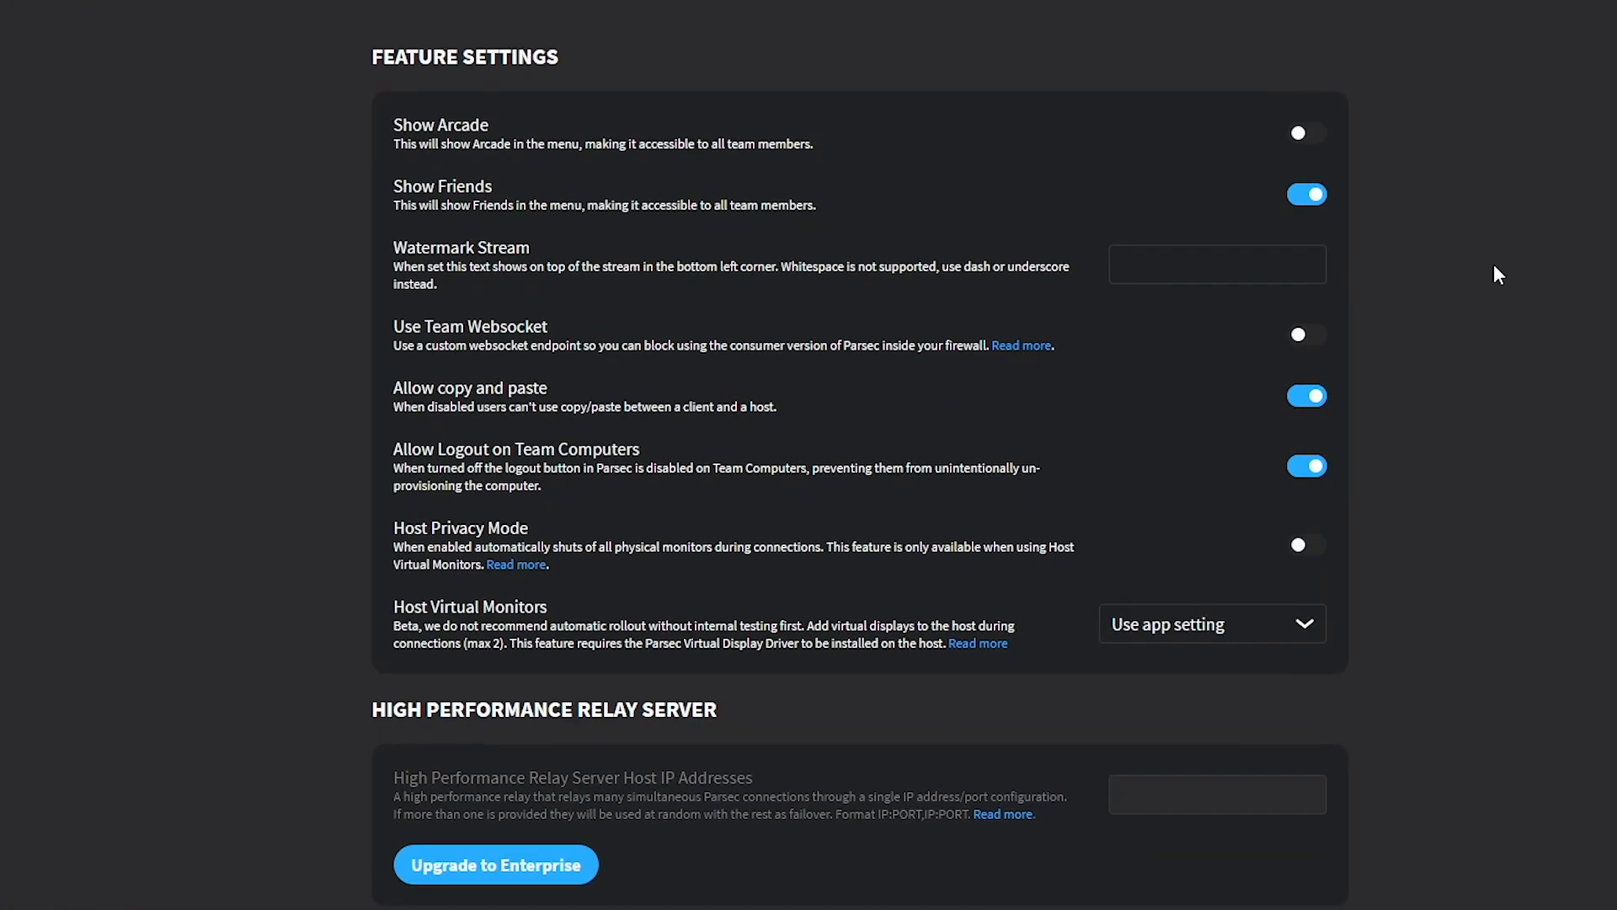
{"action": "mouse_move", "coordinate": [1606, 393]}
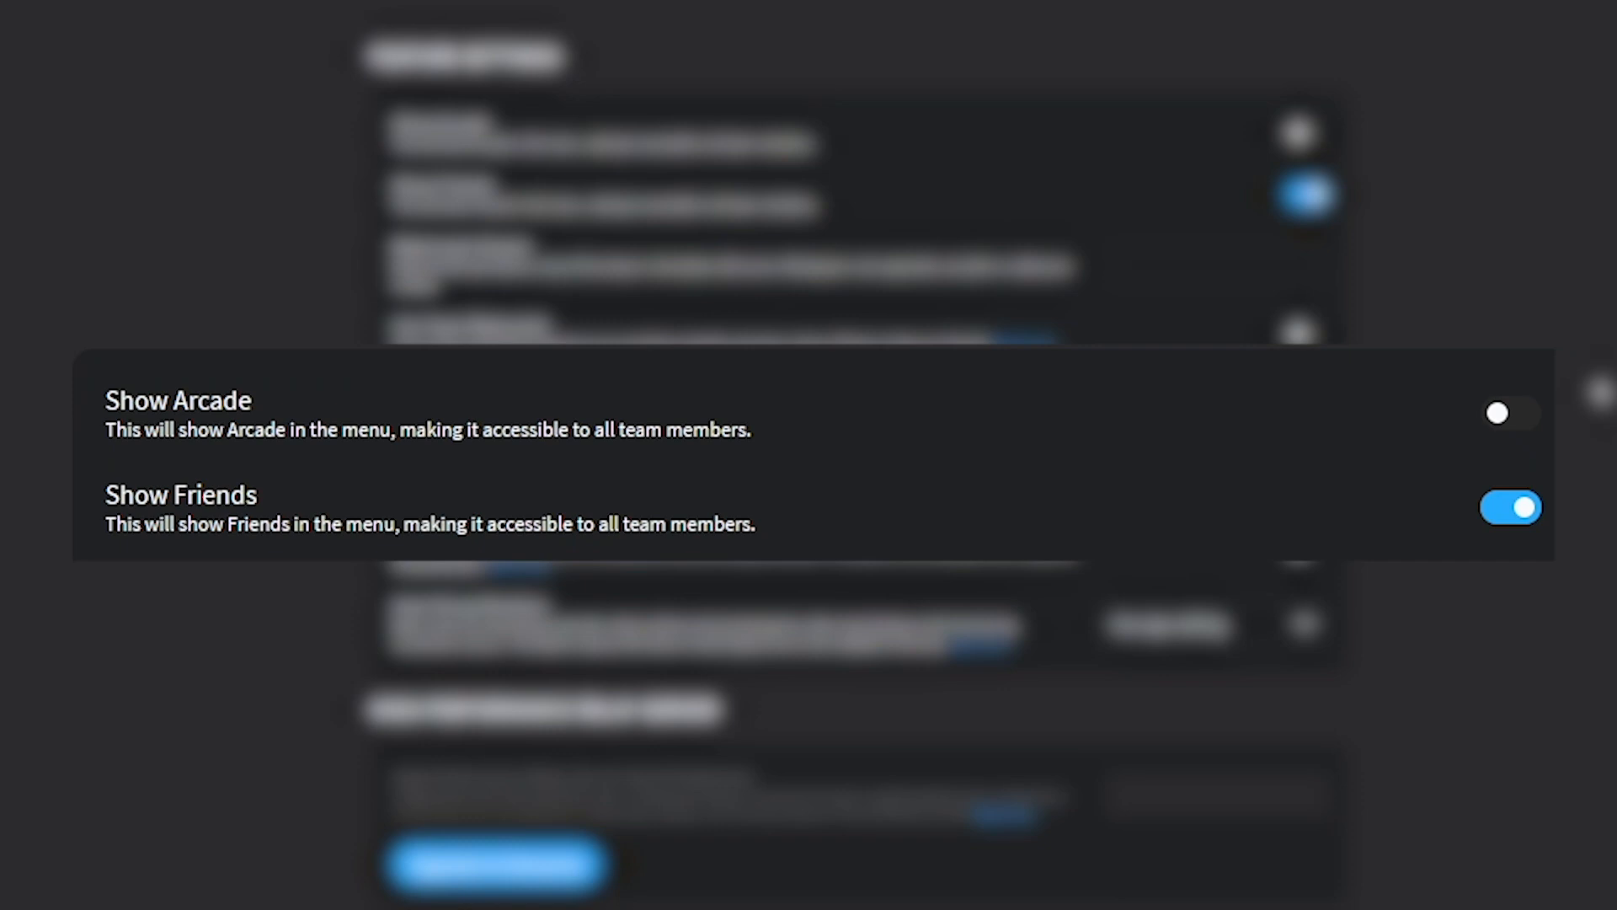
Step: Enter 'thousan' as the team's Watermark Stream text
{"action": "left_click", "coordinate": [1270, 209]}
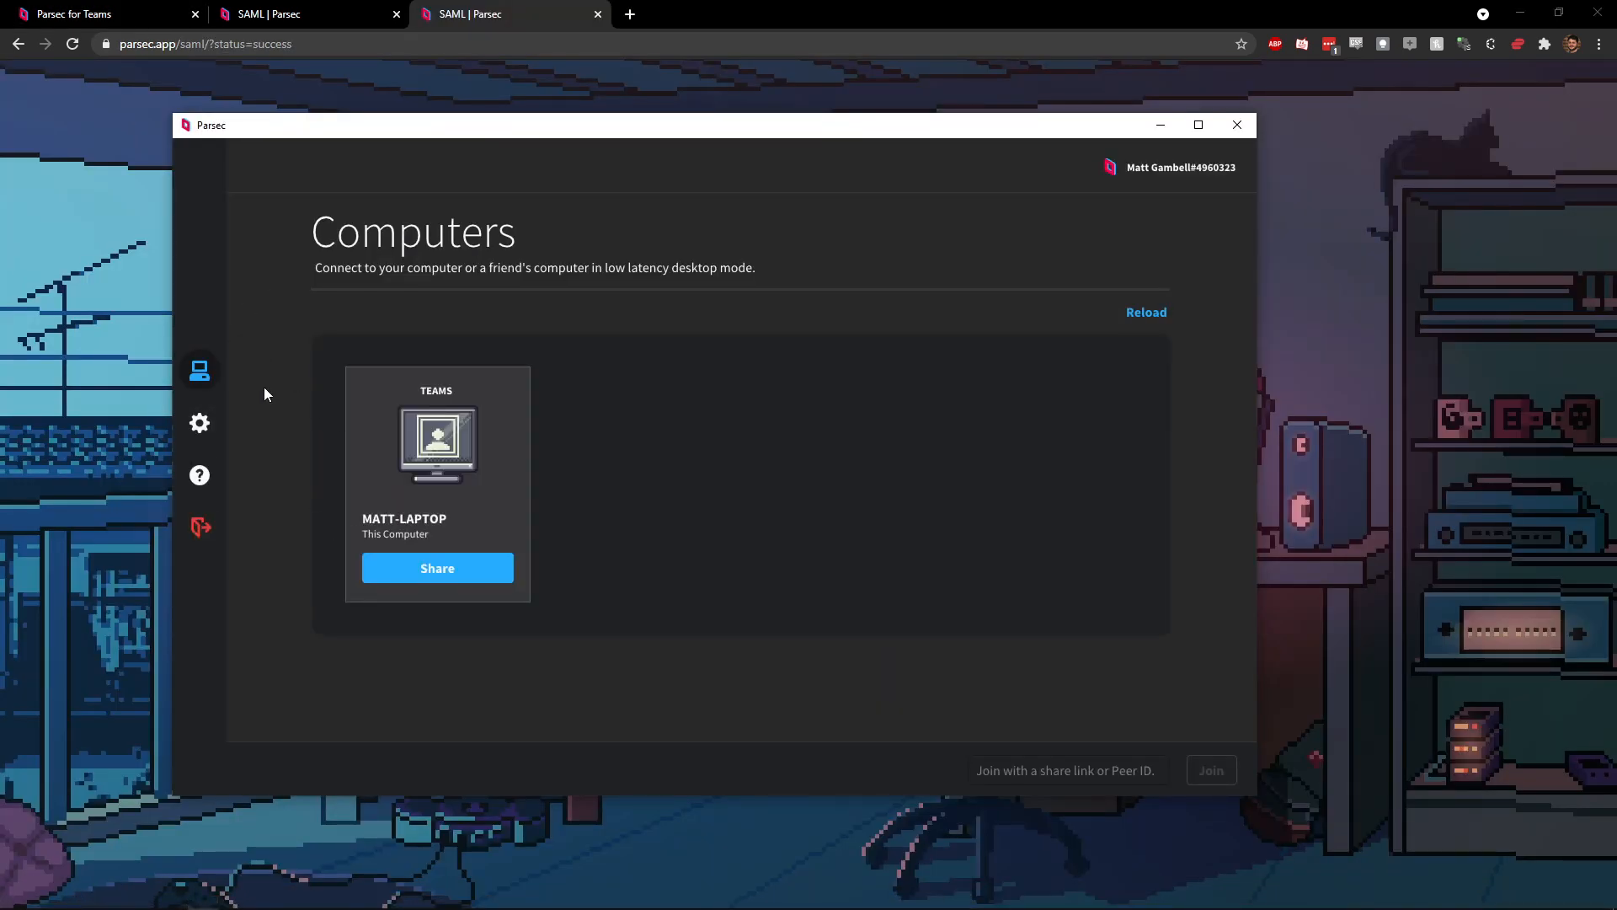
{"action": "mouse_move", "coordinate": [824, 454]}
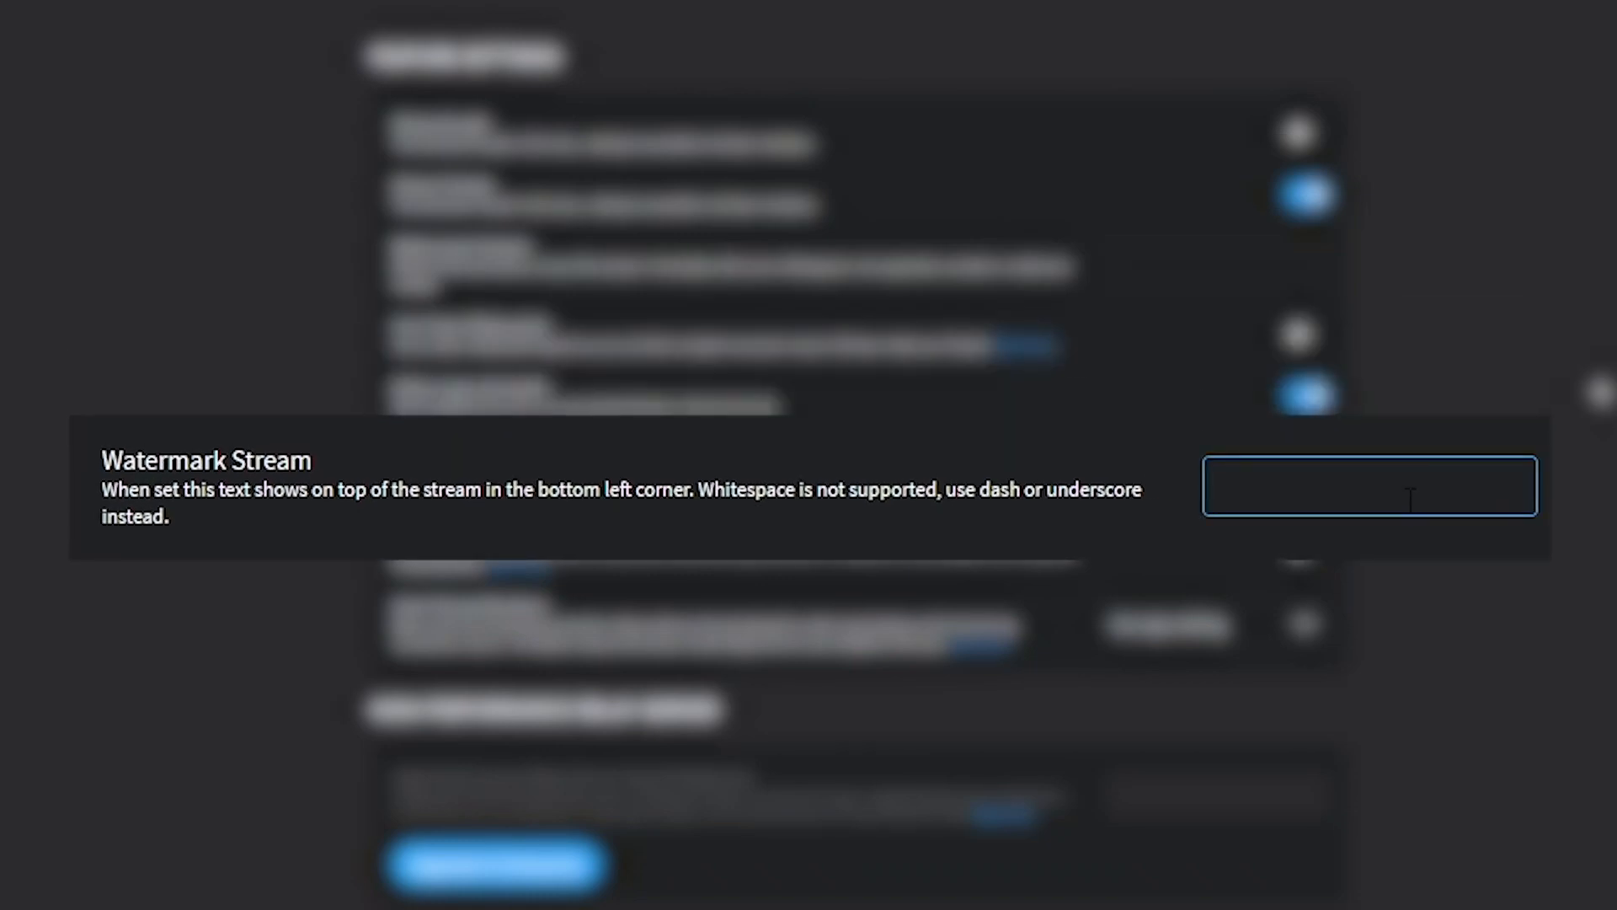
{"action": "left_click", "coordinate": [1370, 485]}
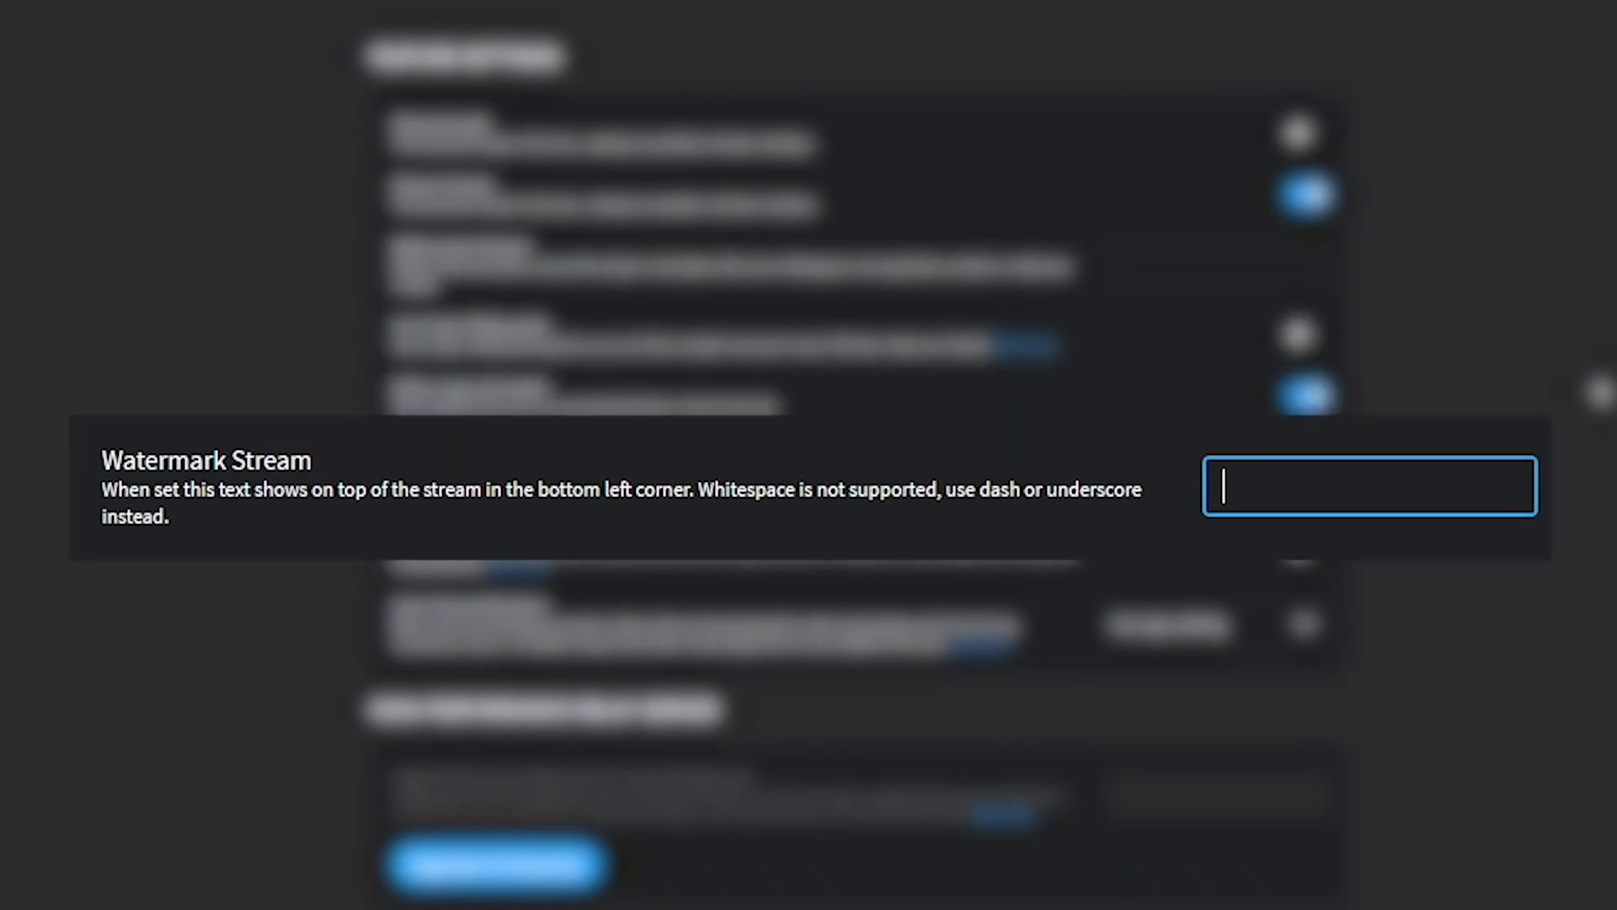
{"action": "type", "text": "thousan"}
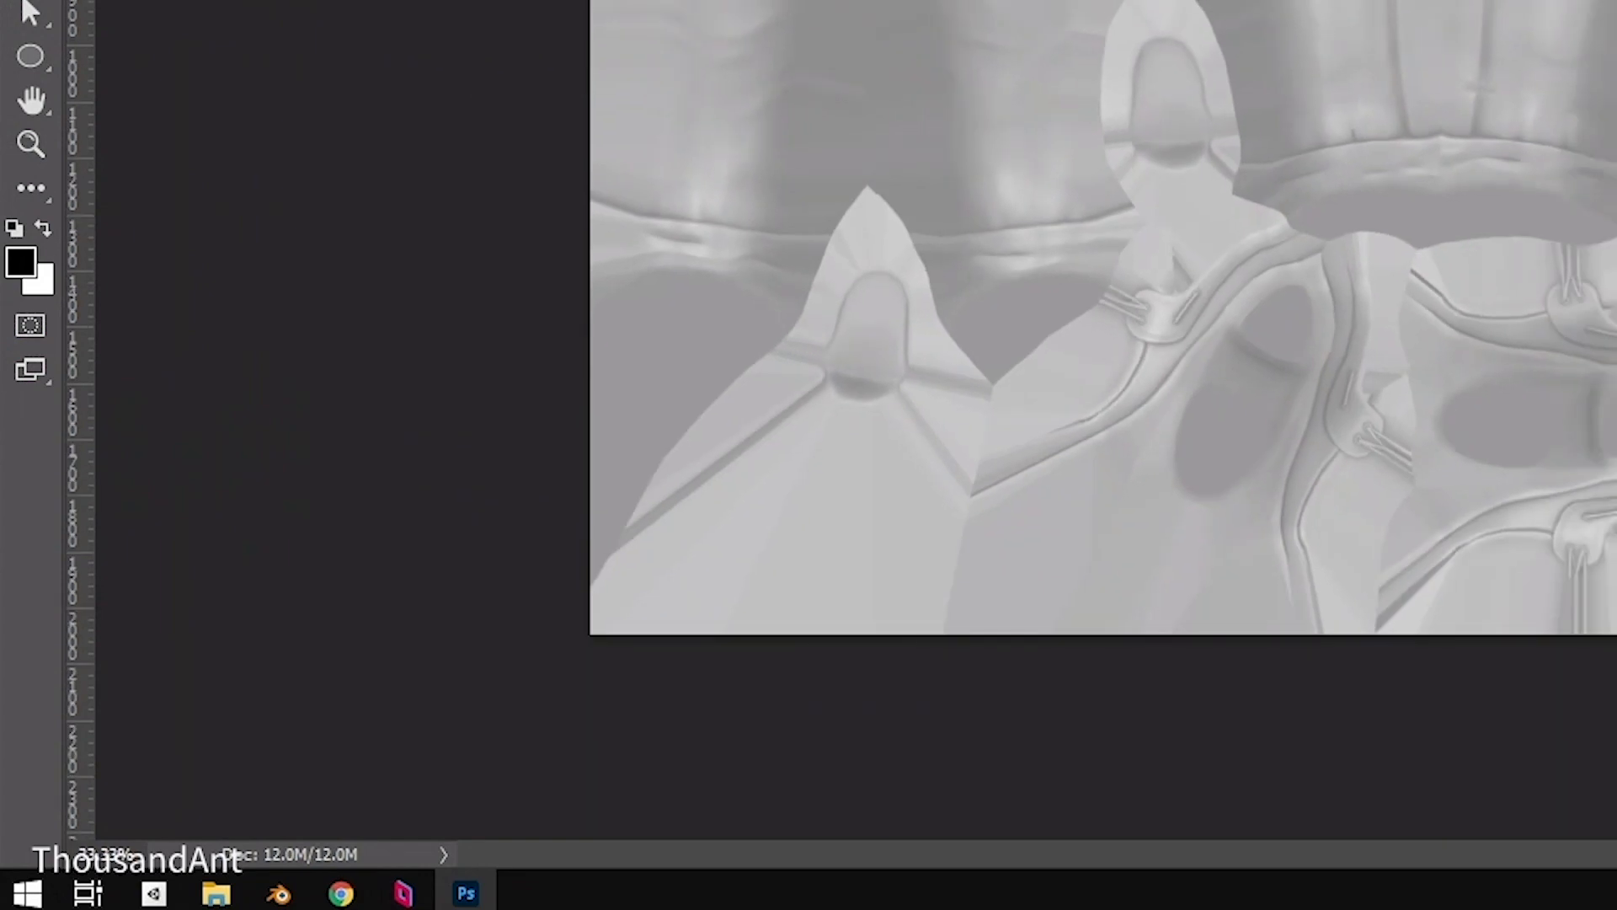
{"action": "mouse_move", "coordinate": [361, 72]}
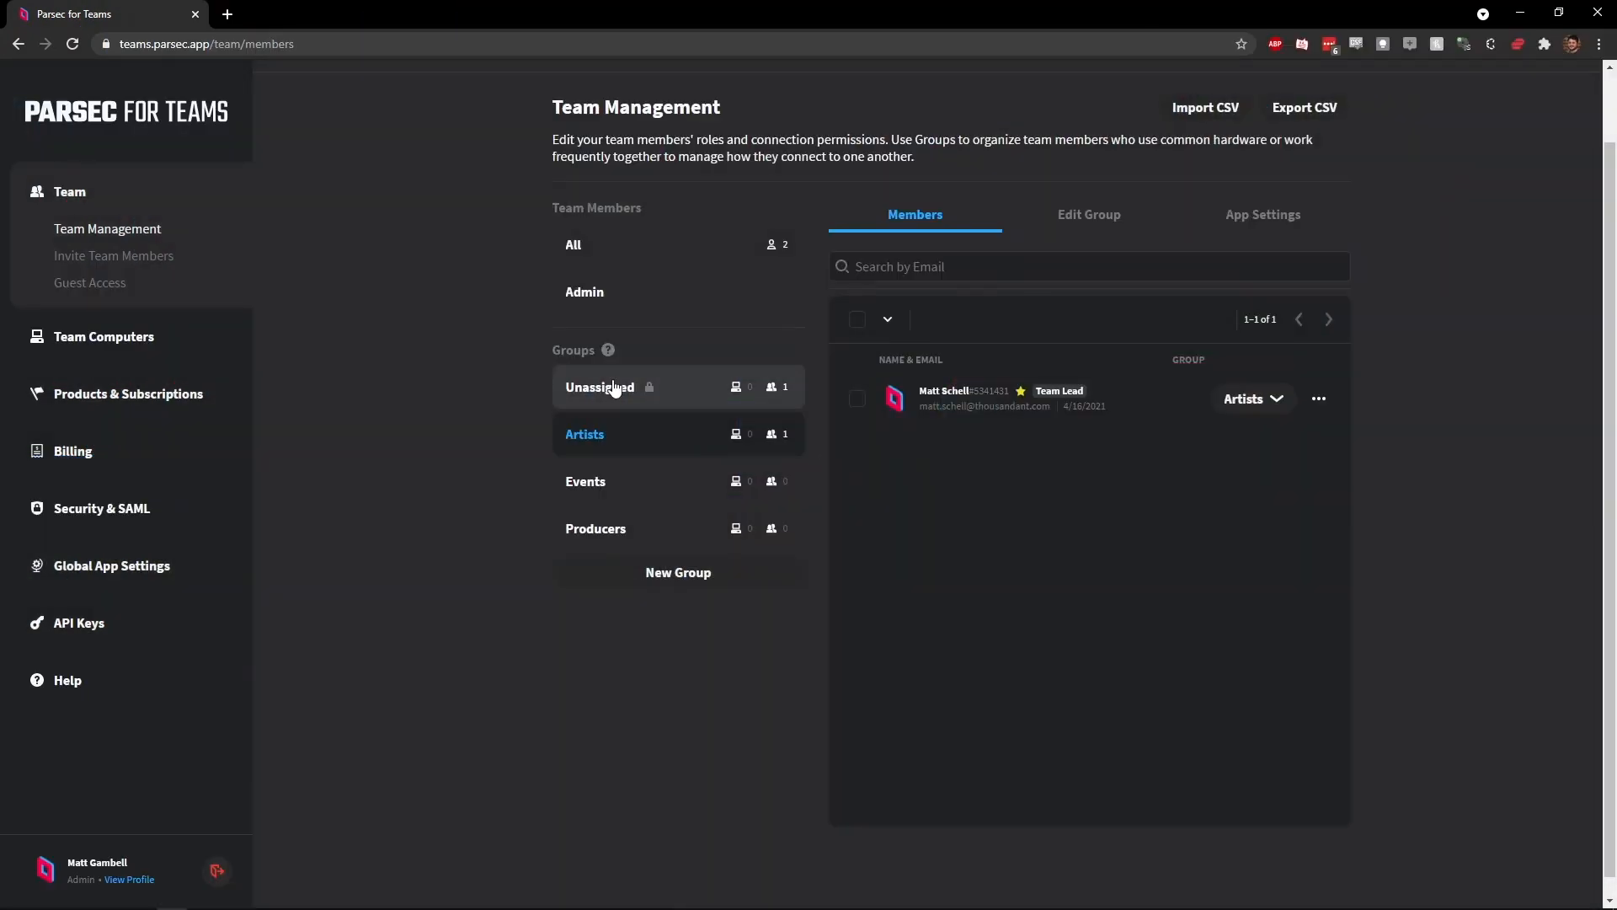
Step: Move the team lead through Unassigned back to Artists and put the team admin in Producers
{"action": "left_click", "coordinate": [1317, 400]}
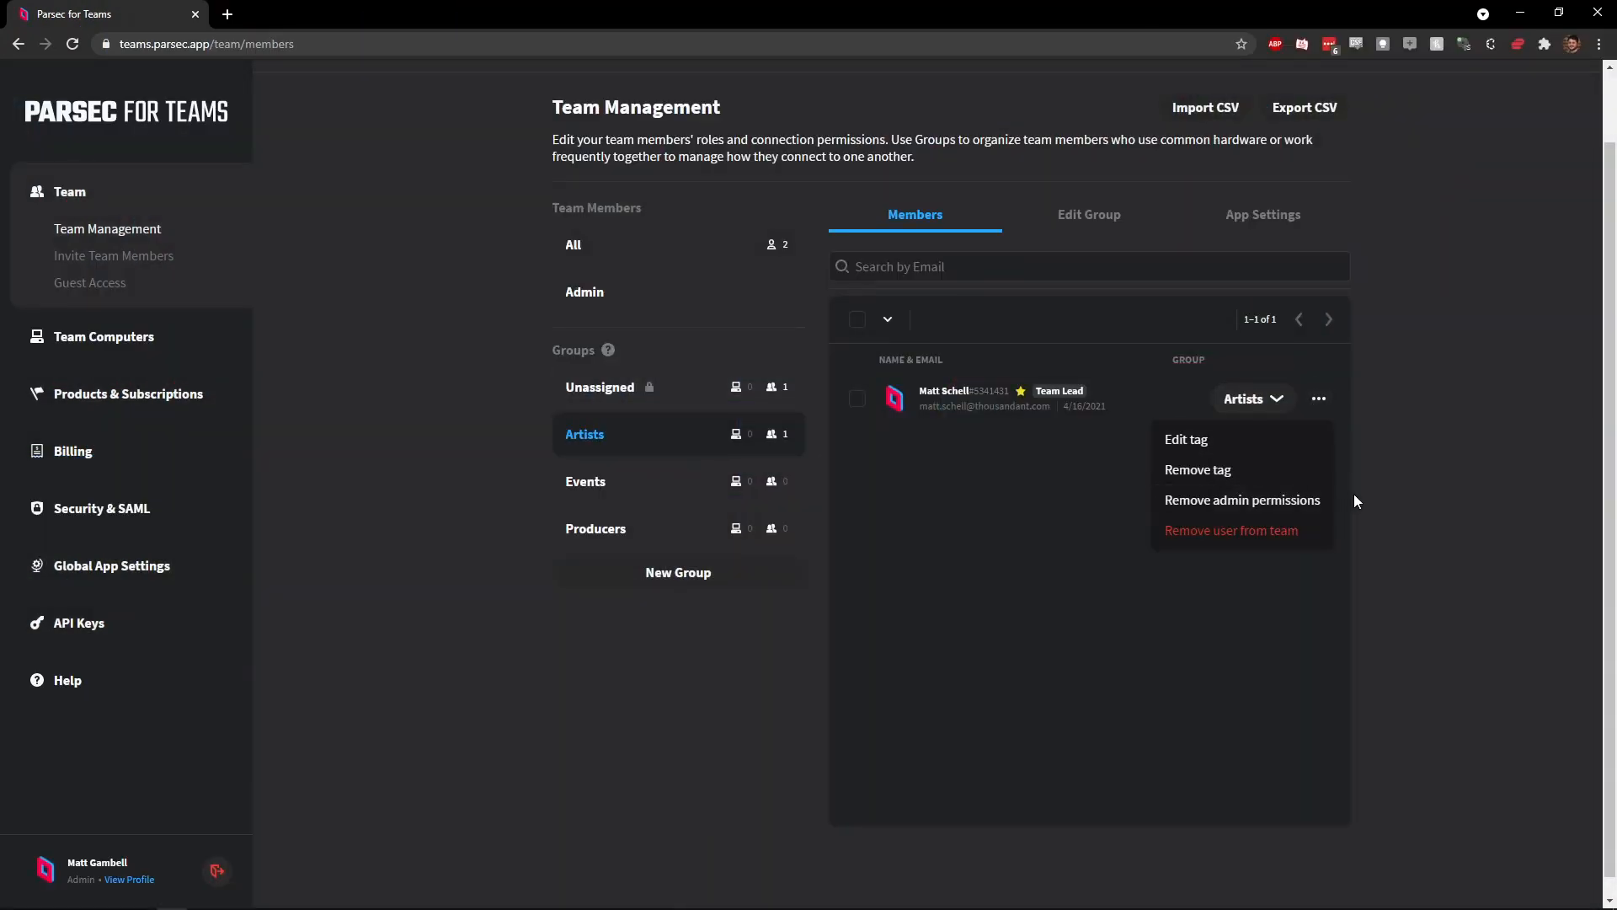
{"action": "left_click", "coordinate": [1230, 531]}
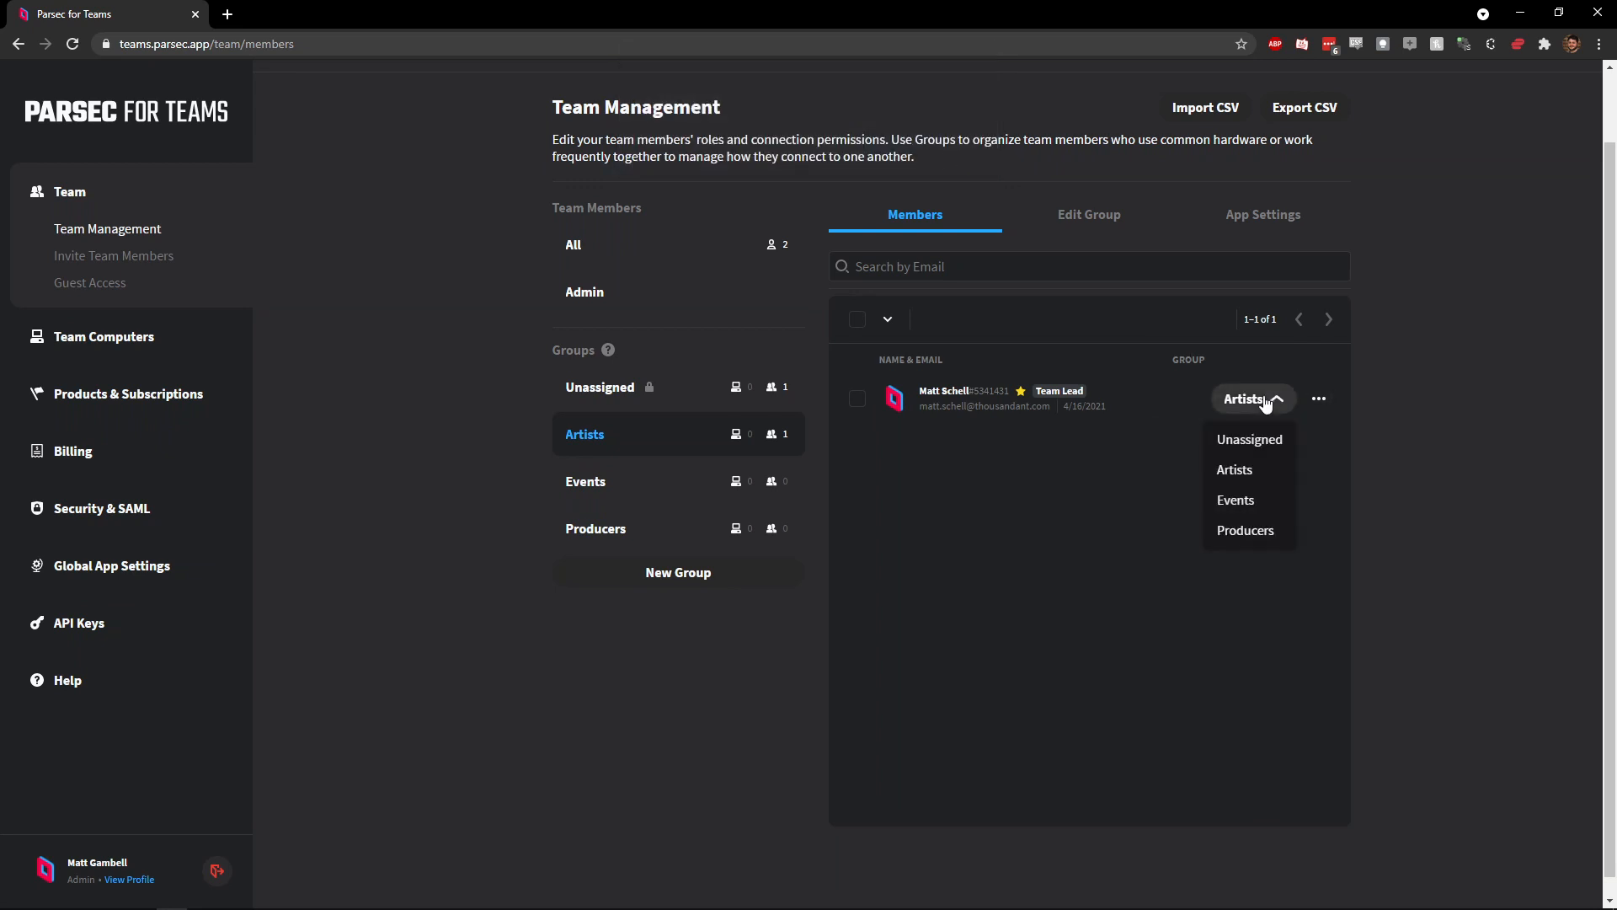
{"action": "left_click", "coordinate": [1249, 438]}
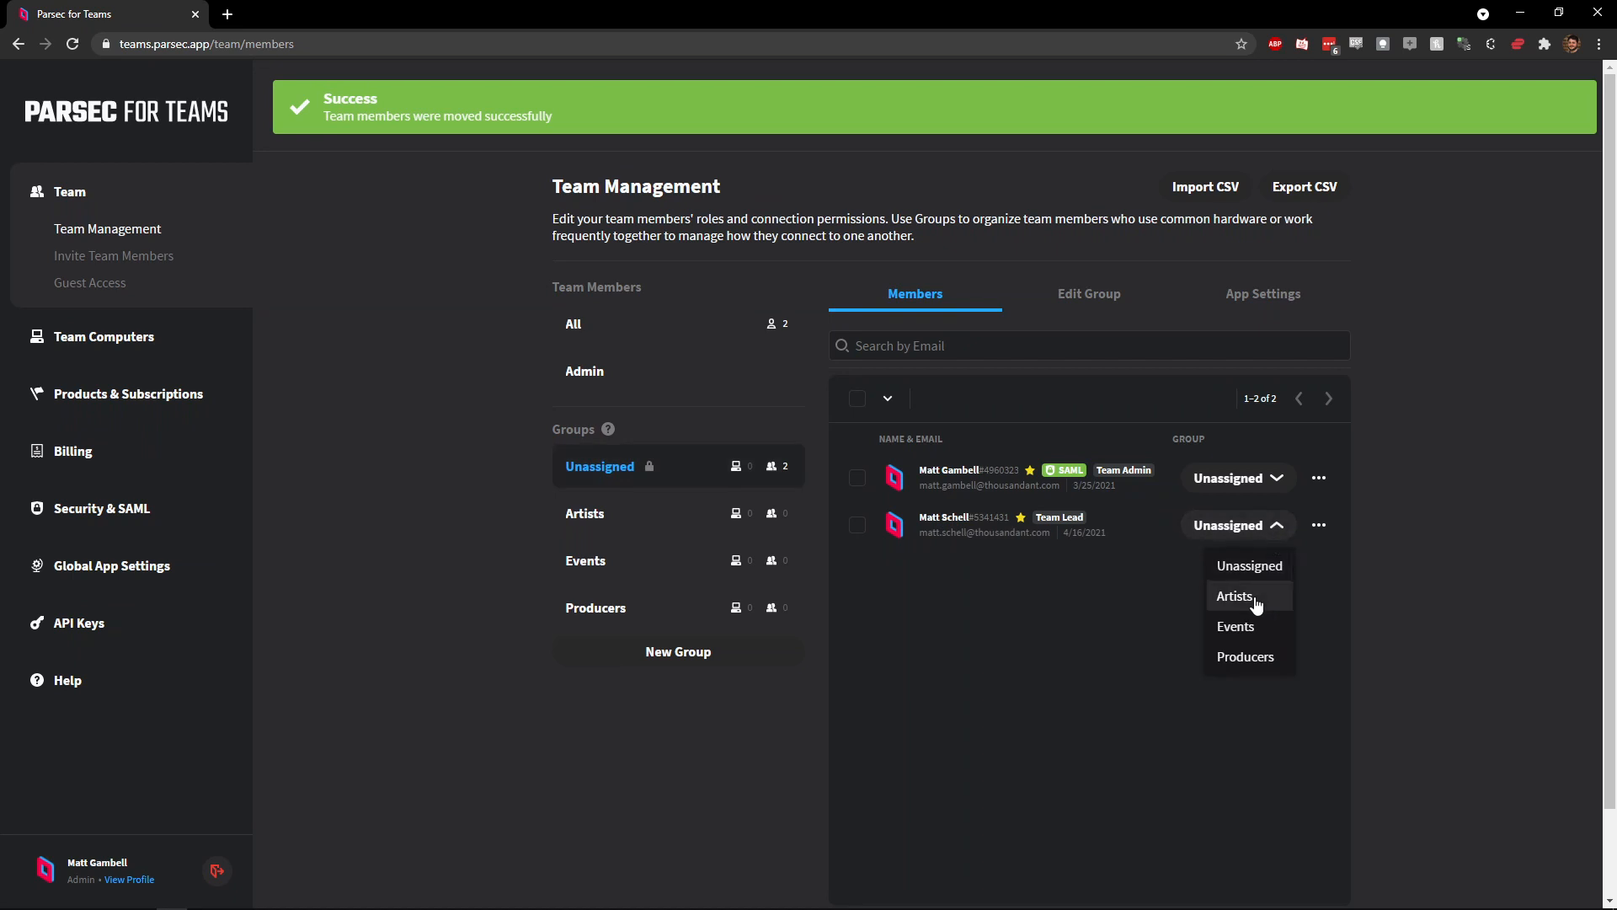
{"action": "left_click", "coordinate": [1235, 595]}
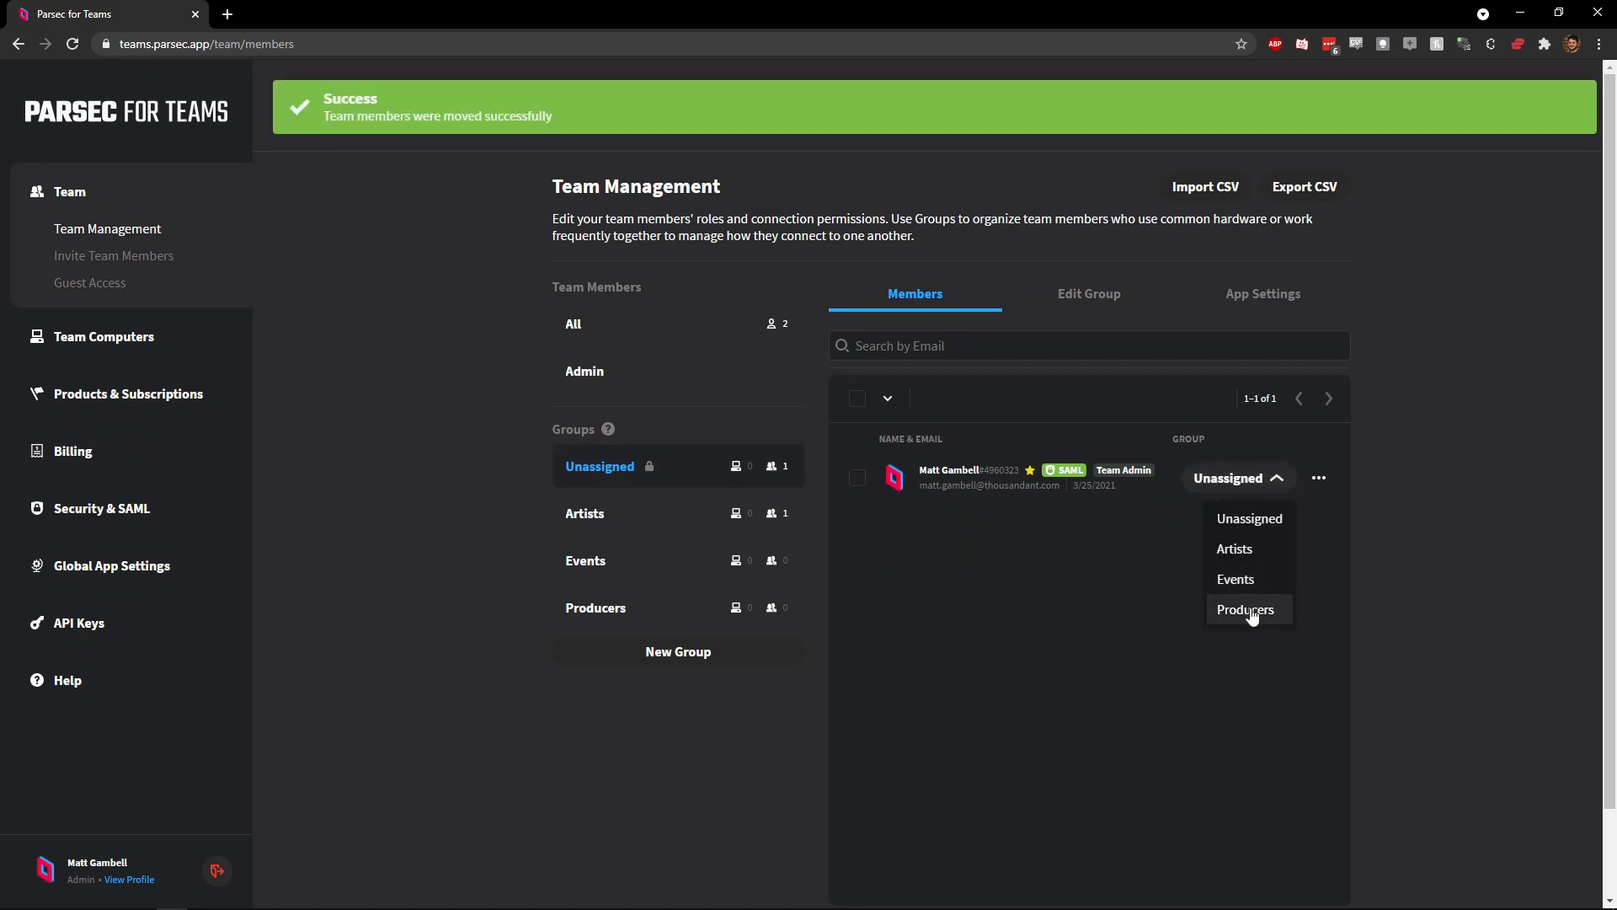
{"action": "left_click", "coordinate": [1234, 548]}
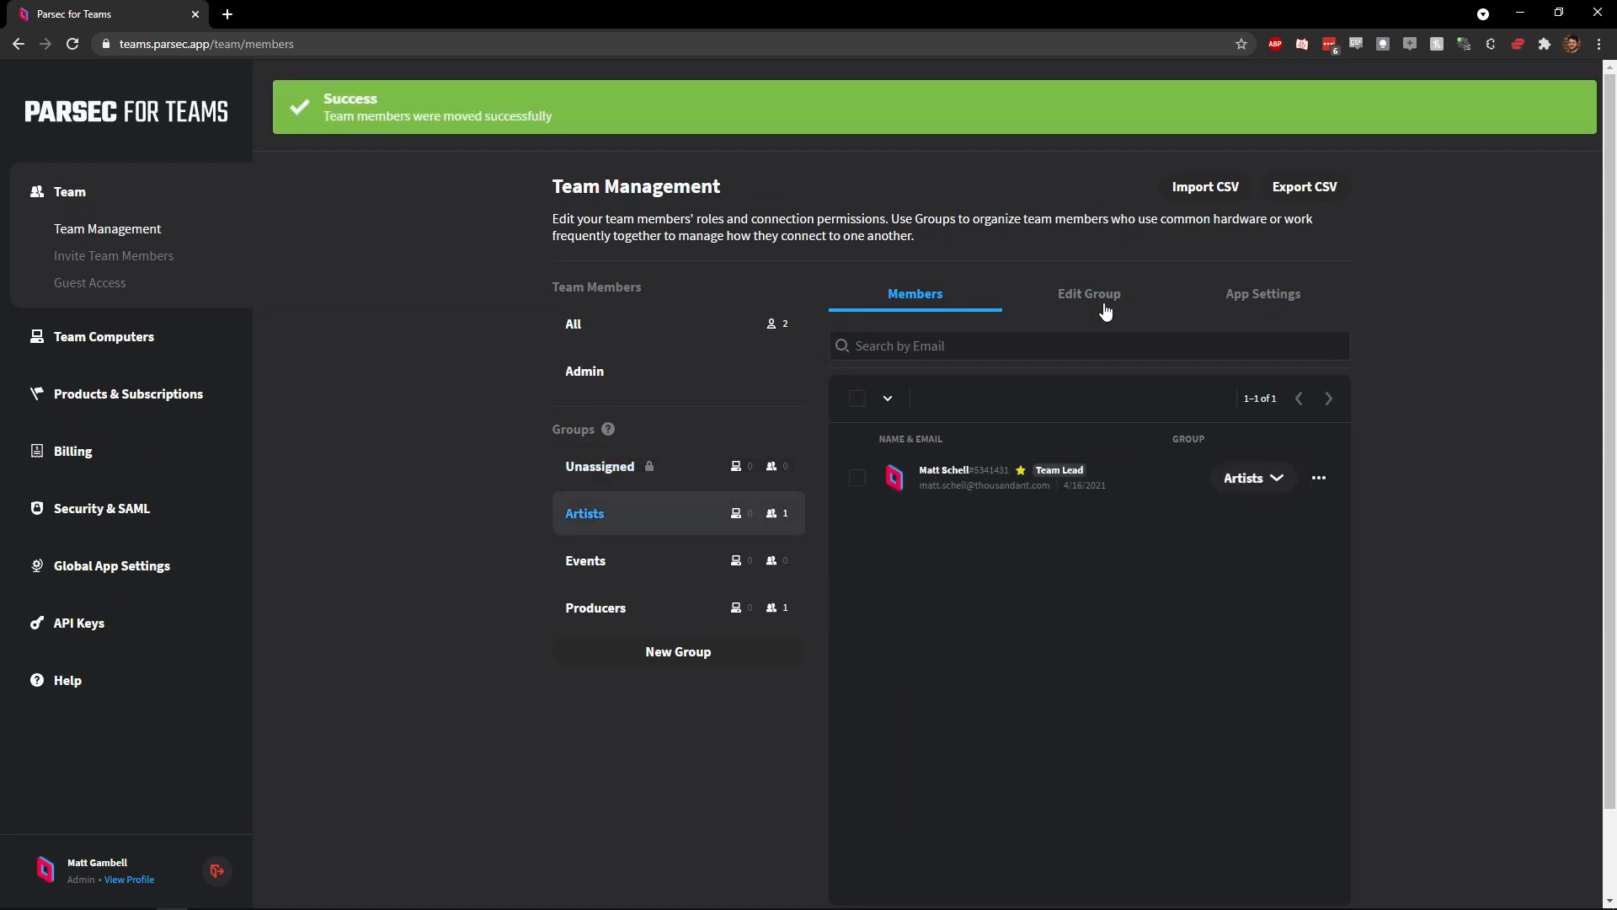
{"action": "left_click", "coordinate": [1089, 293]}
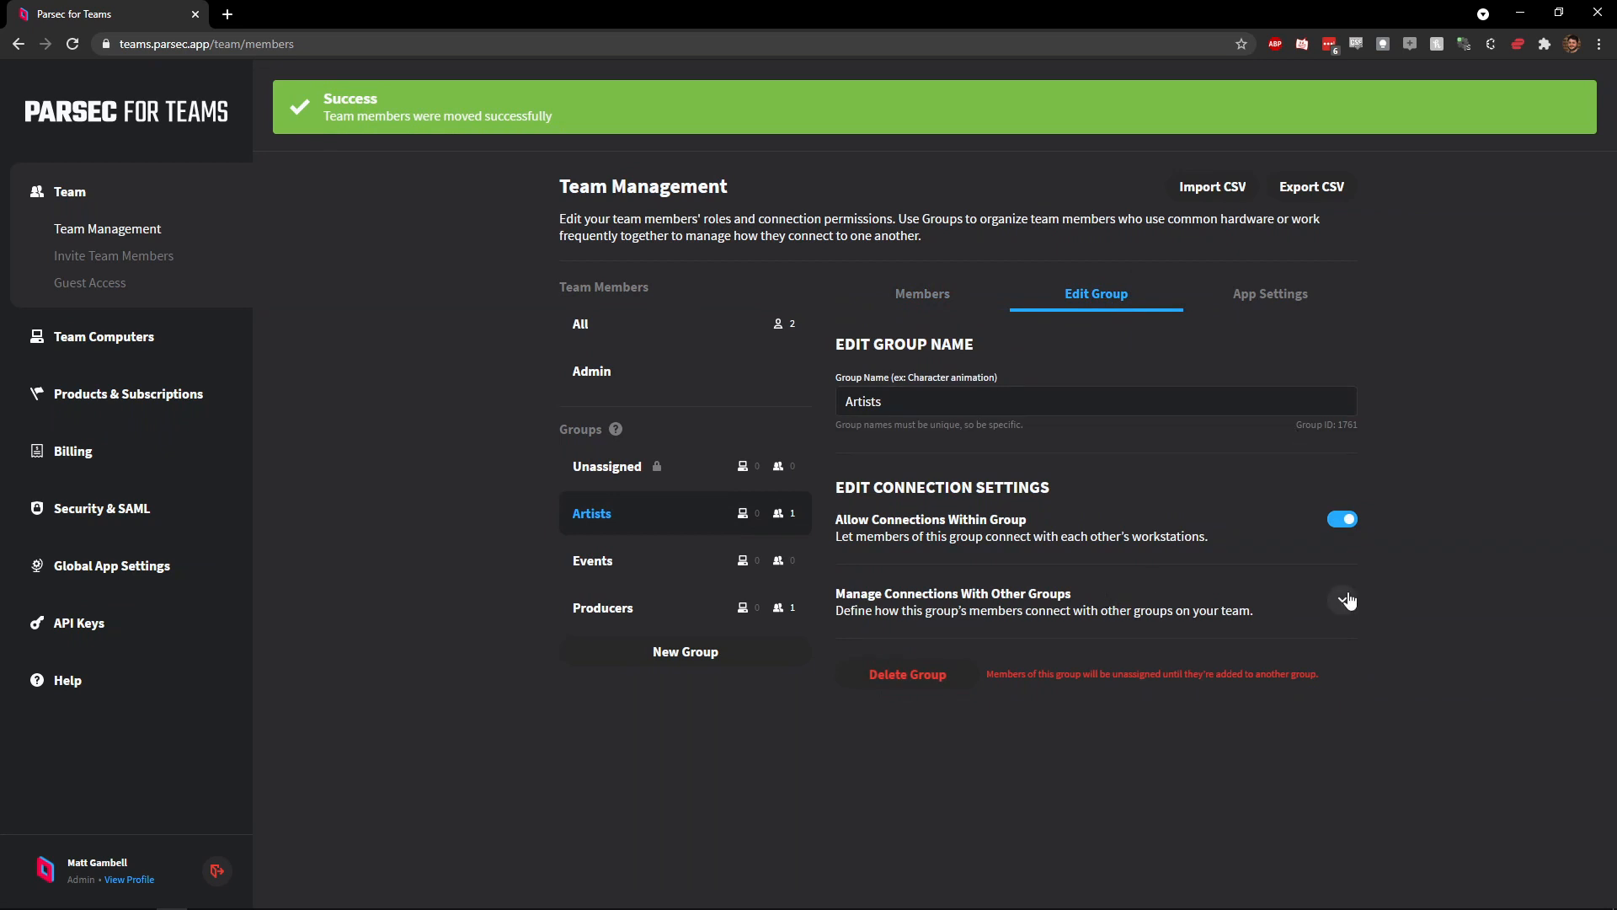
Step: Add Producers as an incoming connection group for Artists
{"action": "left_click", "coordinate": [1348, 600]}
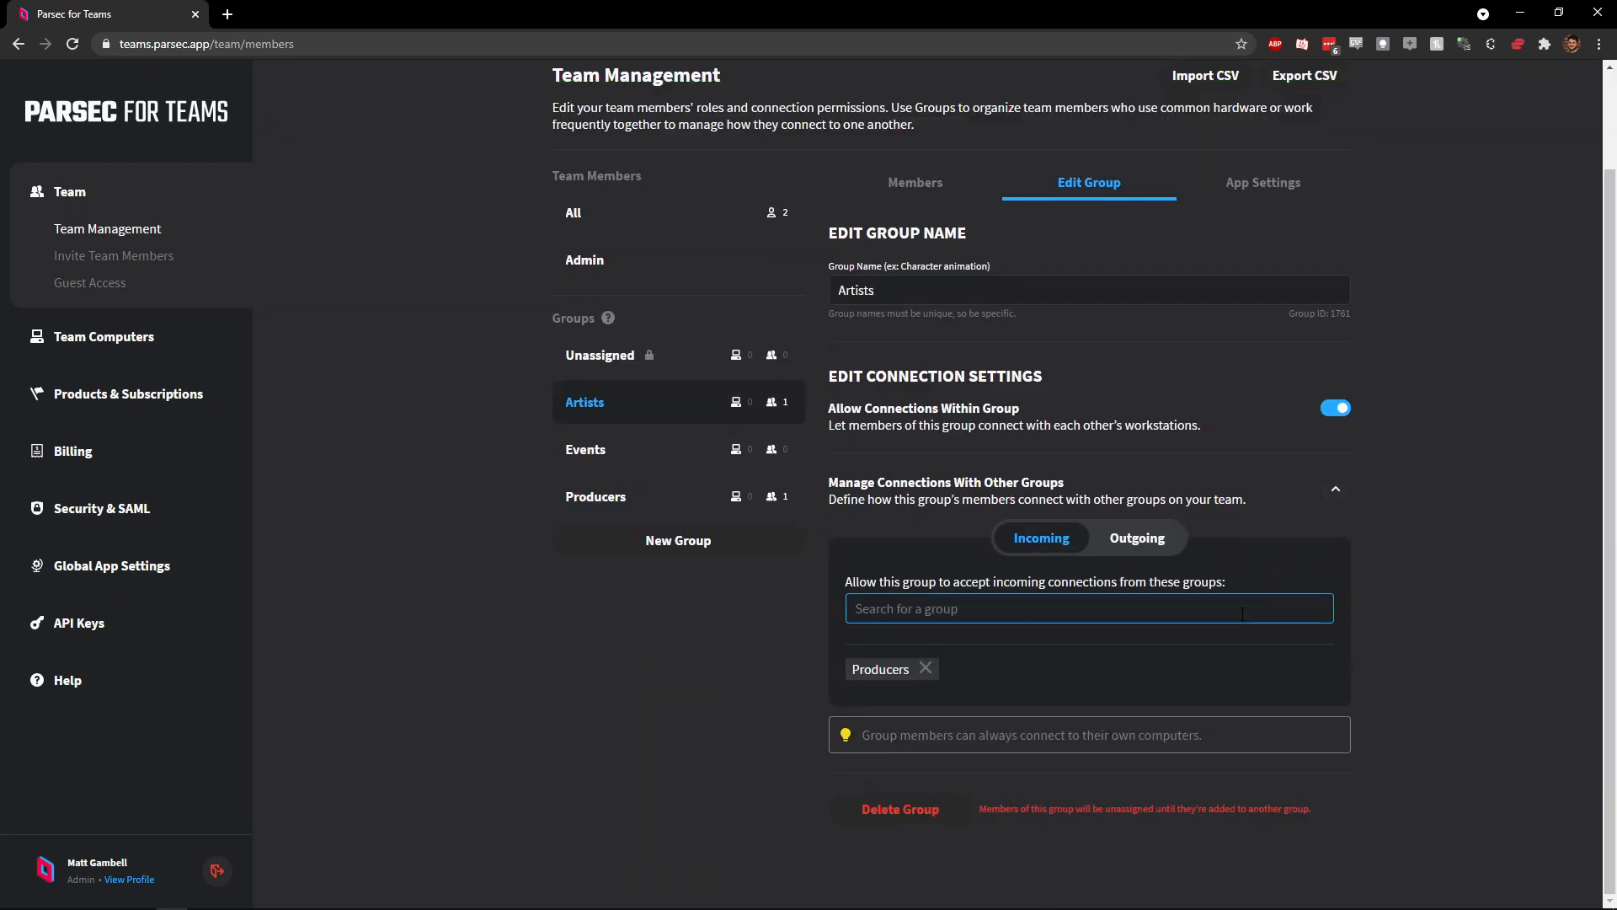
{"action": "left_click", "coordinate": [913, 182]}
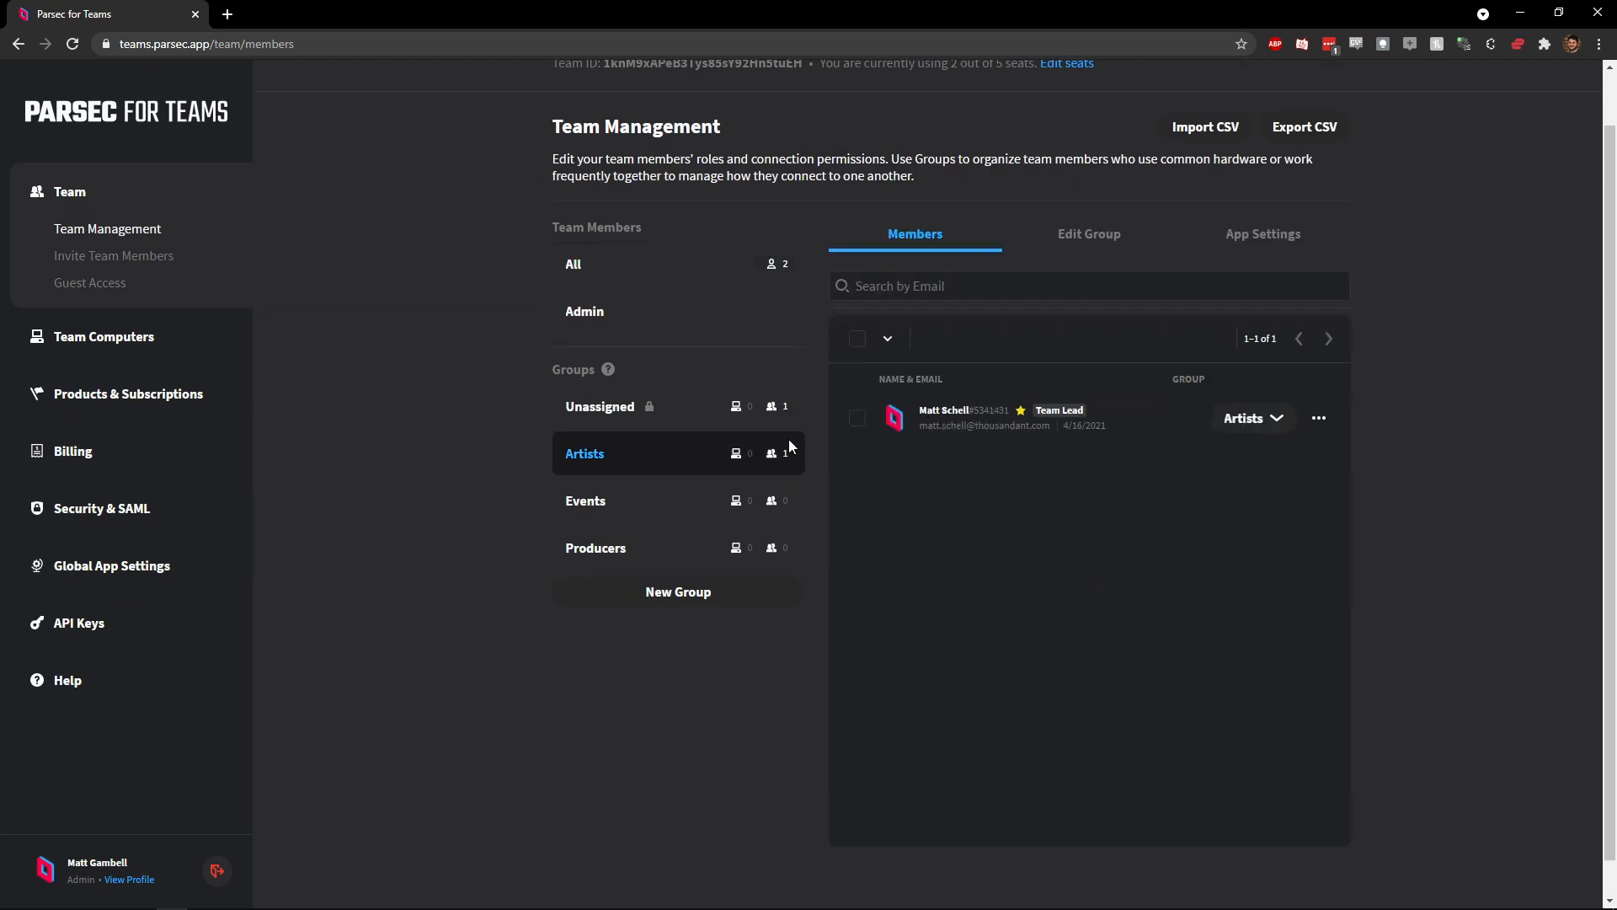
{"action": "left_click", "coordinate": [1262, 234]}
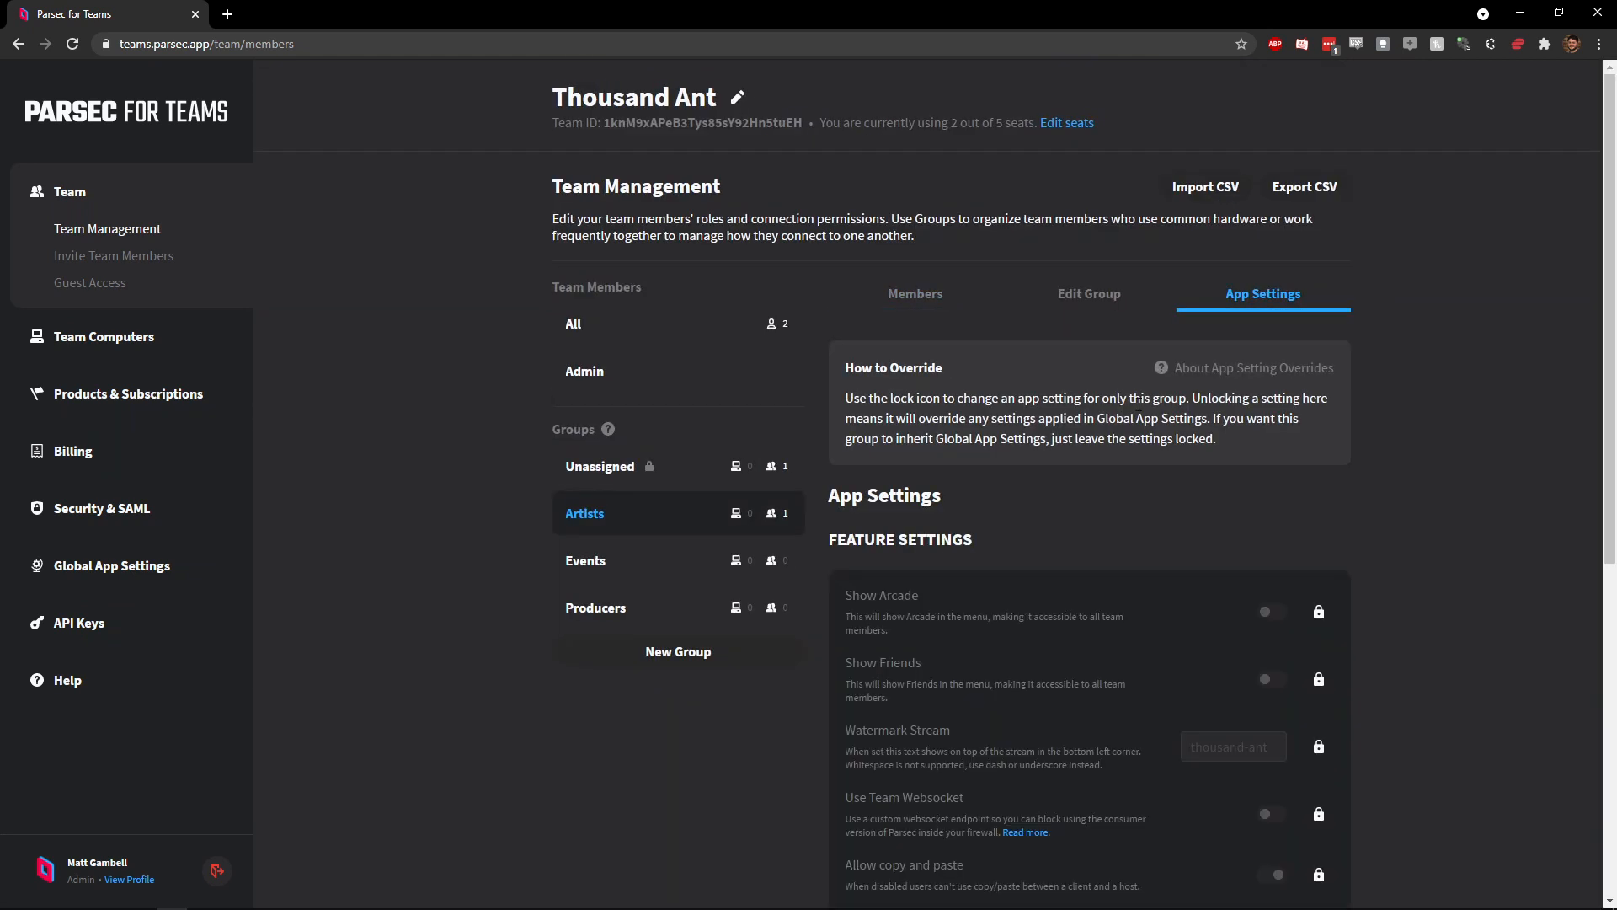
Step: Override Watermark Stream and enable Host Privacy Mode for Artists, saving the changes
{"action": "scroll", "scroll_direction": "down", "scroll_amount": 3}
{"action": "type", "text": "-a"}
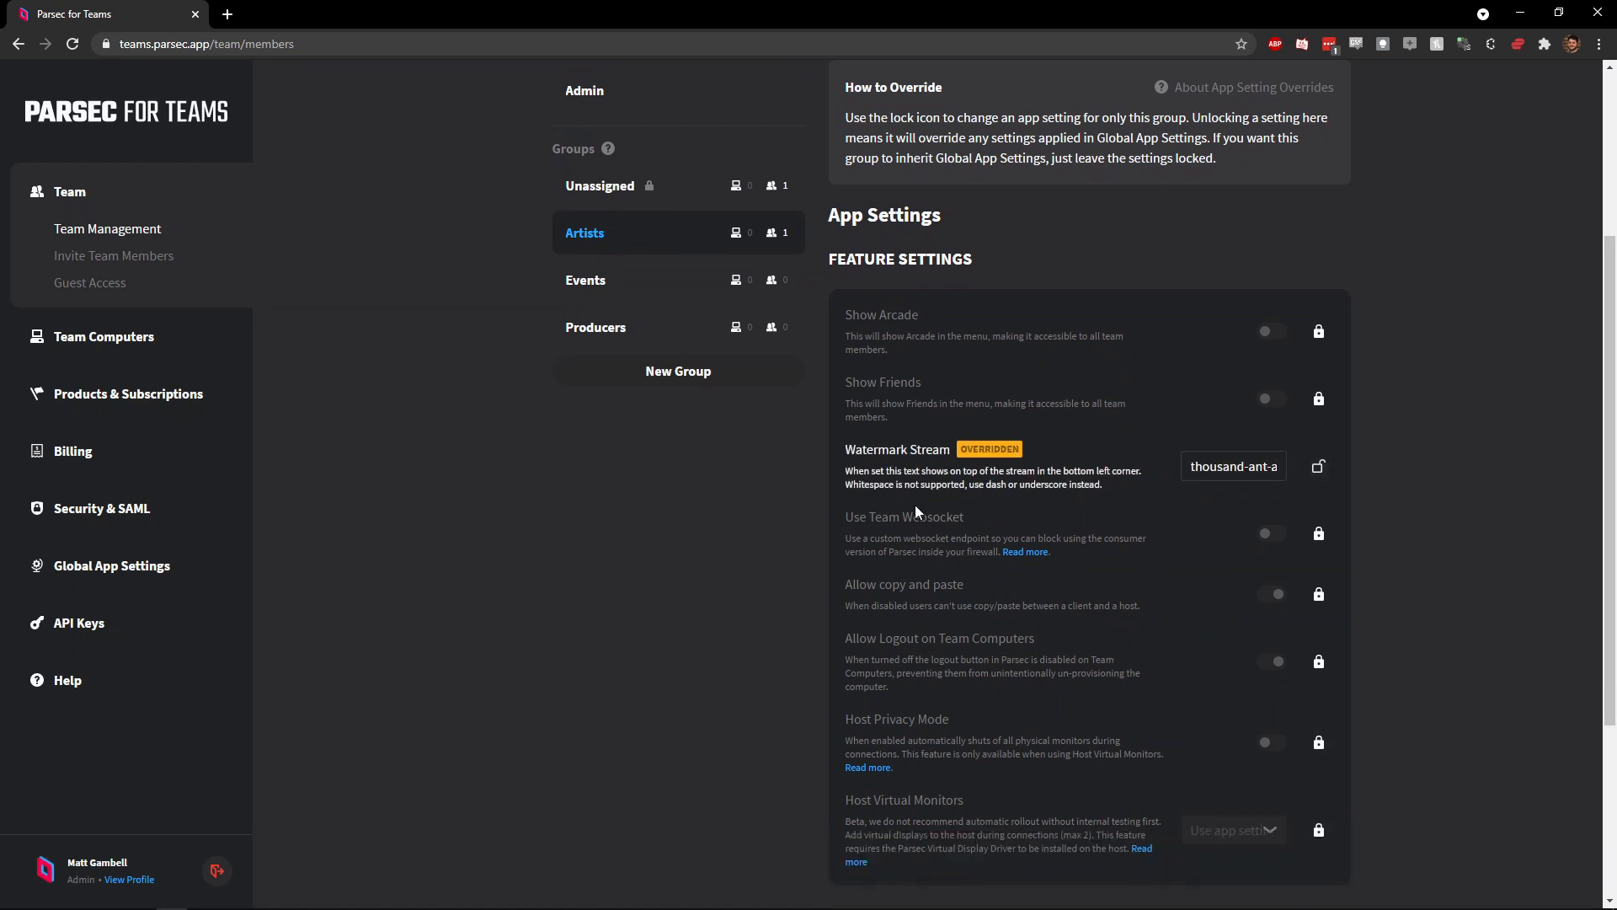
{"action": "left_click", "coordinate": [1270, 742]}
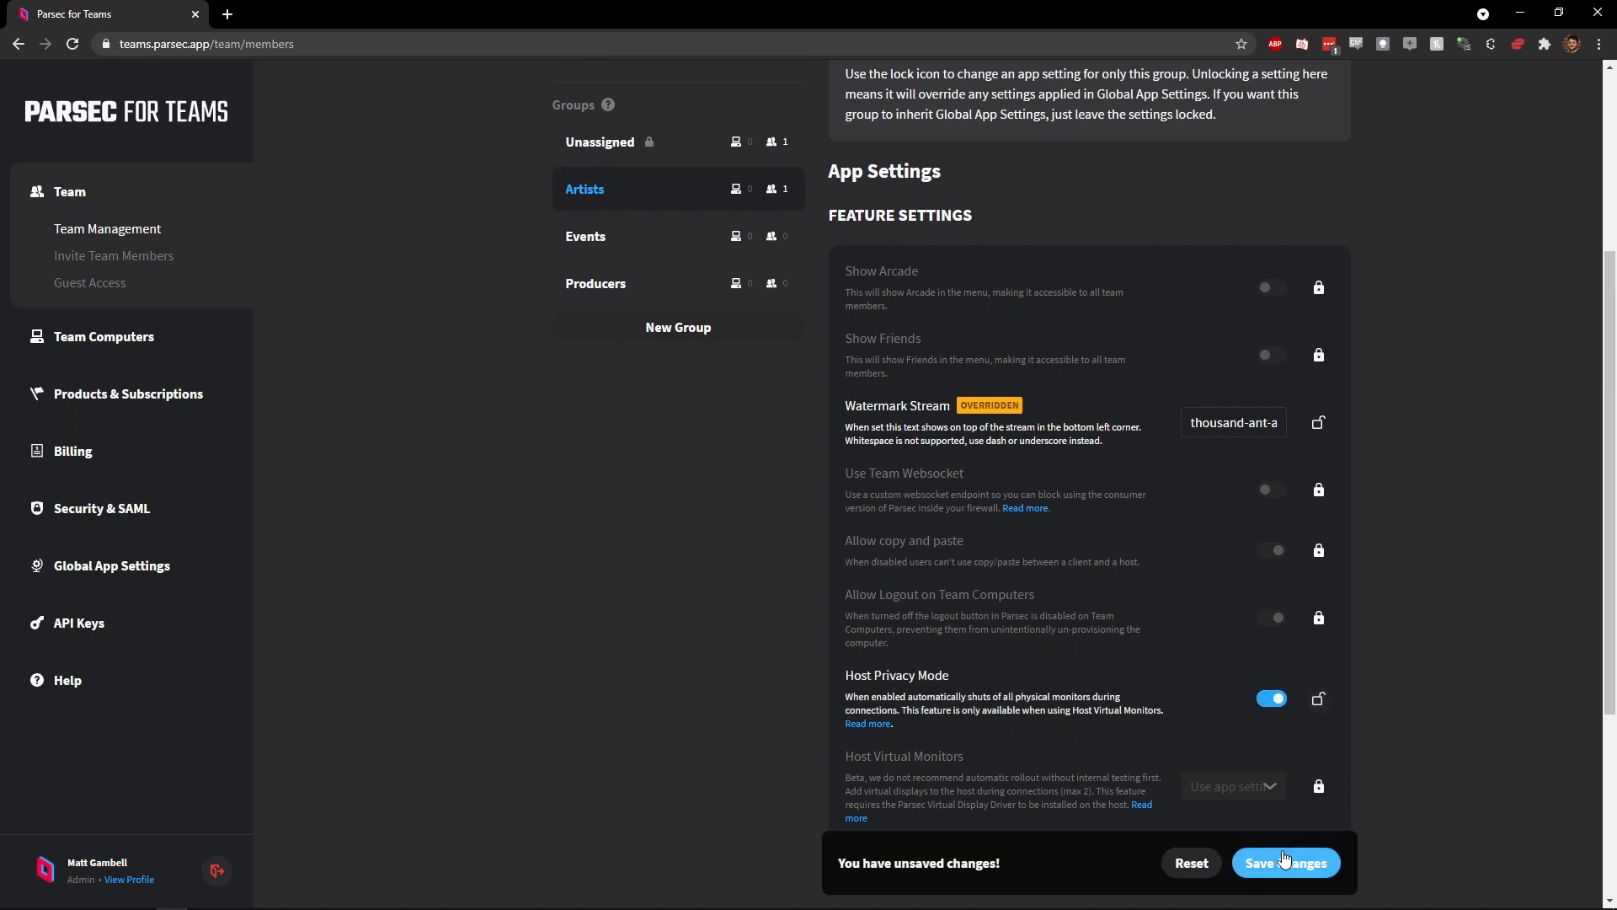
{"action": "left_click", "coordinate": [1285, 863]}
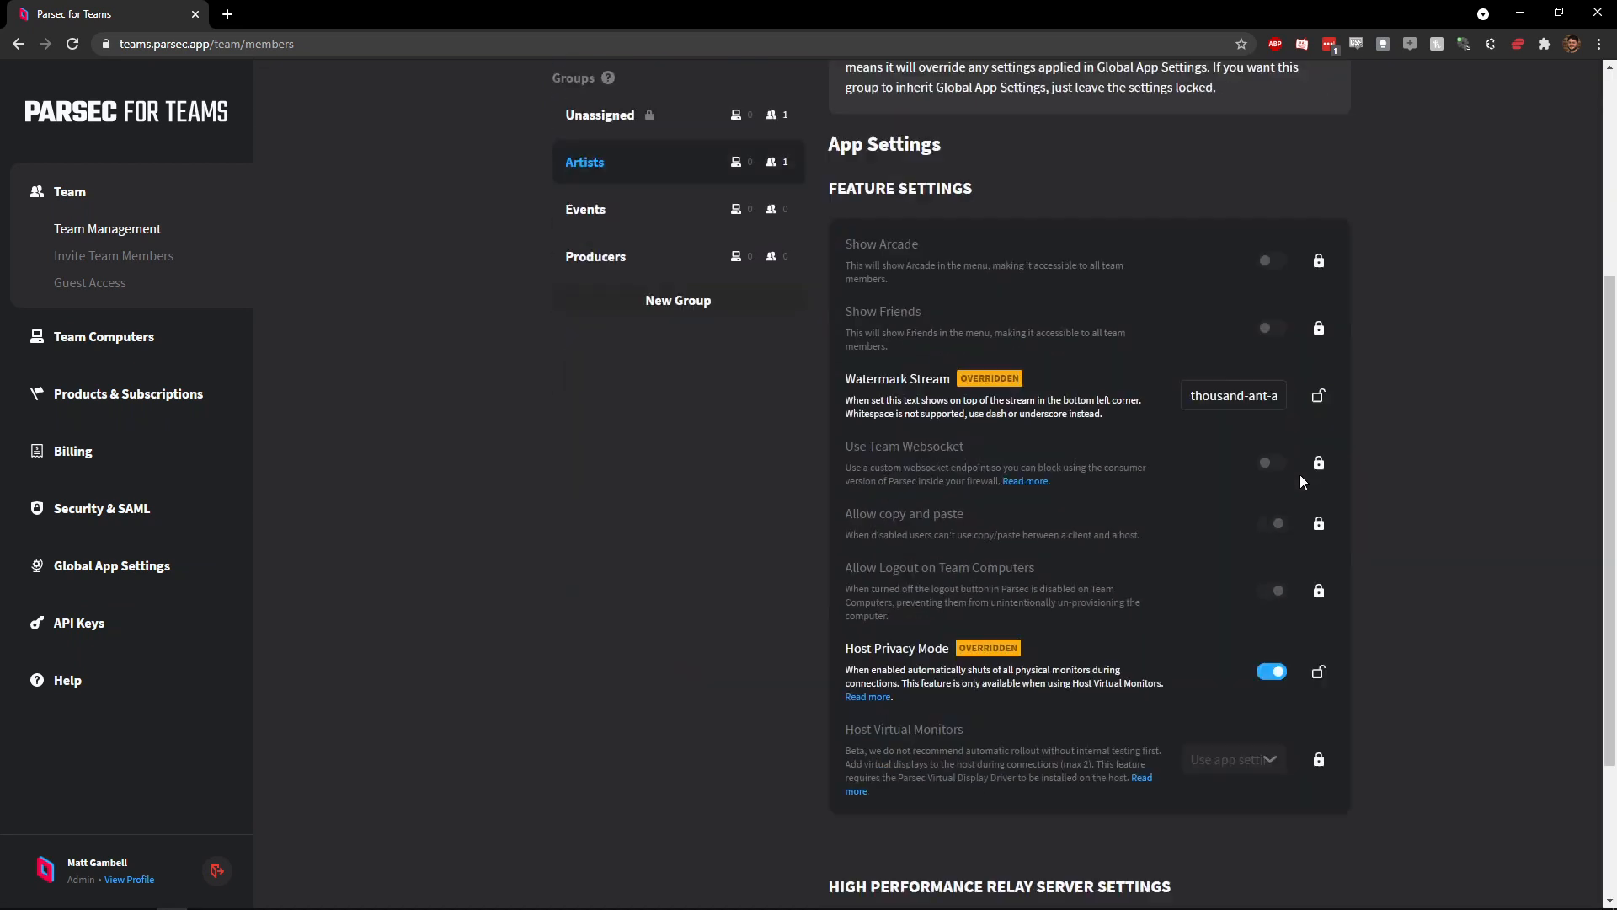
{"action": "left_click", "coordinate": [913, 214]}
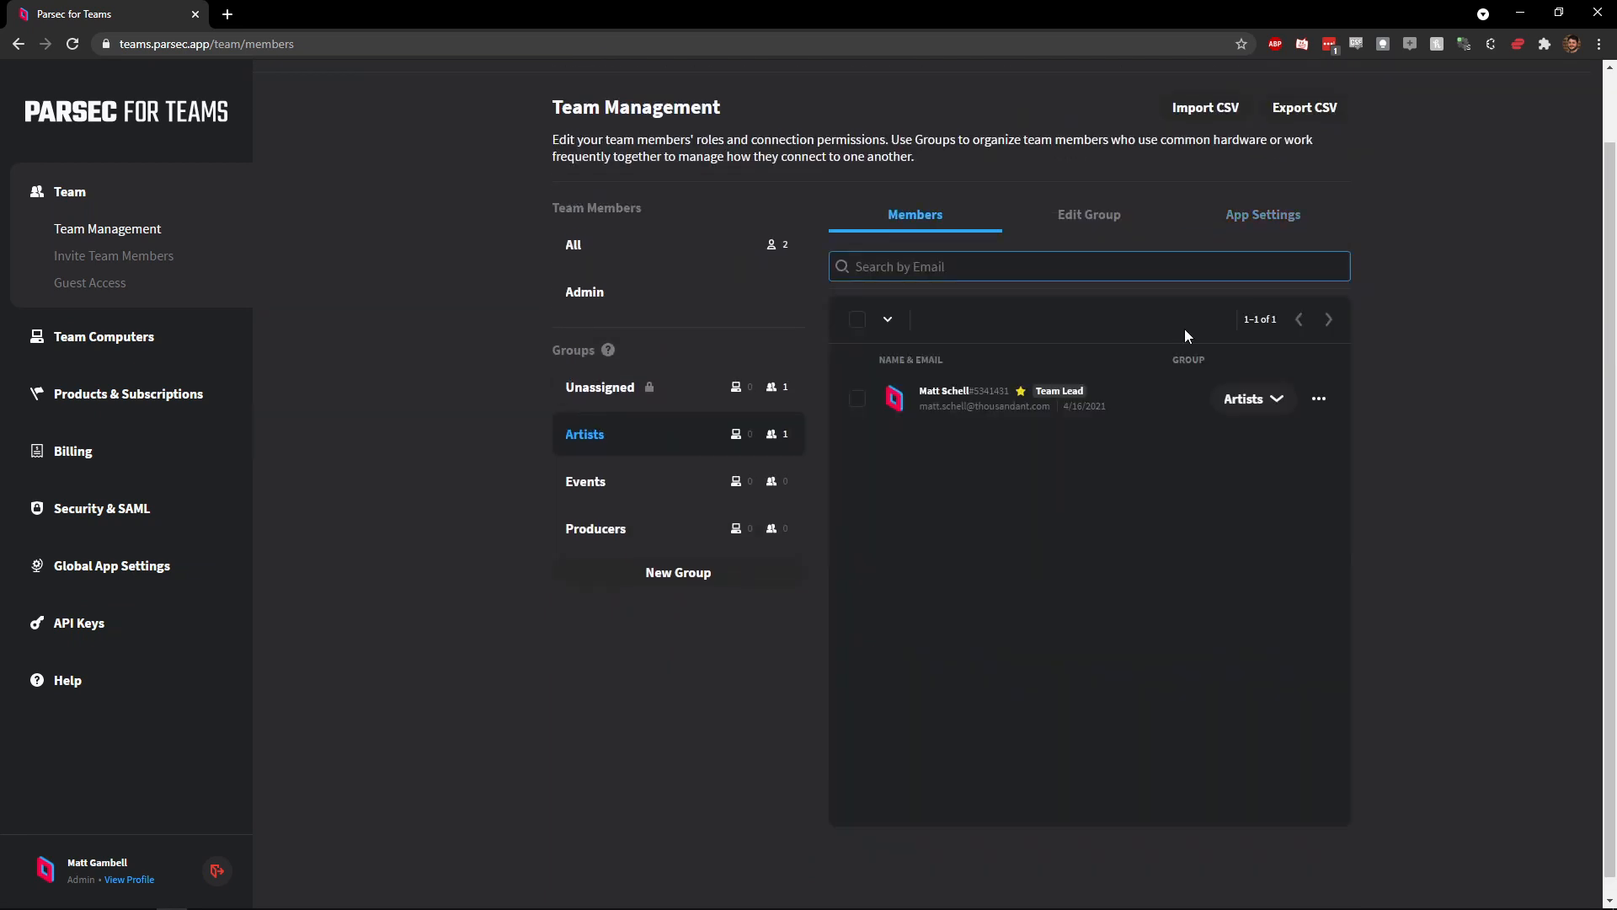
Step: Assign the team computer to the team lead as an individual User and confirm
{"action": "left_click", "coordinate": [104, 335]}
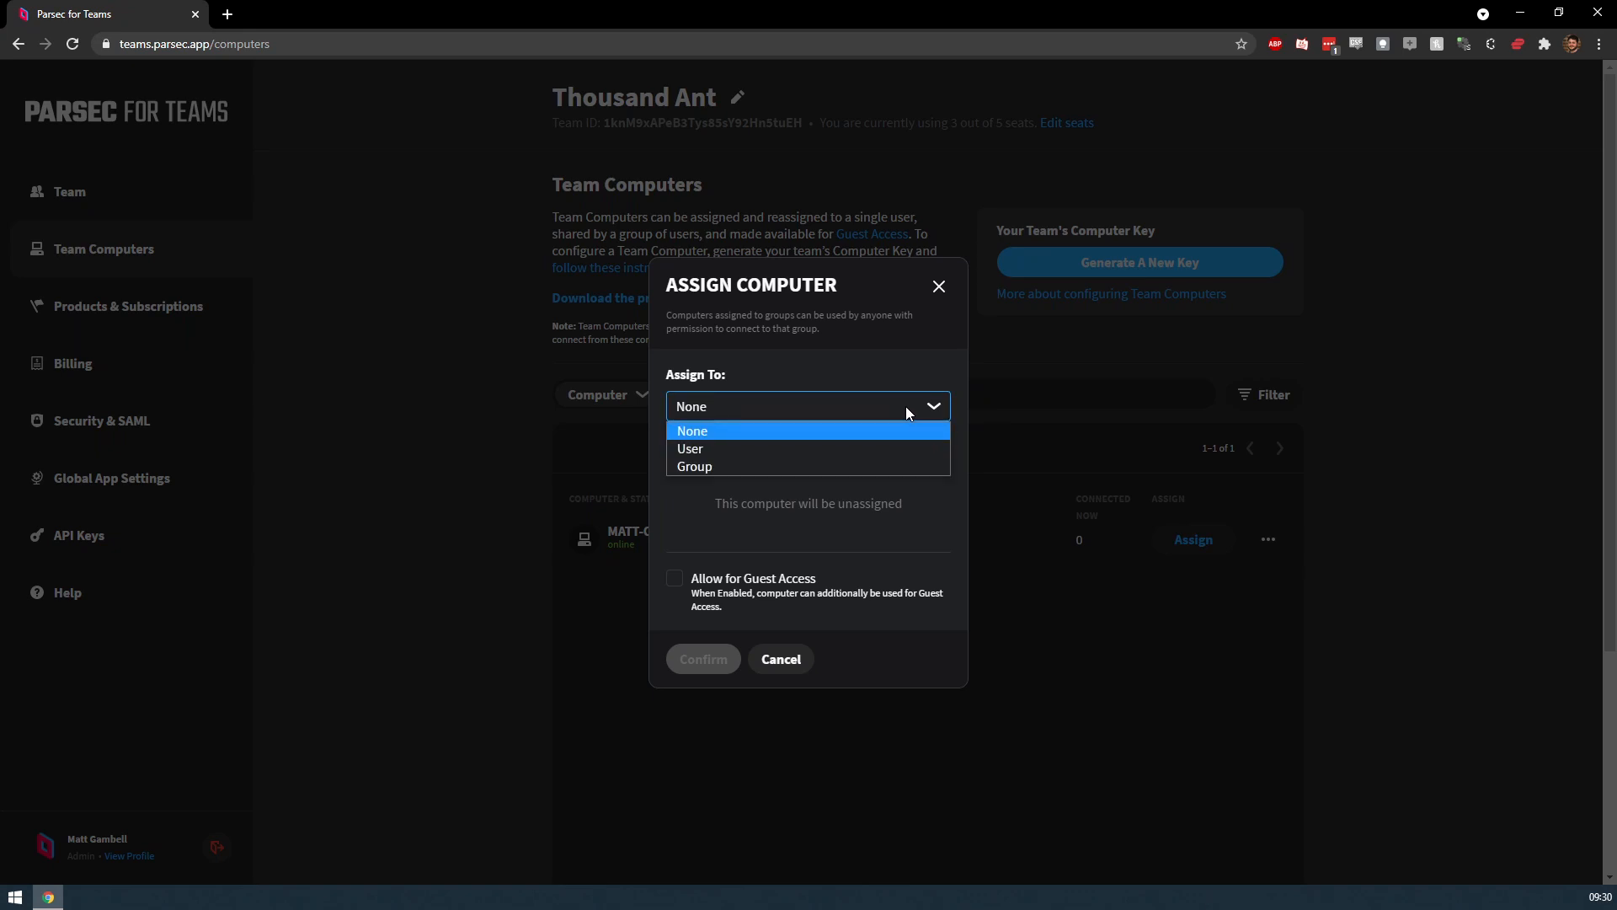
{"action": "left_click", "coordinate": [689, 448]}
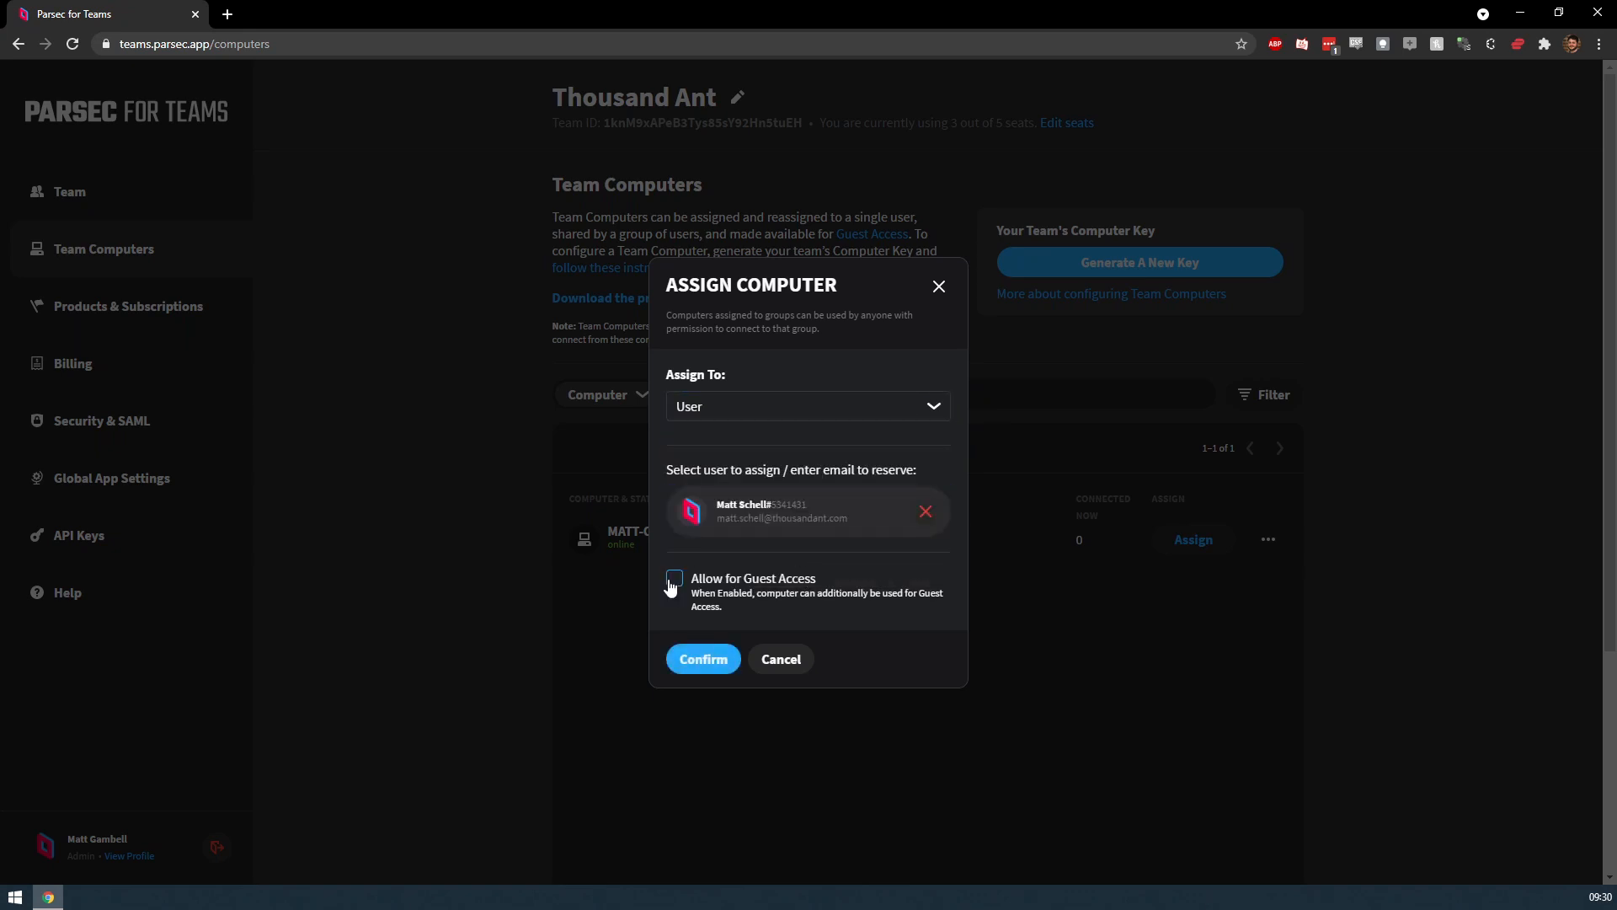
{"action": "left_click", "coordinate": [674, 578]}
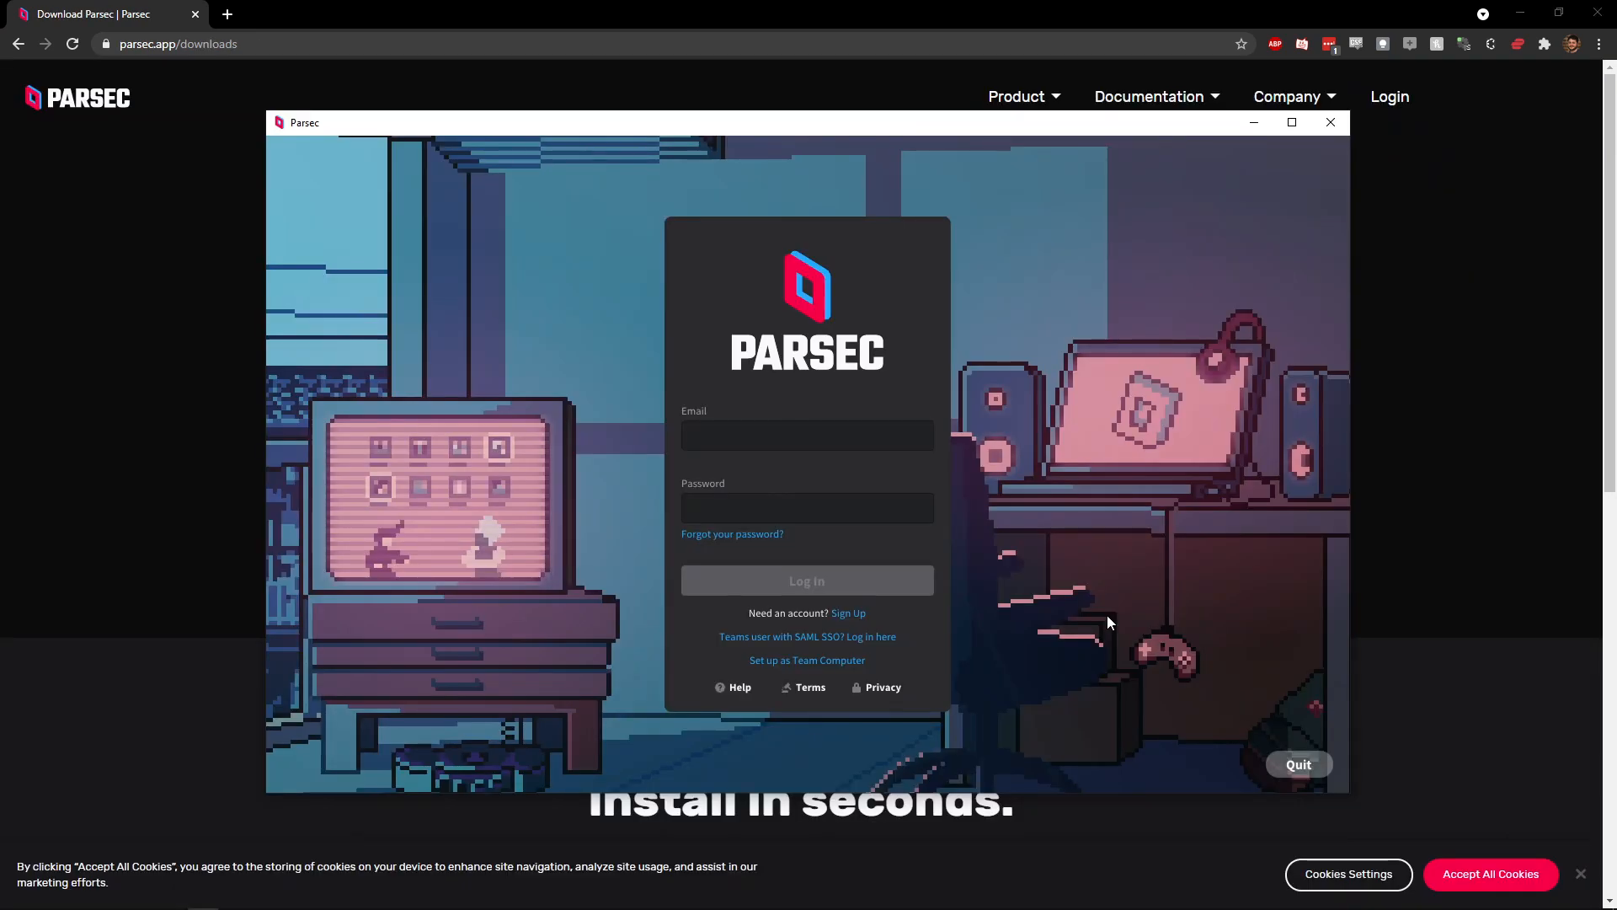
{"action": "left_click", "coordinate": [807, 435]}
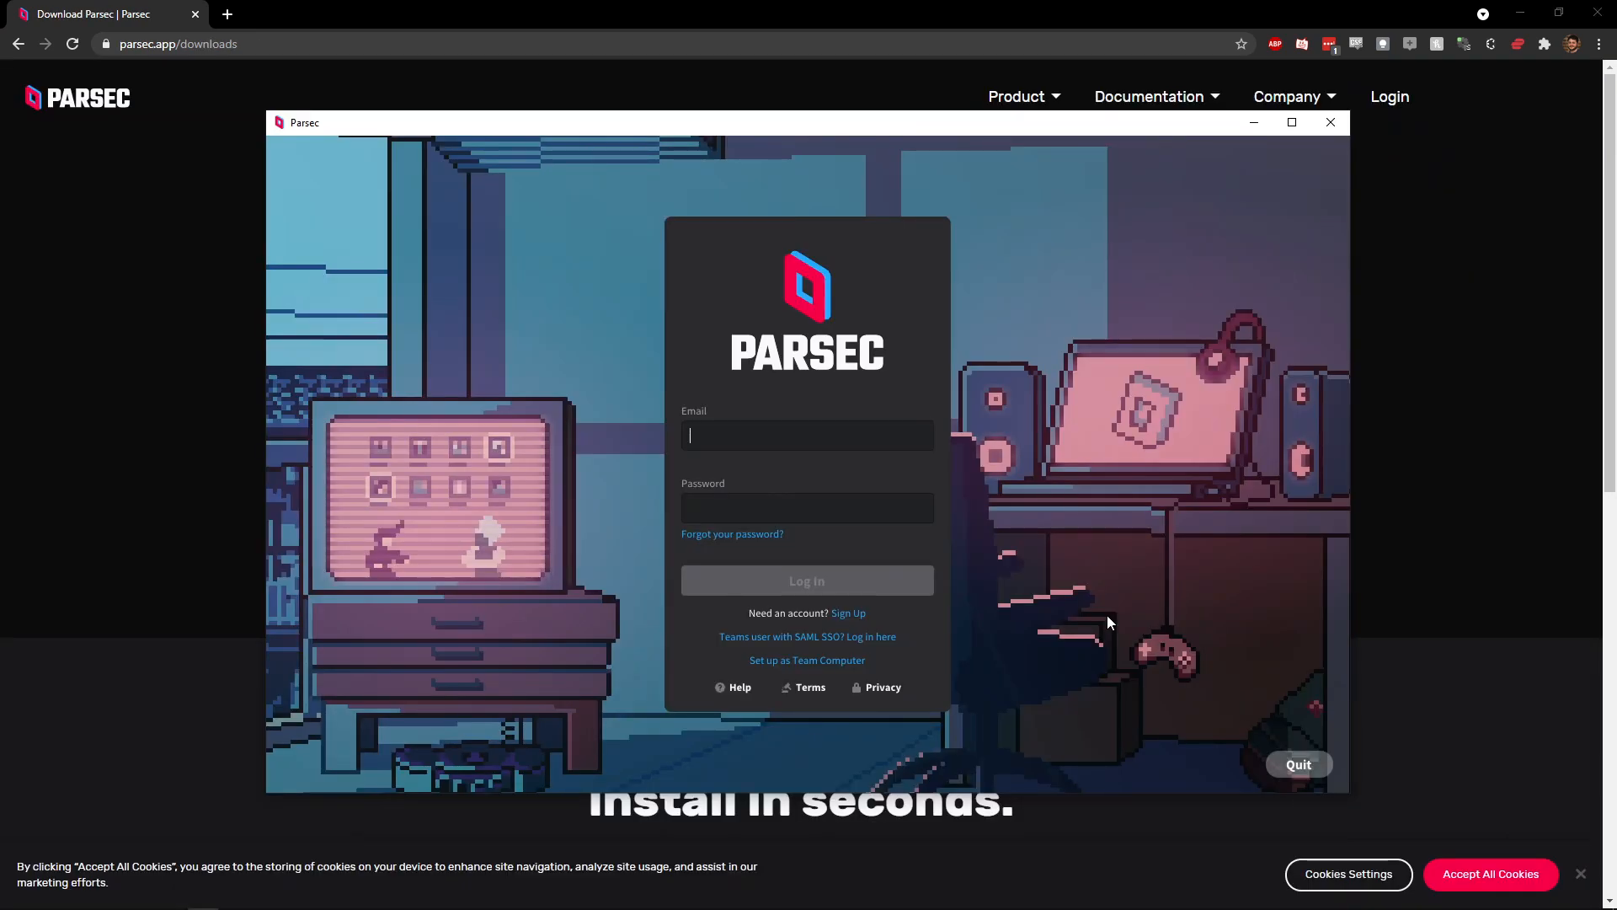